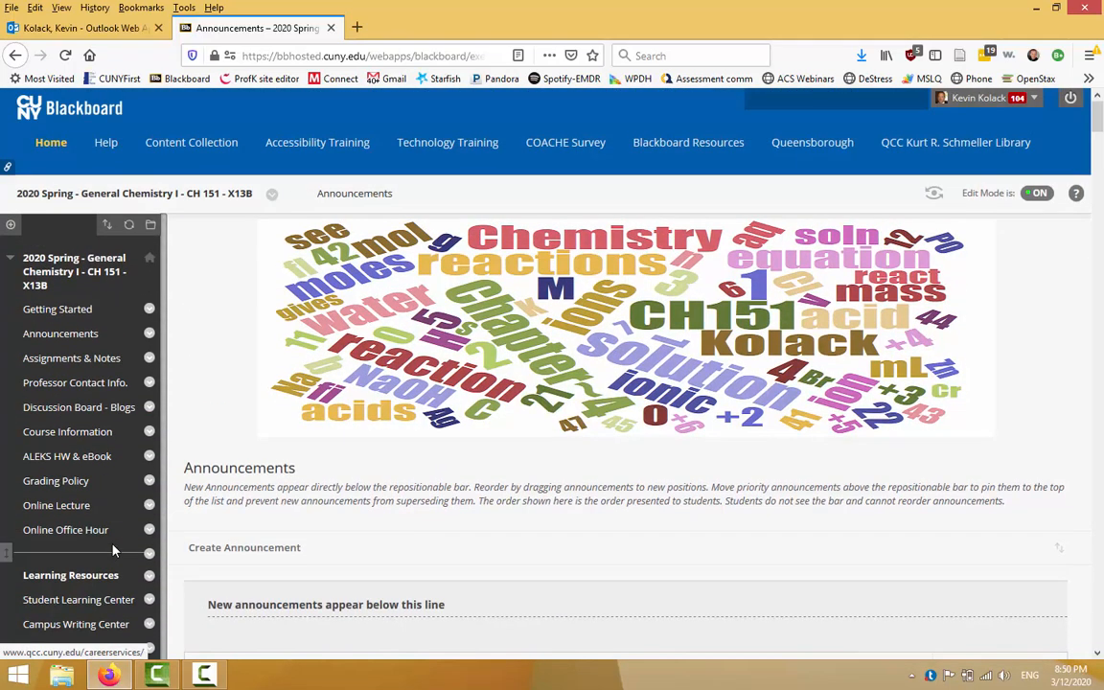
Step: Bring up the course's Tools page listing Blackboard Collaborate Ultra from the Control Panel
{"action": "scroll", "scroll_direction": "down", "scroll_amount": 3}
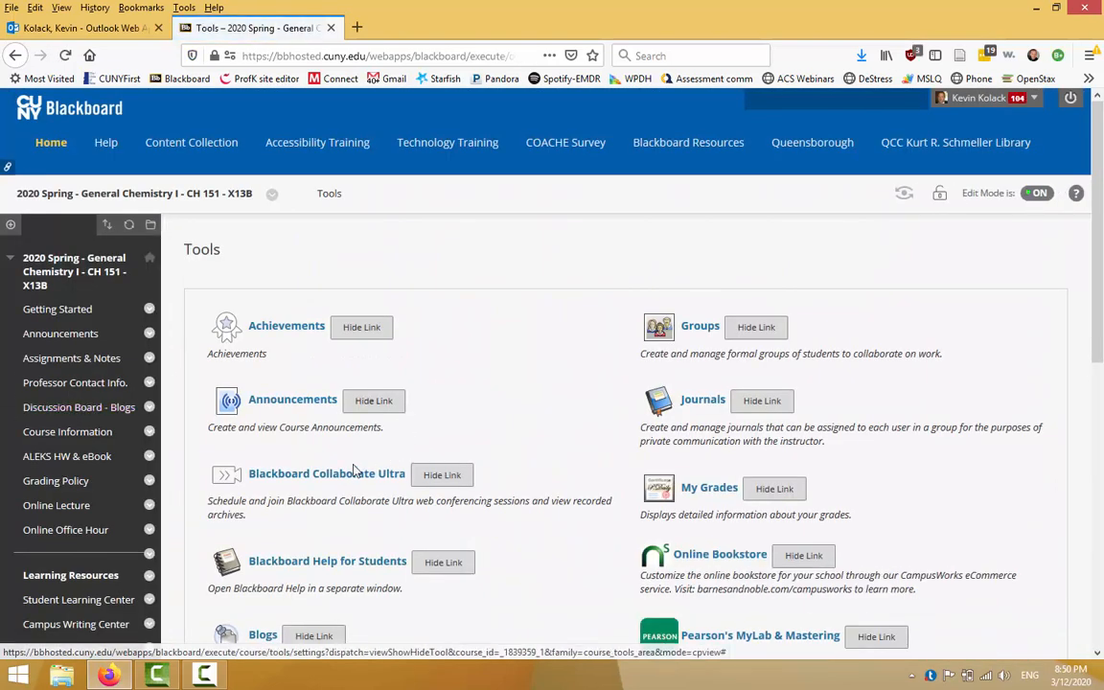
{"action": "scroll", "scroll_direction": "down", "scroll_amount": 3}
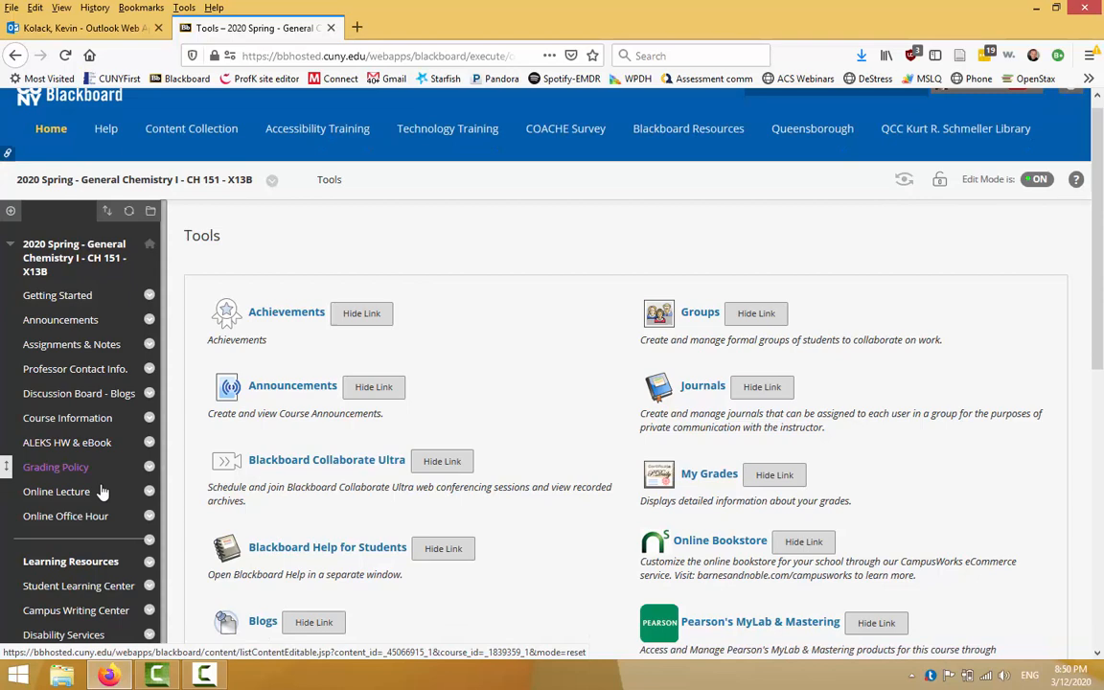
{"action": "scroll", "scroll_direction": "down", "scroll_amount": 3}
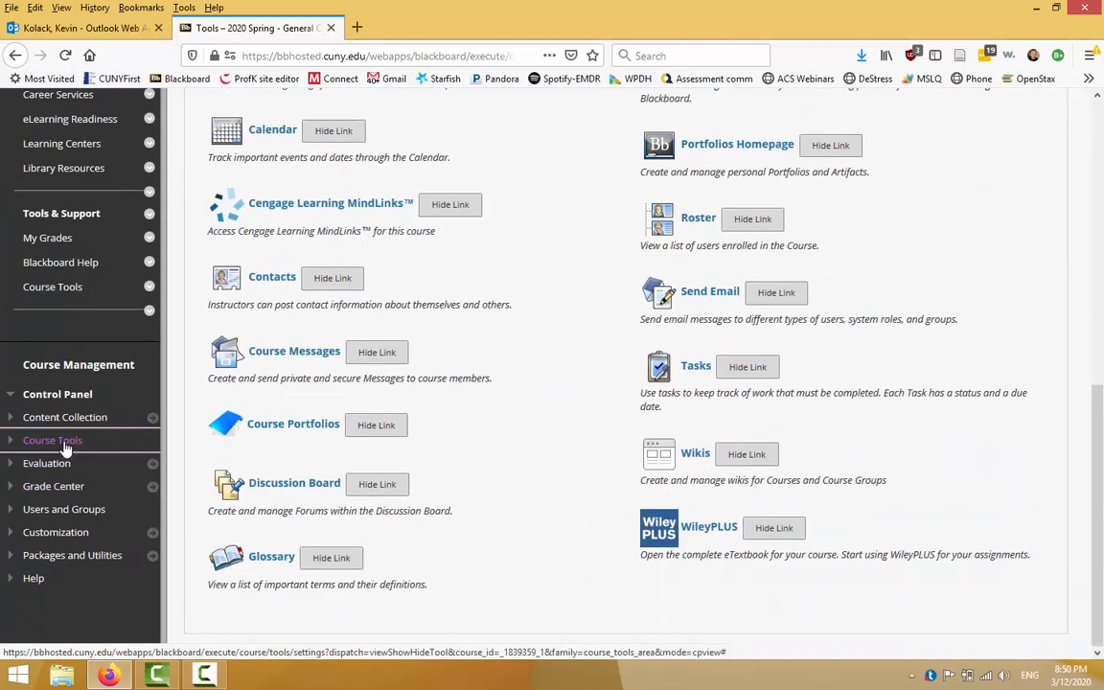
{"action": "left_click", "coordinate": [53, 438]}
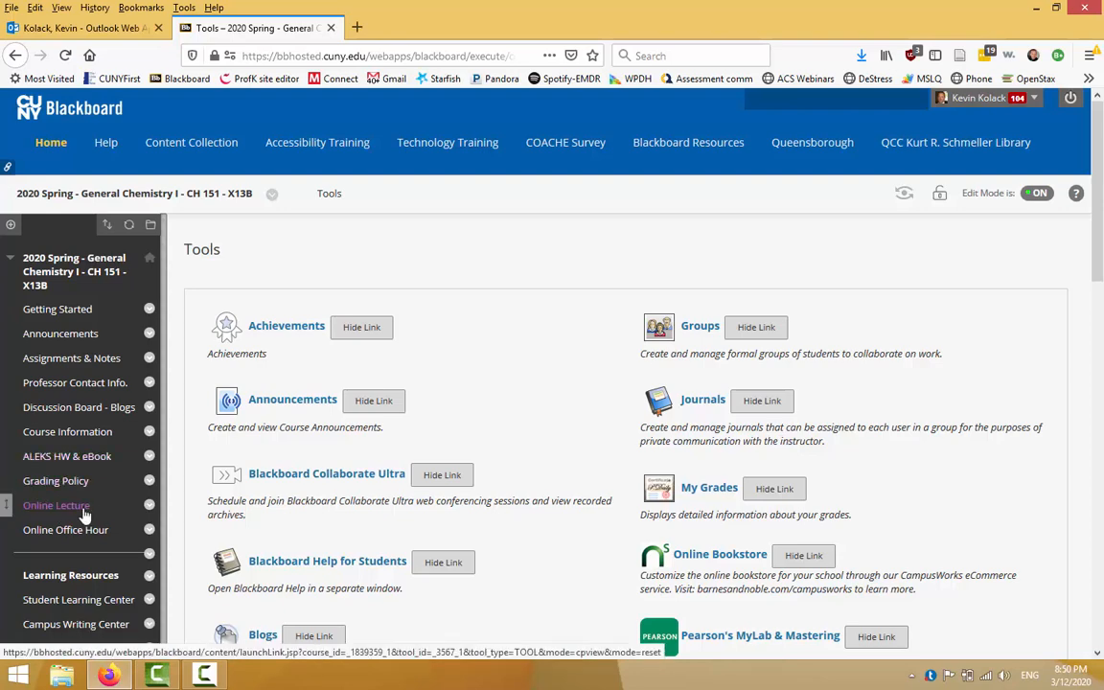
Step: Load the Collaborate Ultra Sessions page via the Online Lecture course-menu link
{"action": "left_click", "coordinate": [56, 506]}
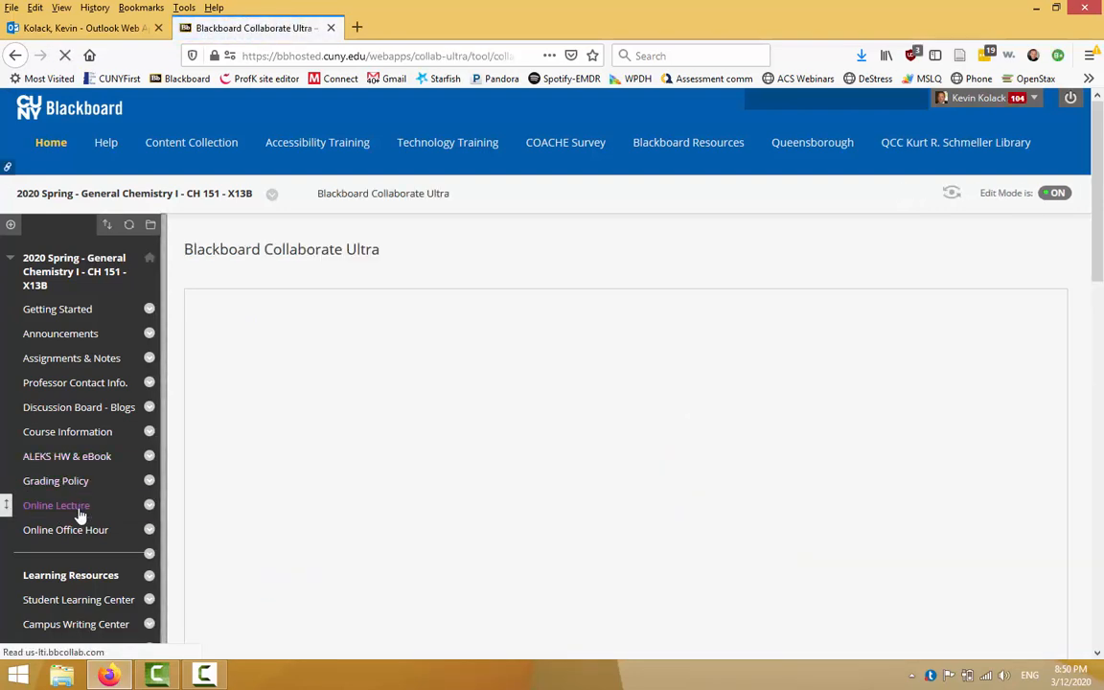
{"action": "left_click", "coordinate": [55, 506]}
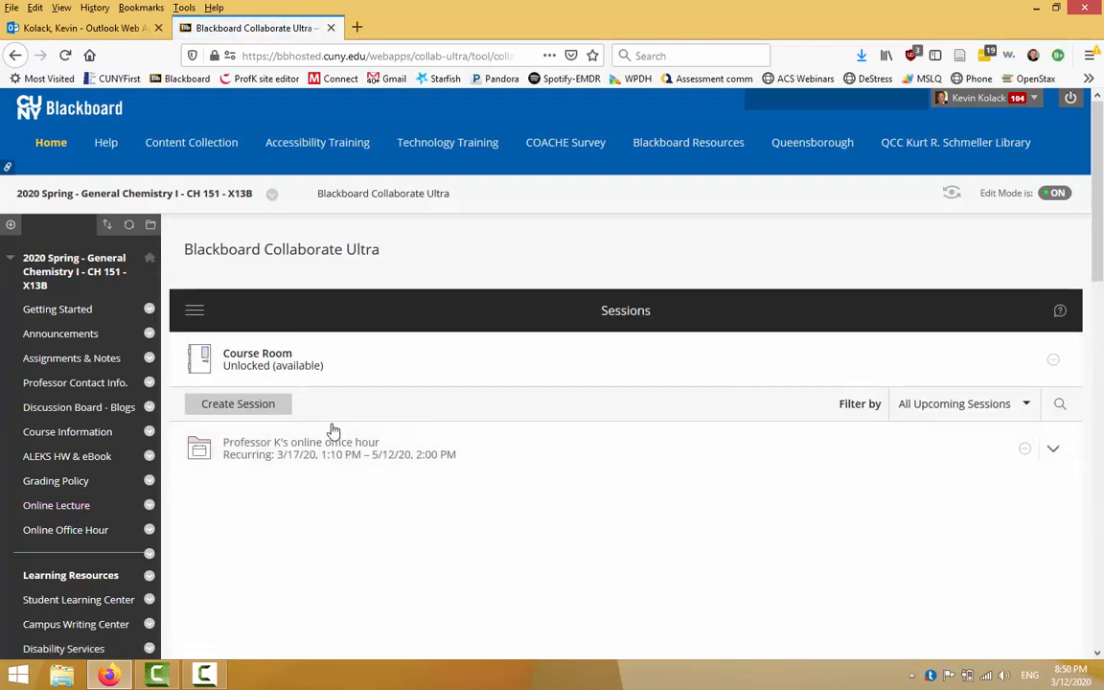
{"action": "mouse_move", "coordinate": [444, 475]}
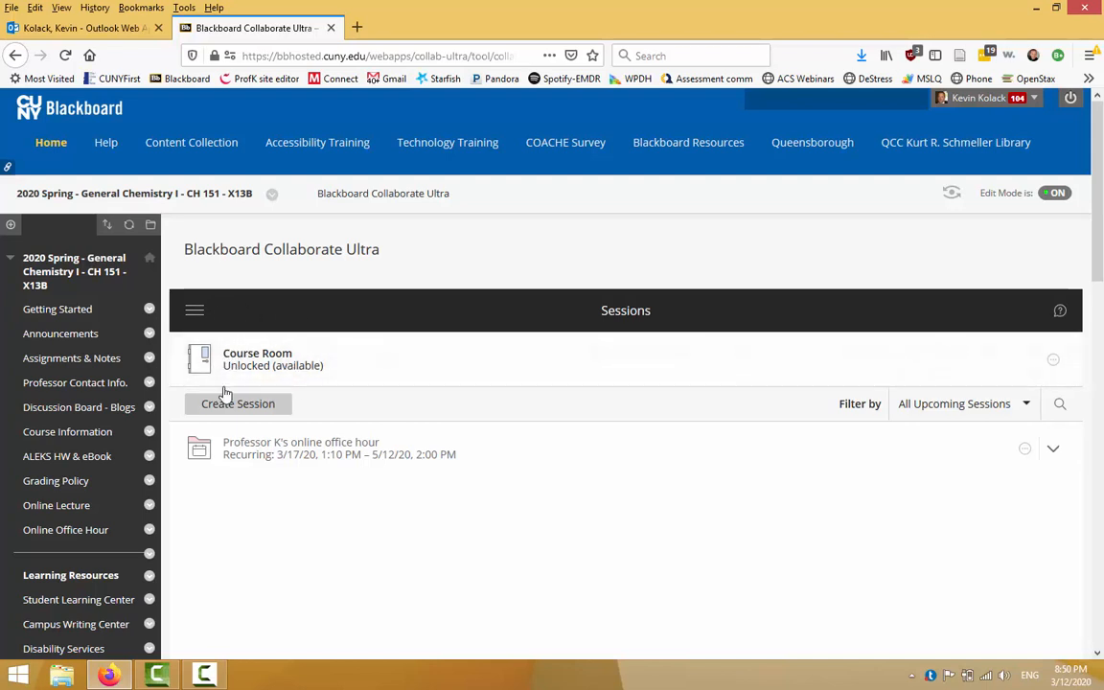
{"action": "mouse_move", "coordinate": [272, 368]}
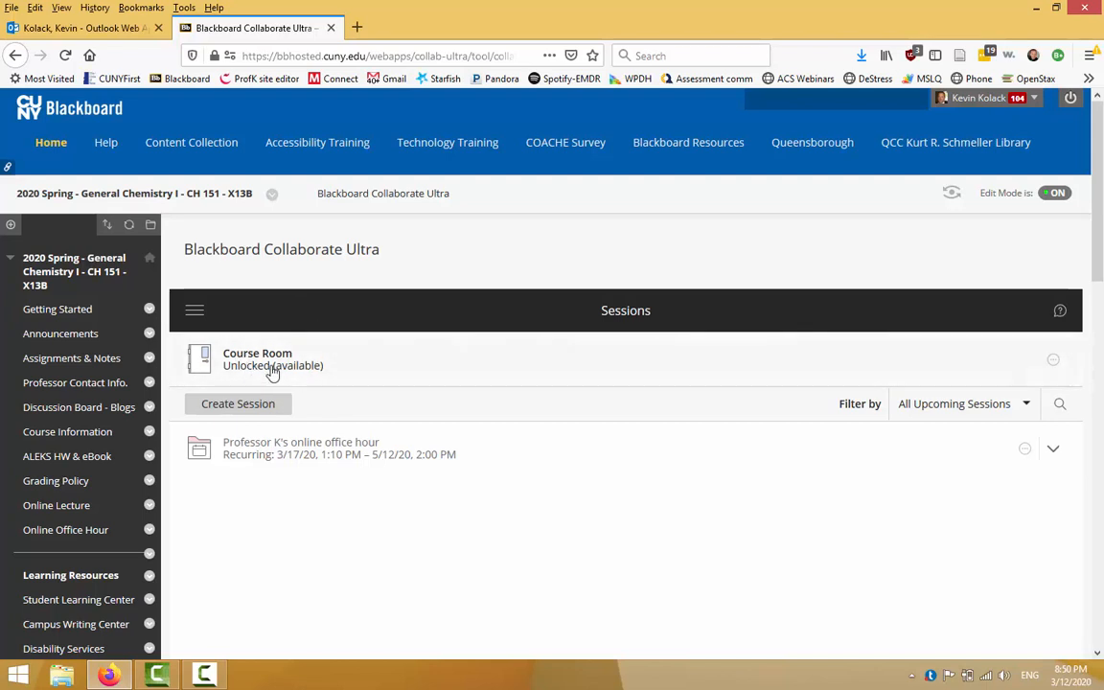
{"action": "mouse_move", "coordinate": [280, 341]}
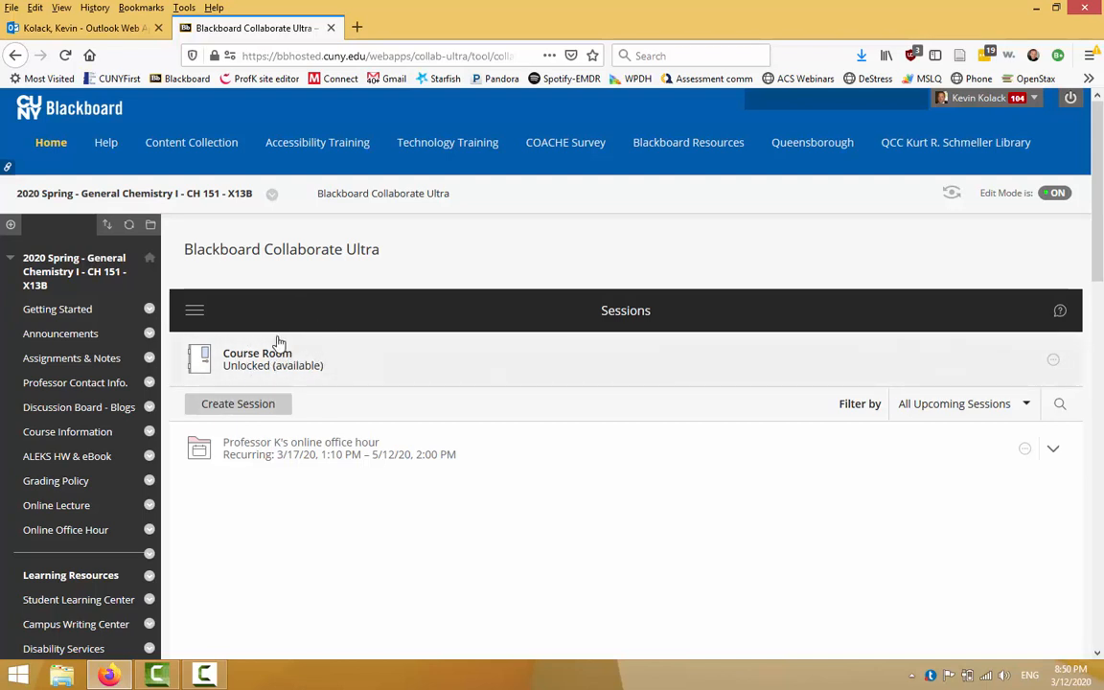
{"action": "mouse_move", "coordinate": [339, 349]}
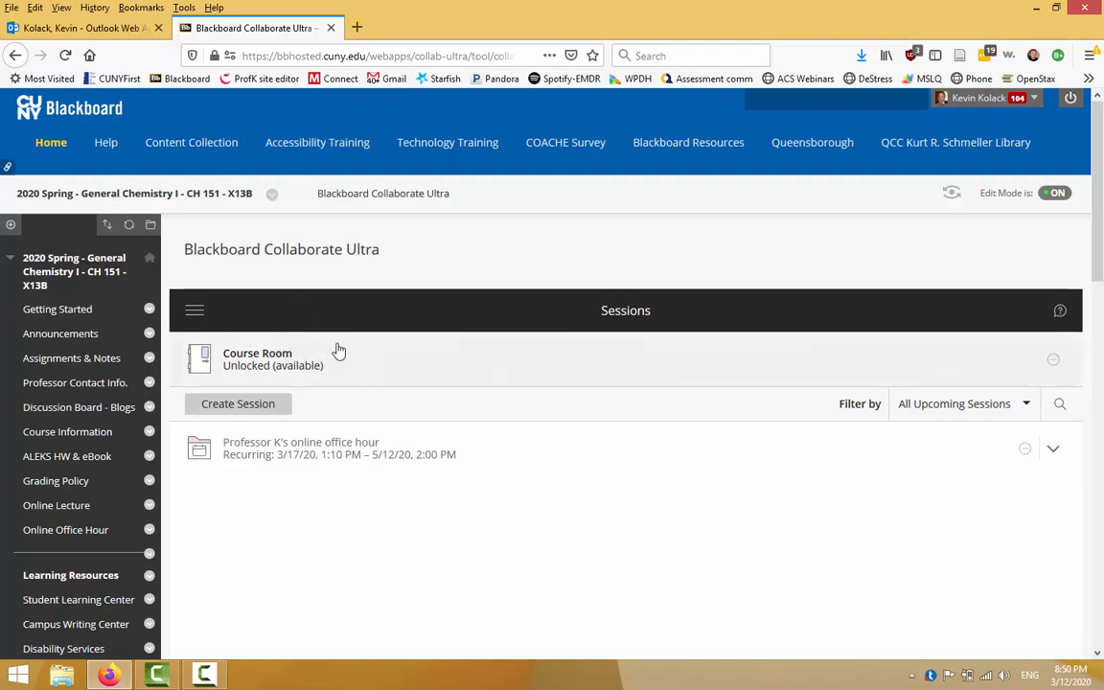
{"action": "mouse_move", "coordinate": [276, 439]}
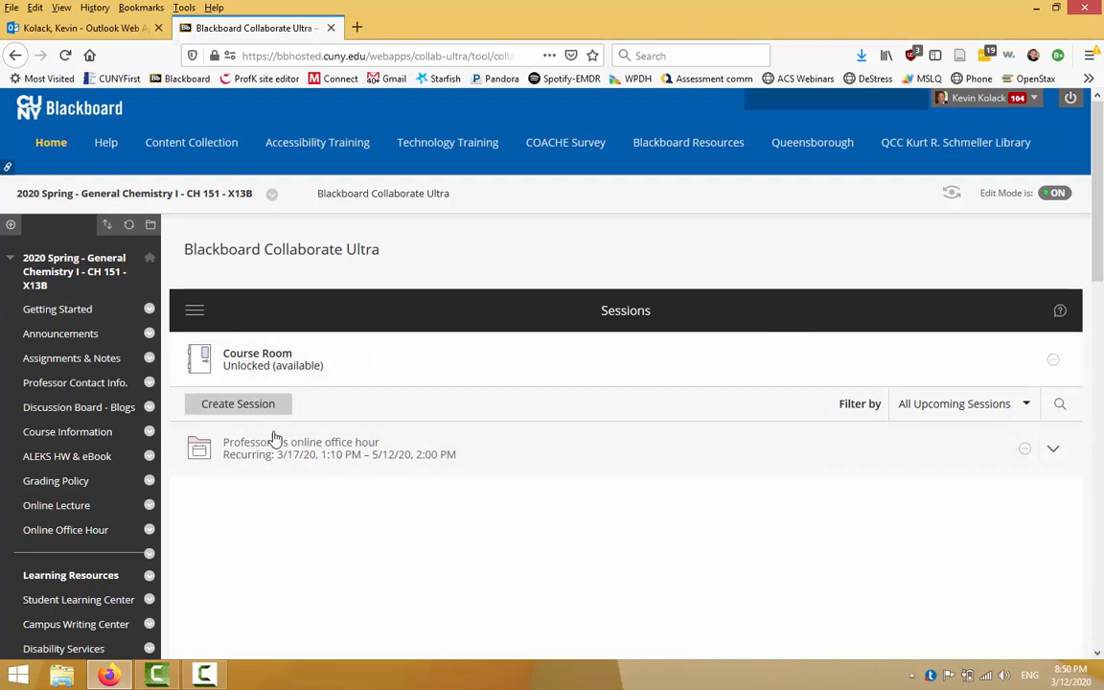
{"action": "mouse_move", "coordinate": [383, 397]}
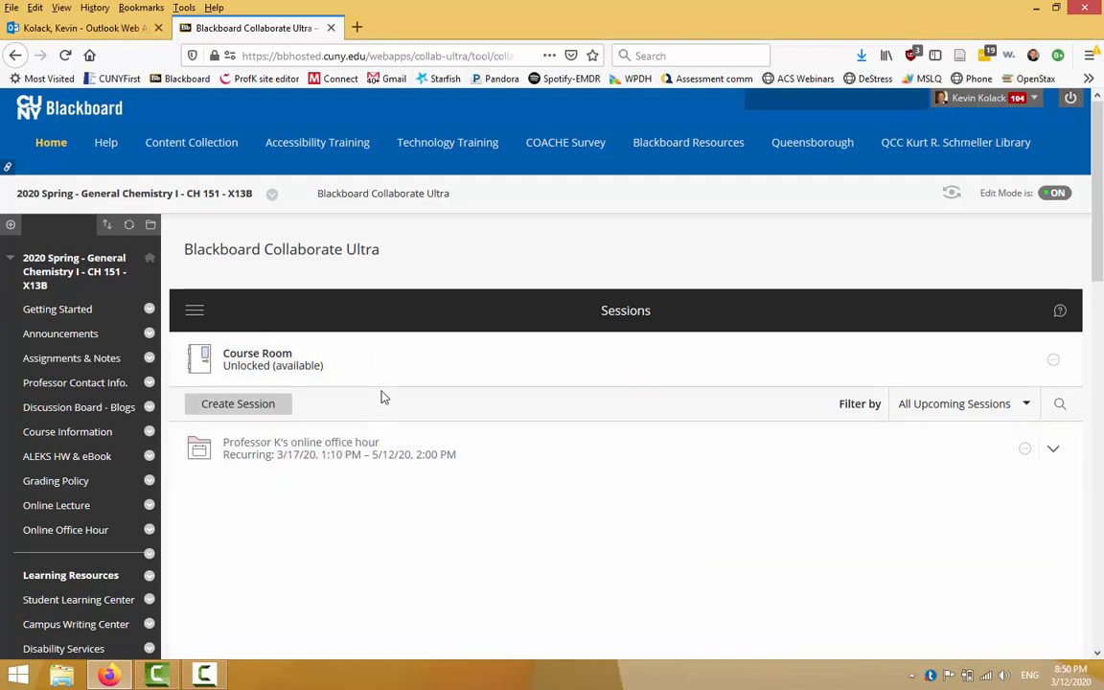
{"action": "mouse_move", "coordinate": [277, 358]}
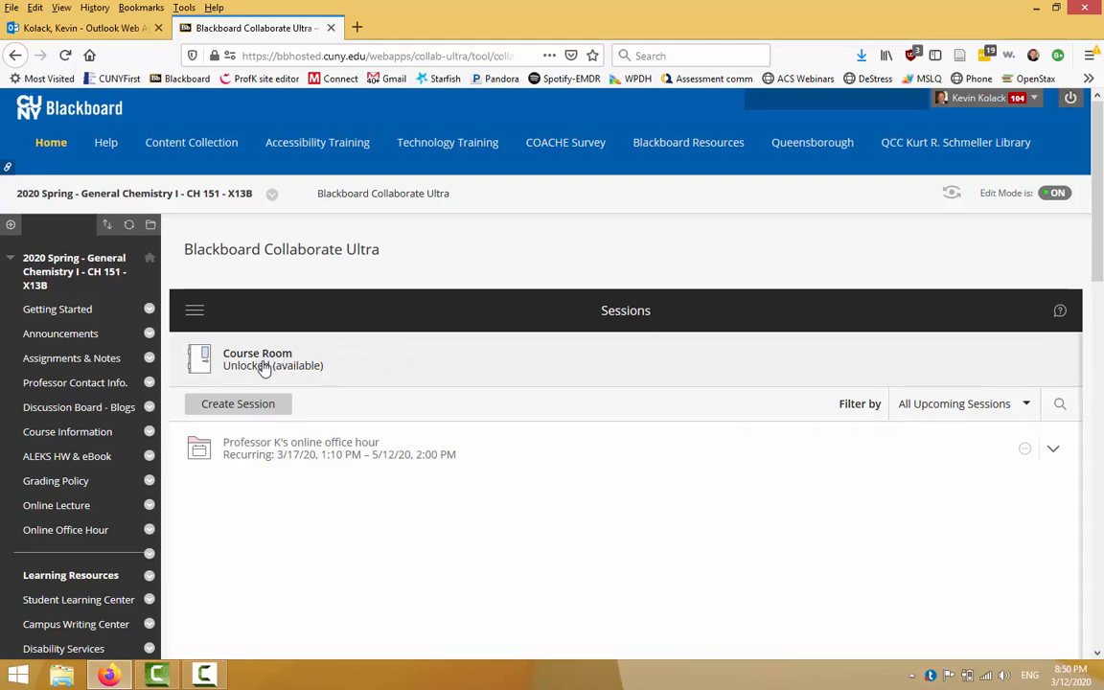
Step: Join the Course Room session and allow the browser to use the microphone
{"action": "left_click", "coordinate": [257, 358]}
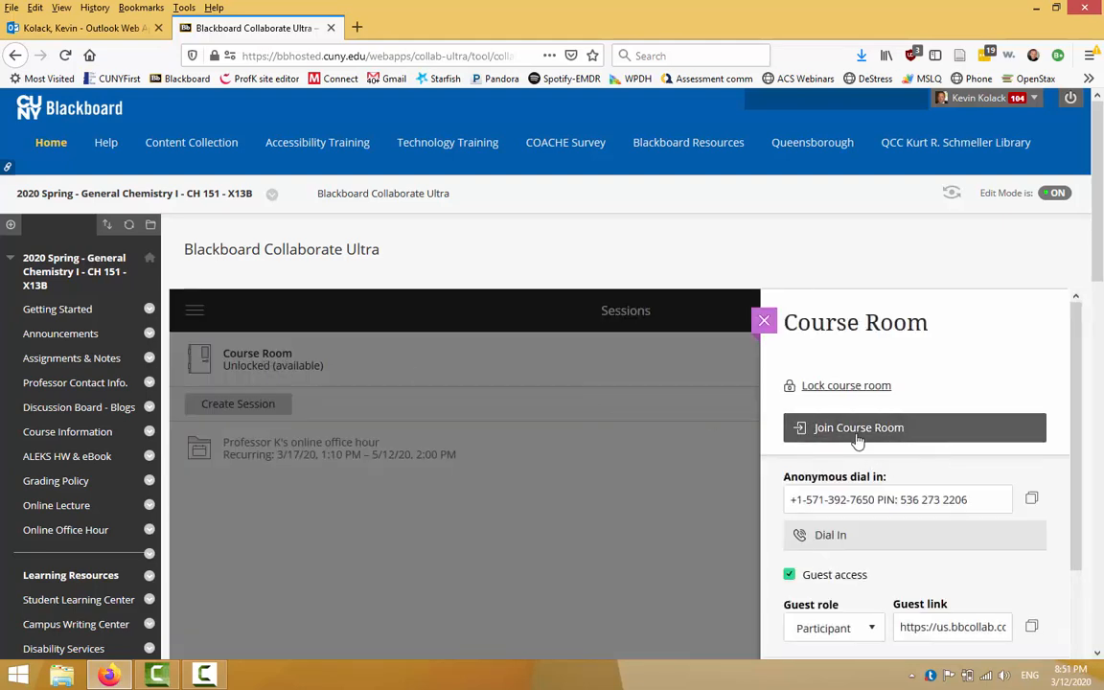
{"action": "left_click", "coordinate": [859, 427]}
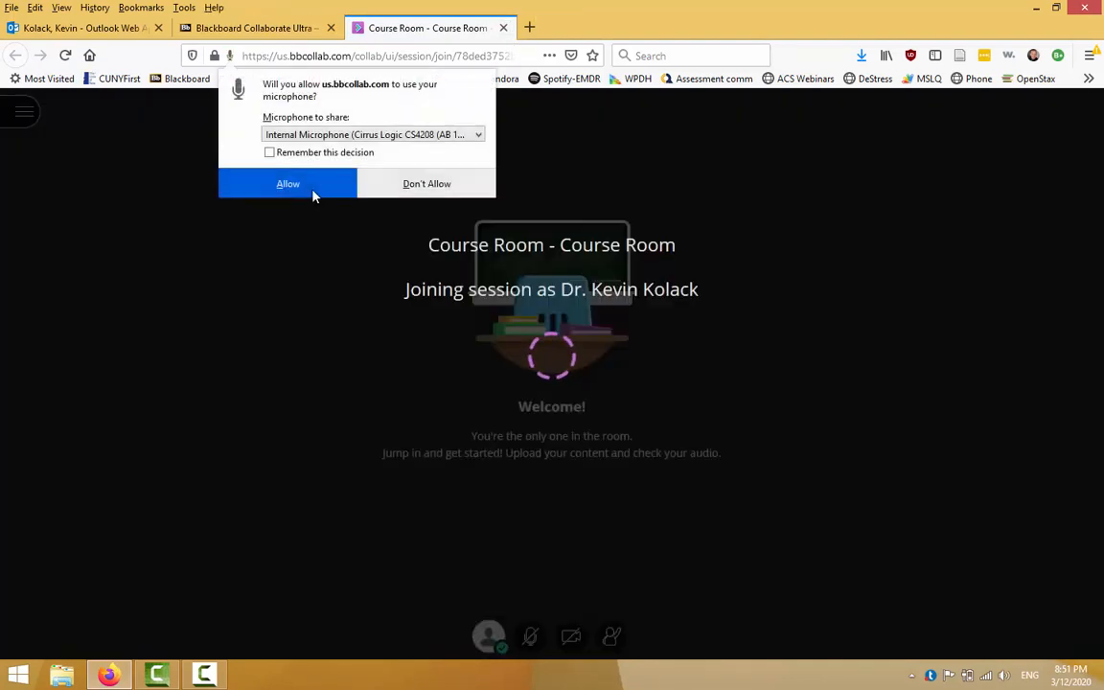
{"action": "left_click", "coordinate": [287, 184]}
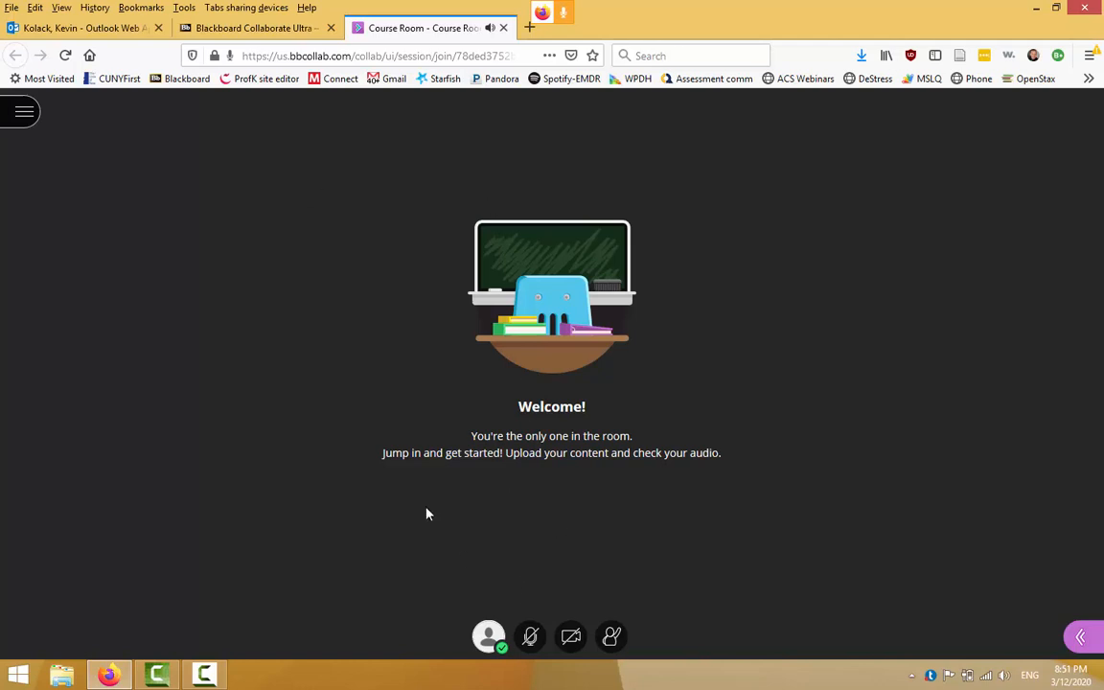
Step: Start recording the session from the session menu and share microphone audio
{"action": "left_click", "coordinate": [23, 111]}
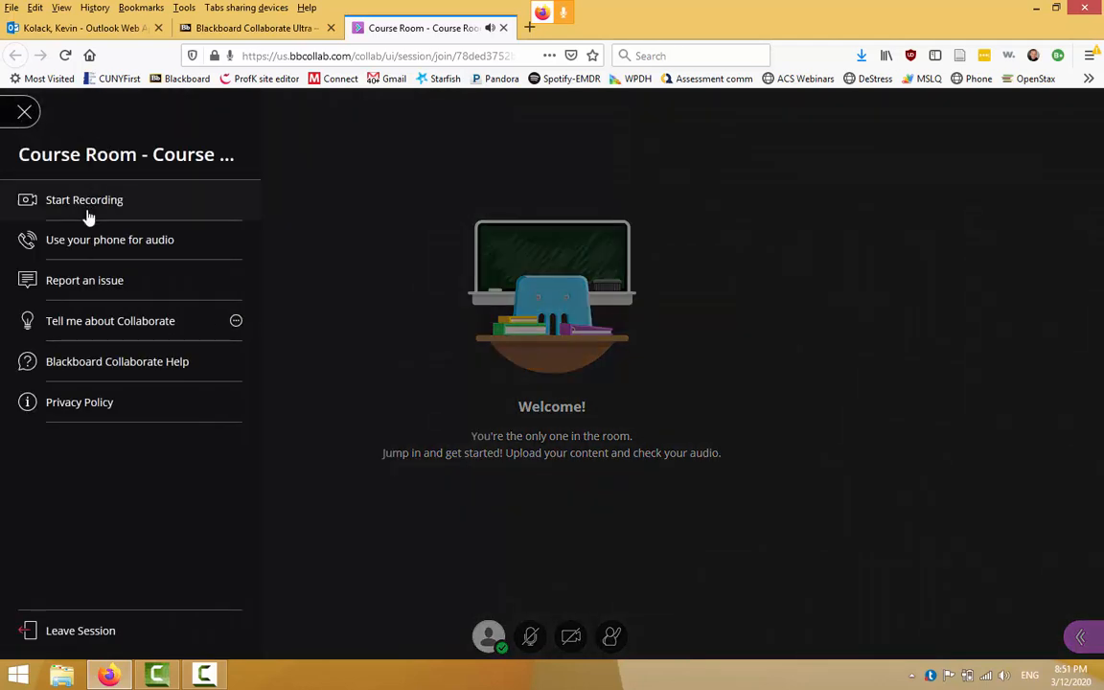
{"action": "left_click", "coordinate": [84, 199]}
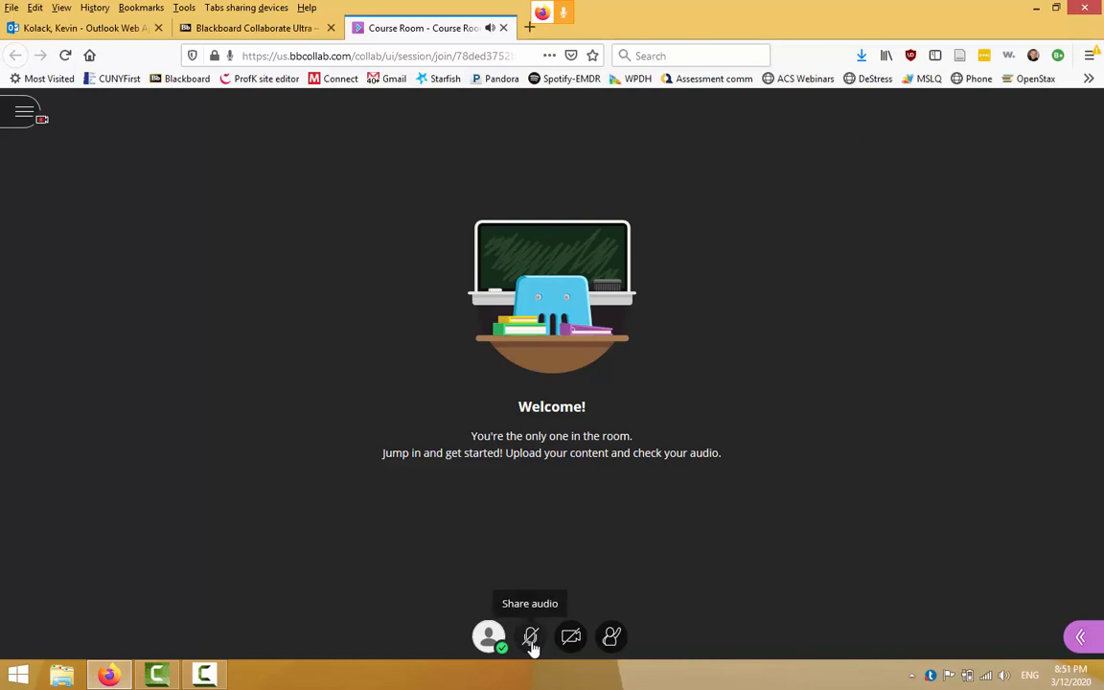
{"action": "left_click", "coordinate": [529, 636]}
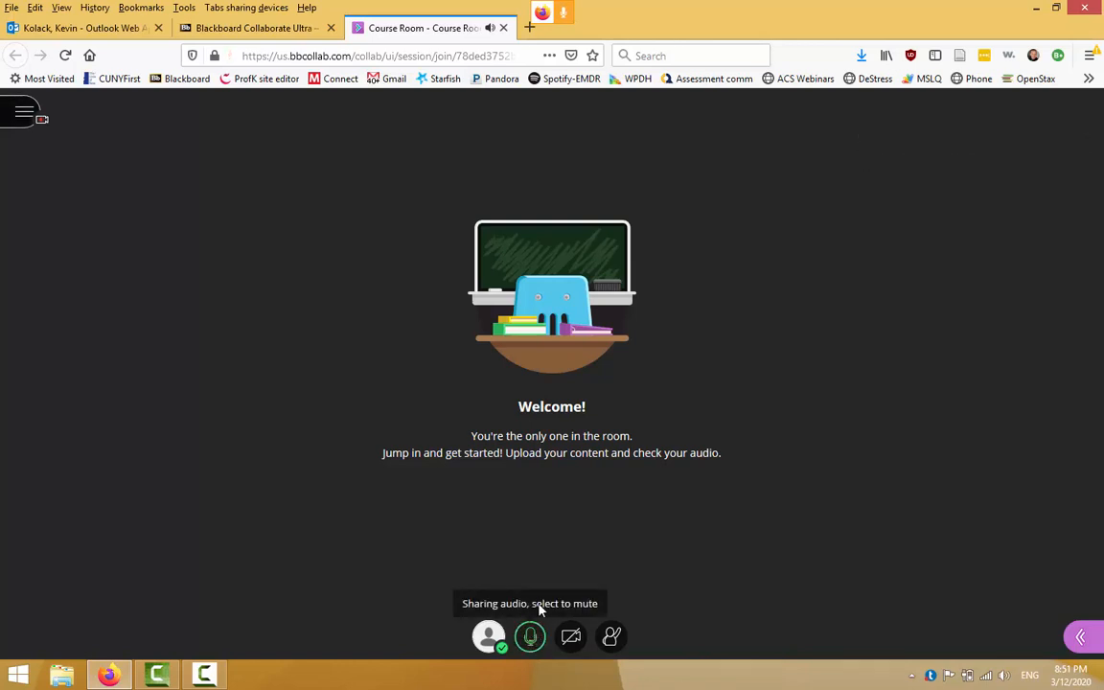
{"action": "mouse_move", "coordinate": [1004, 553]}
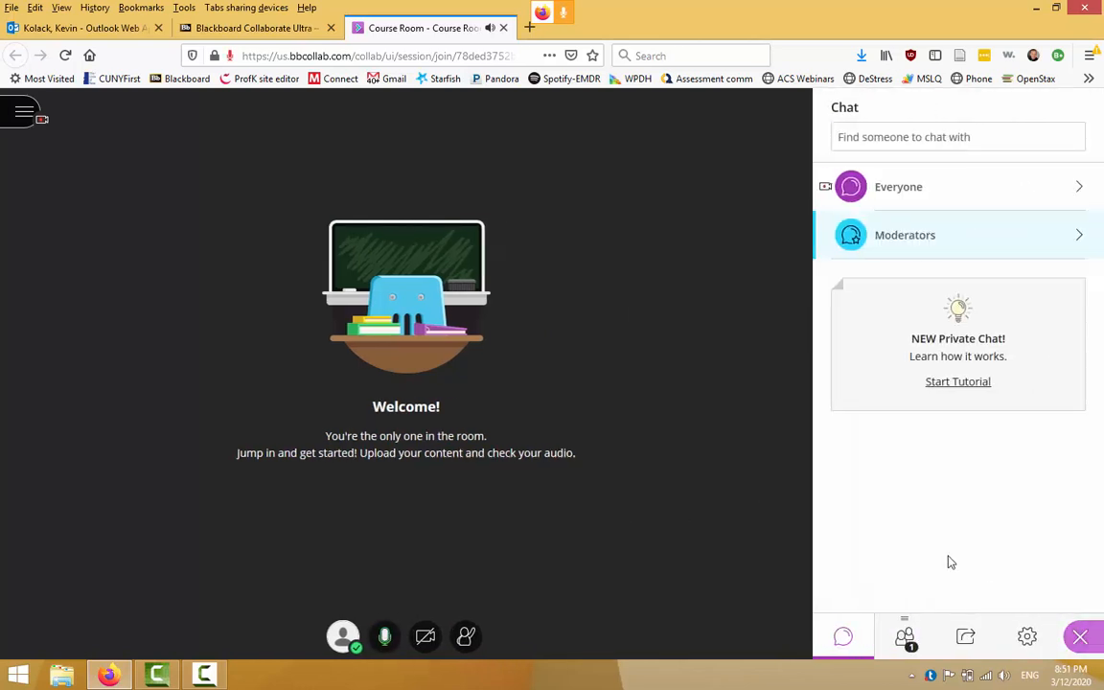
{"action": "mouse_move", "coordinate": [425, 615]}
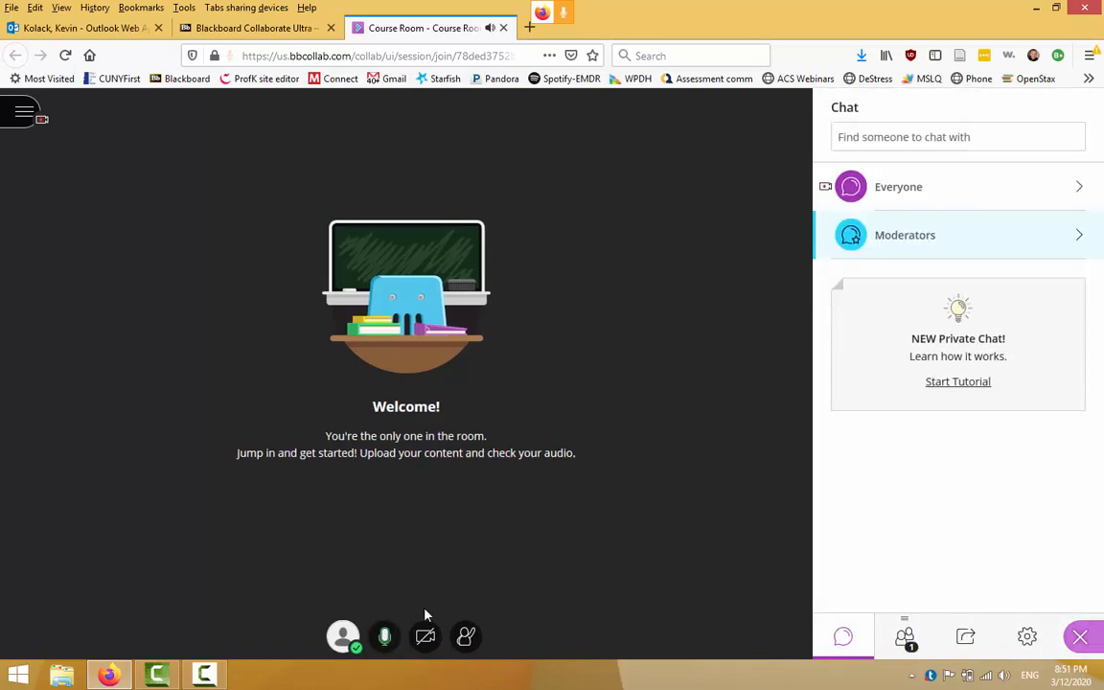
{"action": "mouse_move", "coordinate": [423, 598]}
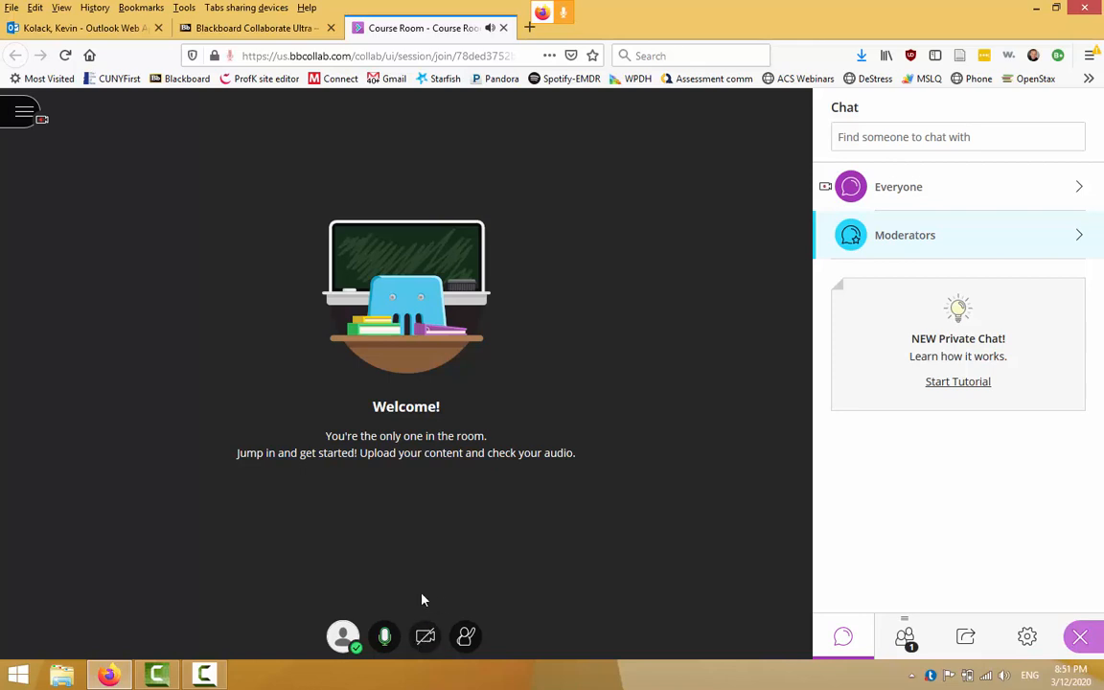
{"action": "mouse_move", "coordinate": [472, 588]}
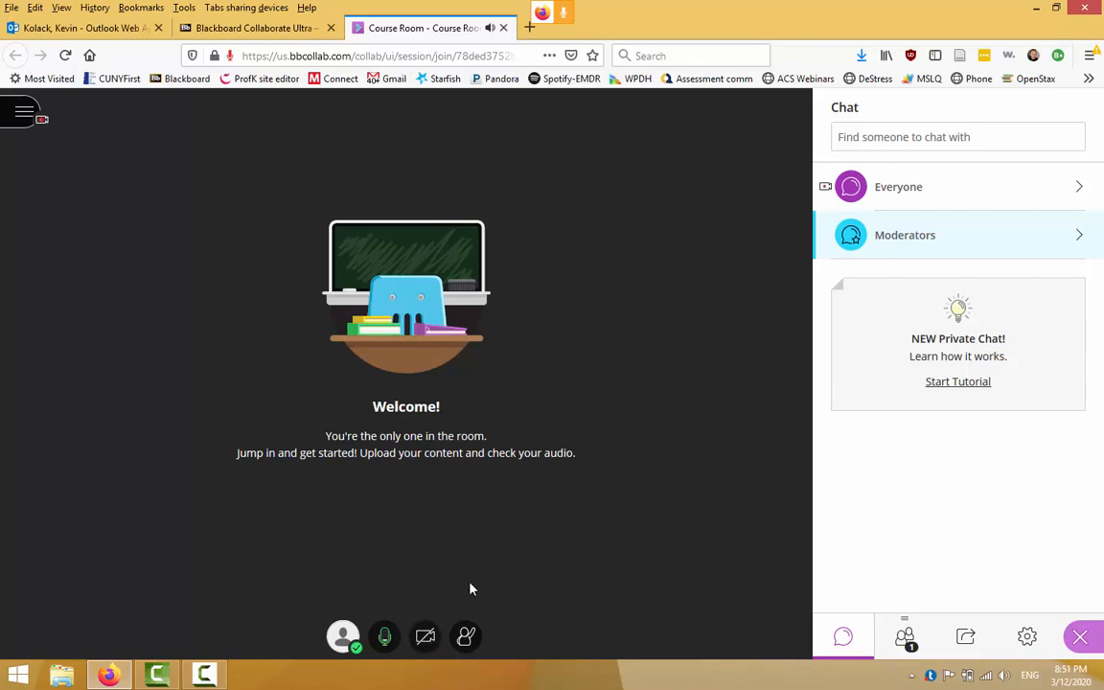
{"action": "mouse_move", "coordinate": [965, 636]}
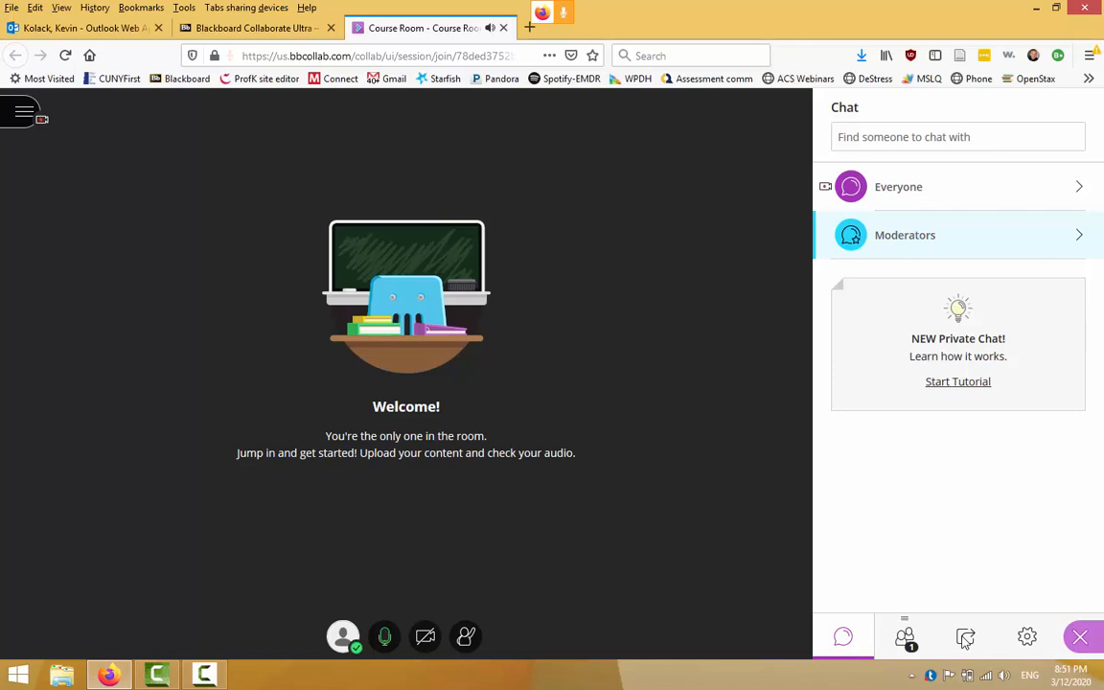
{"action": "mouse_move", "coordinate": [965, 636]}
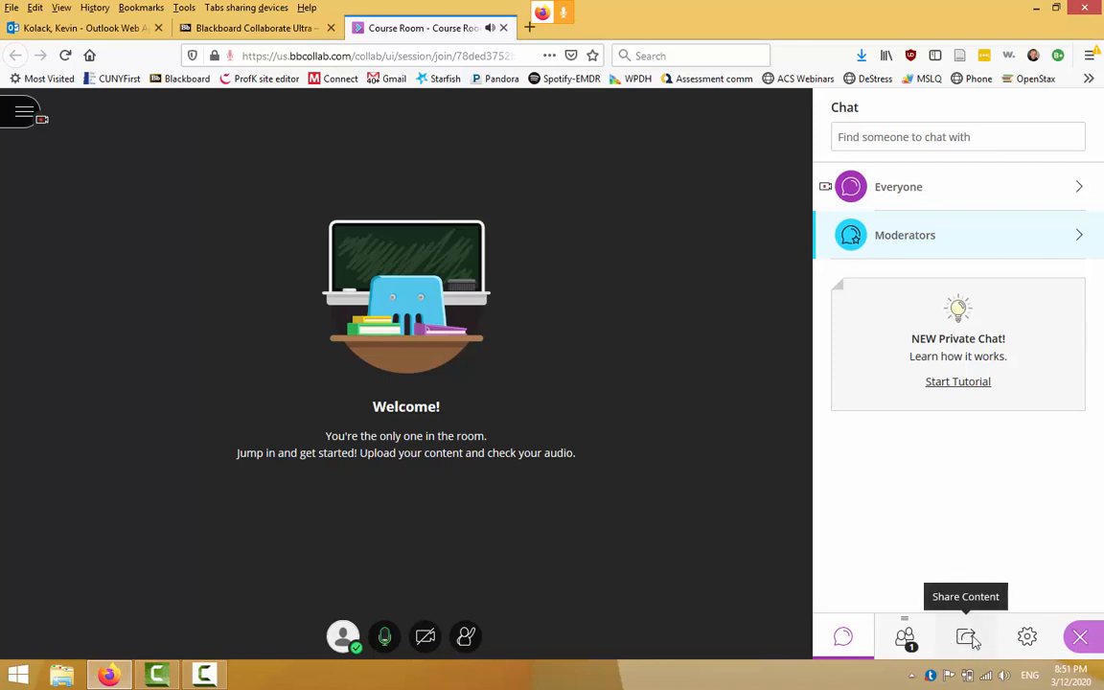
Step: Share a blank whiteboard with the room from the Share Content panel
{"action": "left_click", "coordinate": [966, 636]}
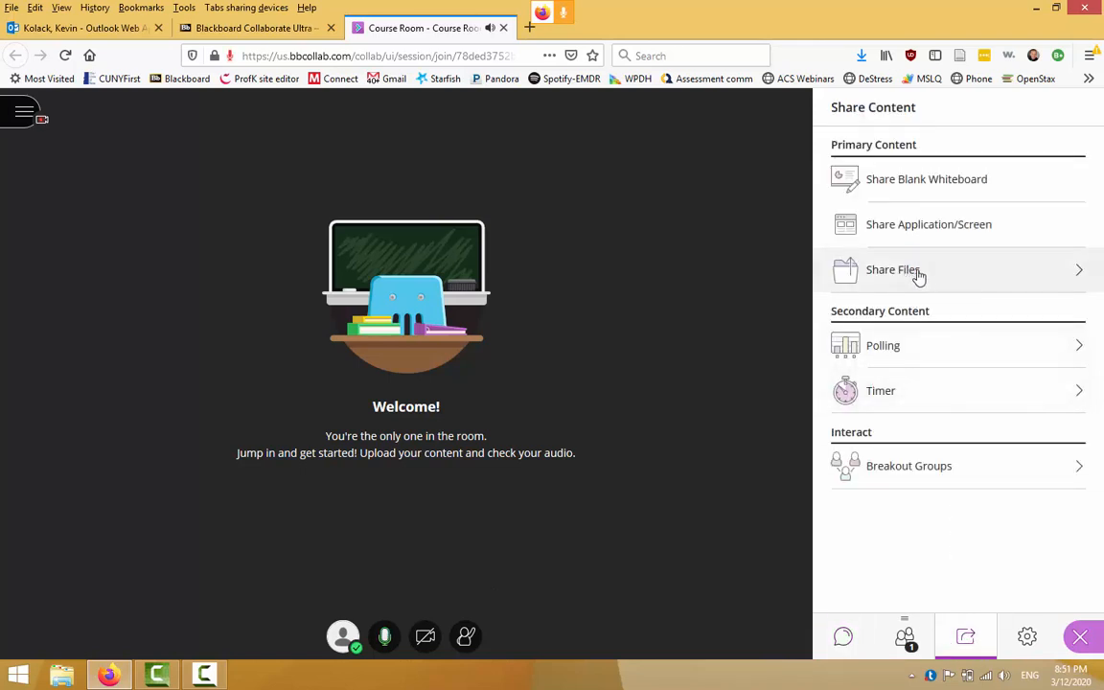
{"action": "mouse_move", "coordinate": [935, 272]}
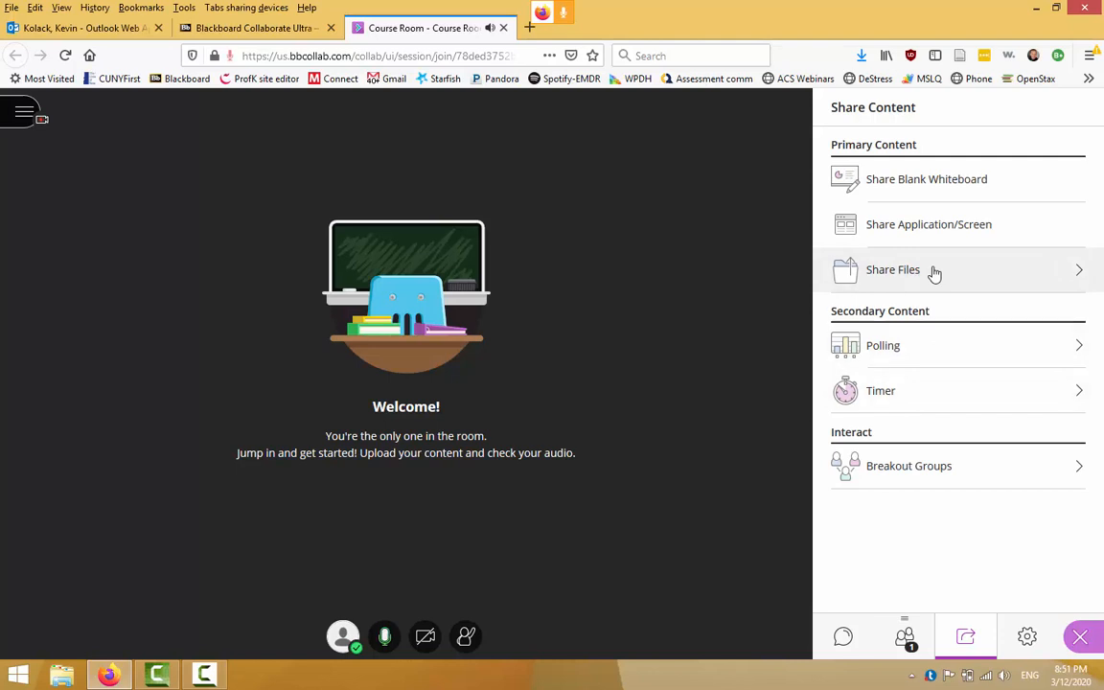
{"action": "mouse_move", "coordinate": [1003, 234]}
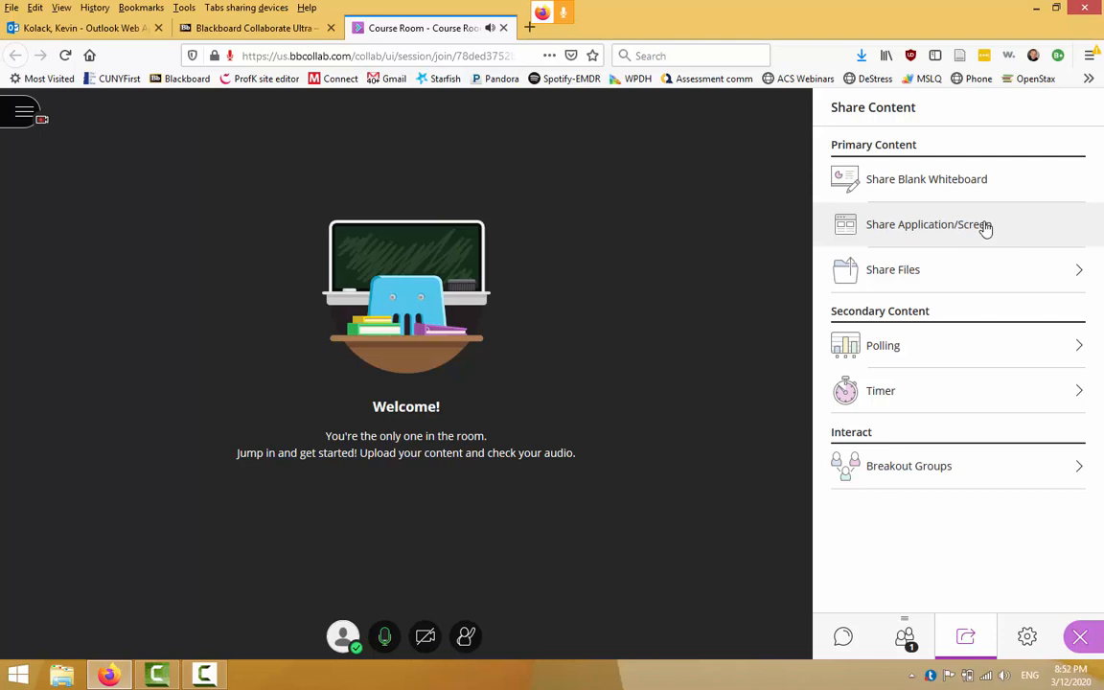
{"action": "mouse_move", "coordinate": [985, 237]}
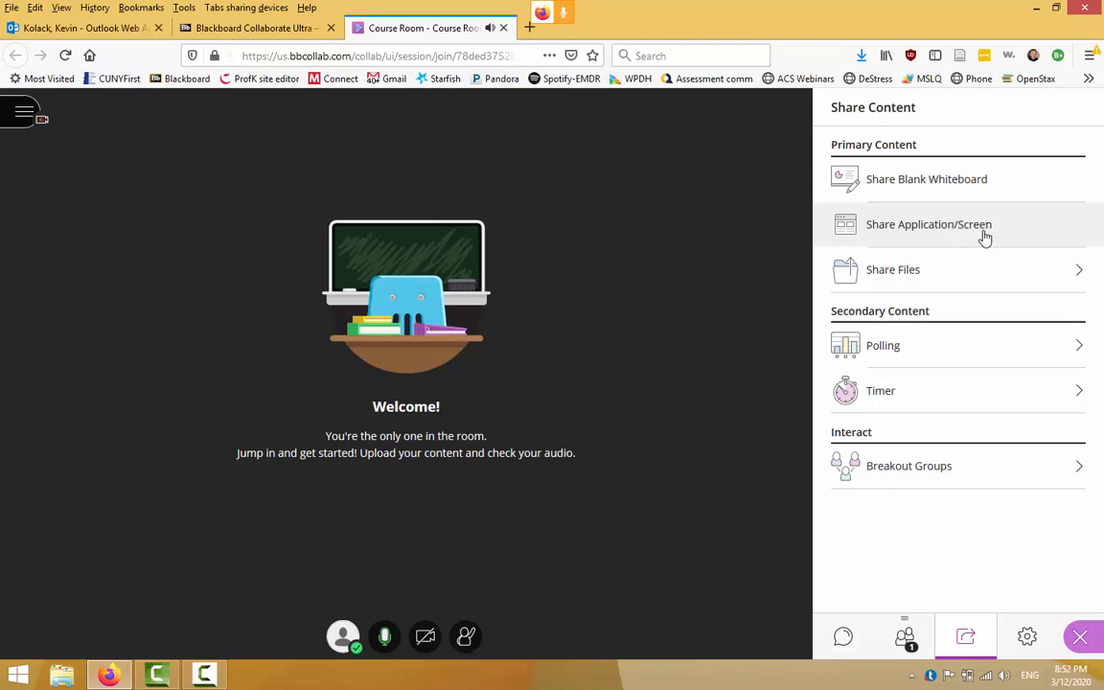
{"action": "mouse_move", "coordinate": [939, 181]}
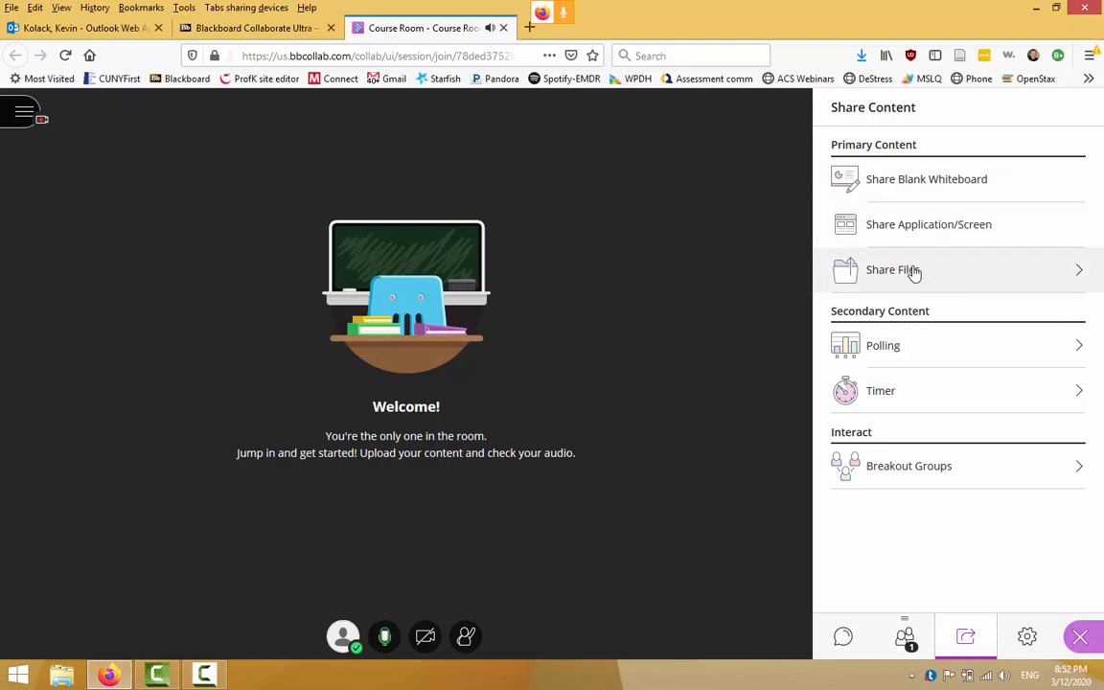
{"action": "mouse_move", "coordinate": [909, 283]}
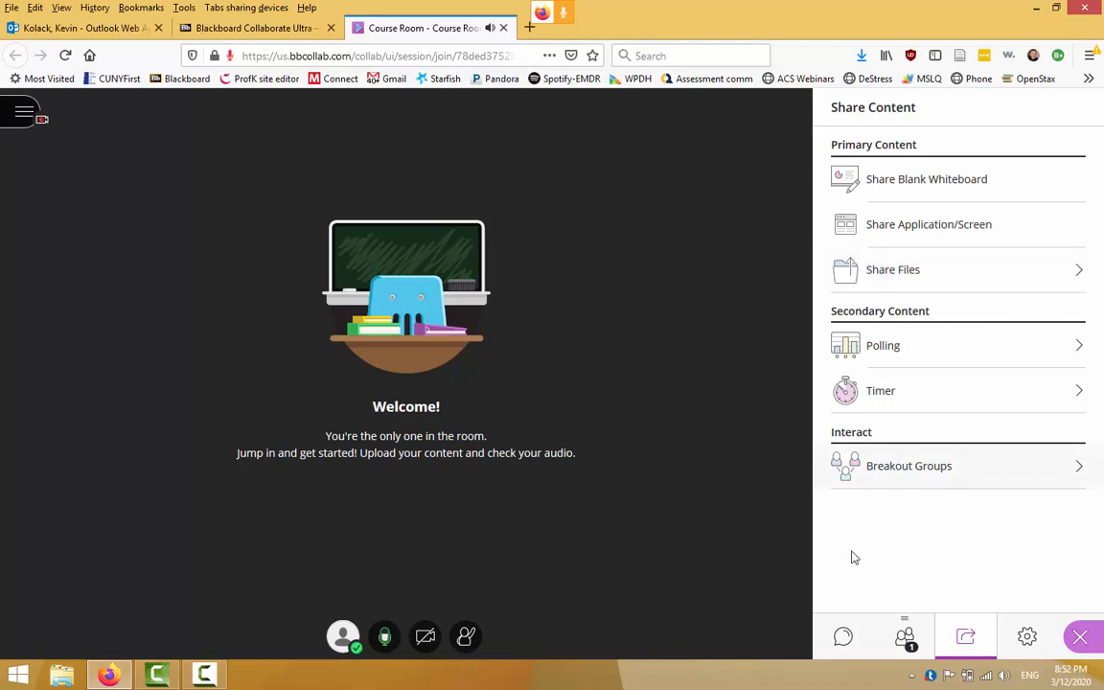
{"action": "mouse_move", "coordinate": [748, 481]}
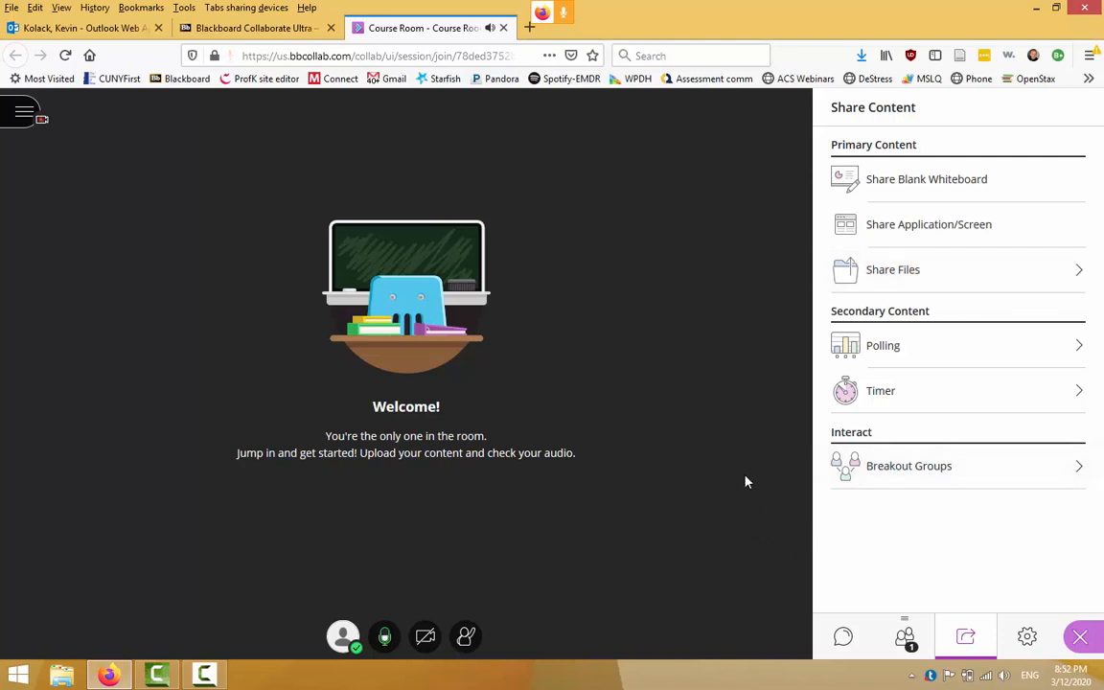
{"action": "mouse_move", "coordinate": [694, 435]}
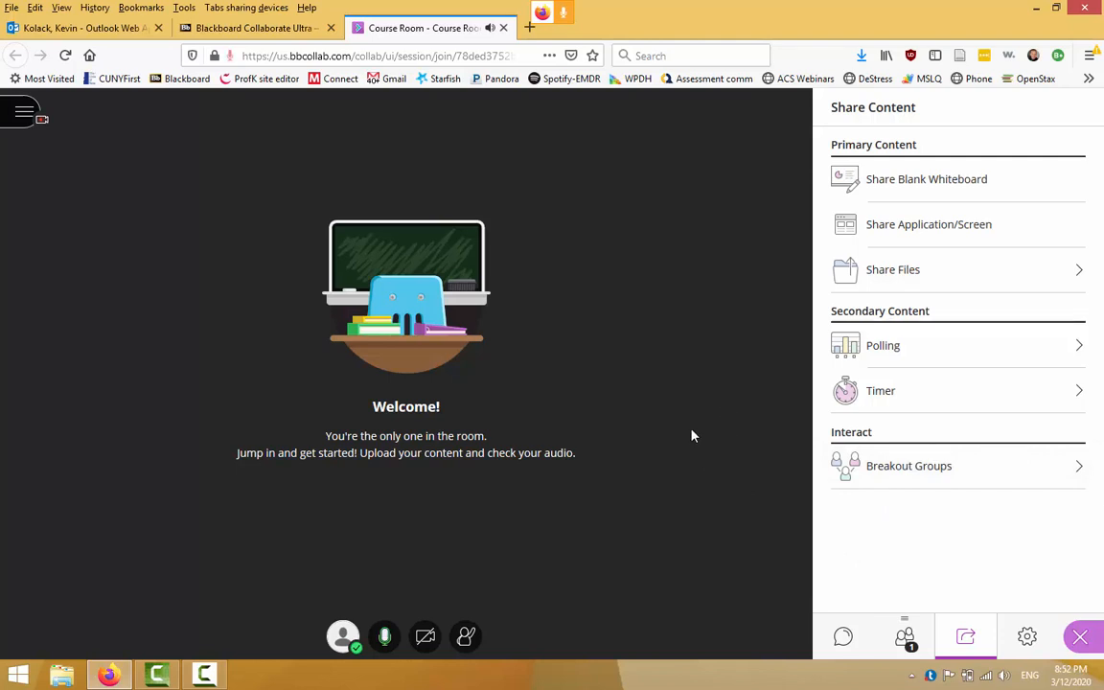
{"action": "mouse_move", "coordinate": [745, 410]}
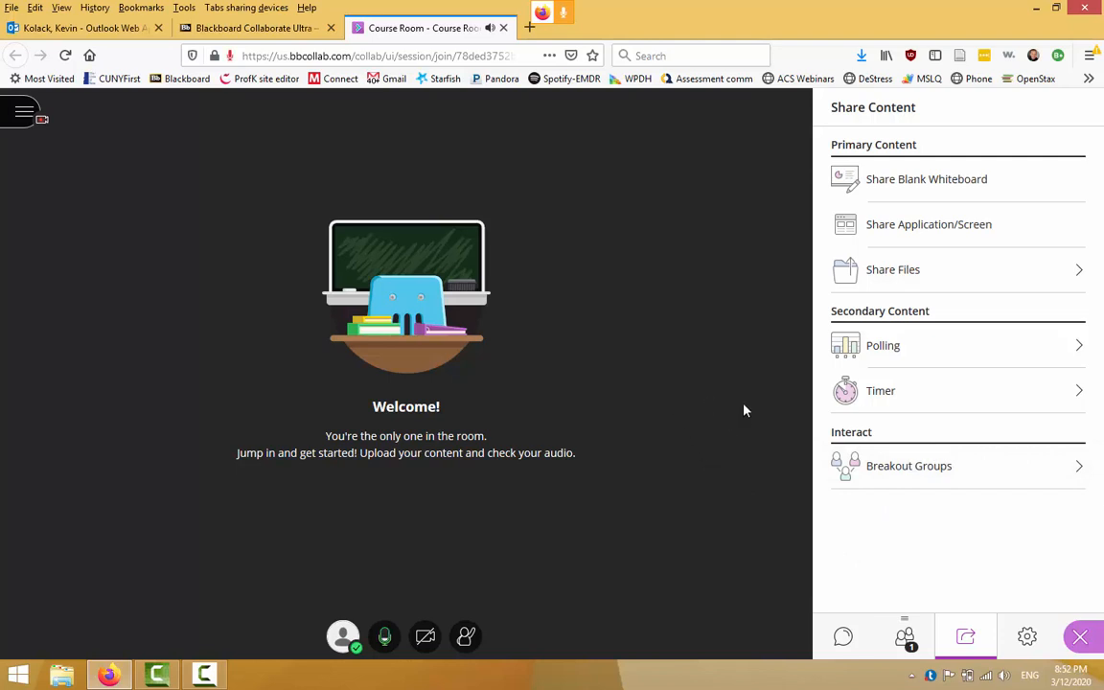
{"action": "mouse_move", "coordinate": [902, 288]}
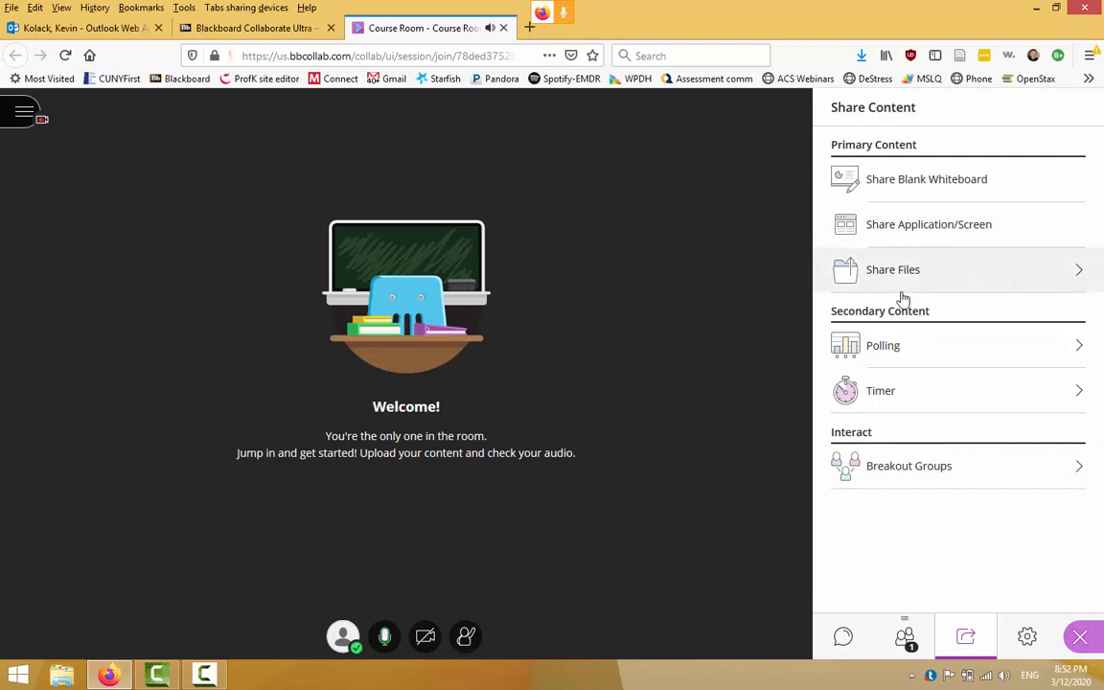
{"action": "mouse_move", "coordinate": [911, 268]}
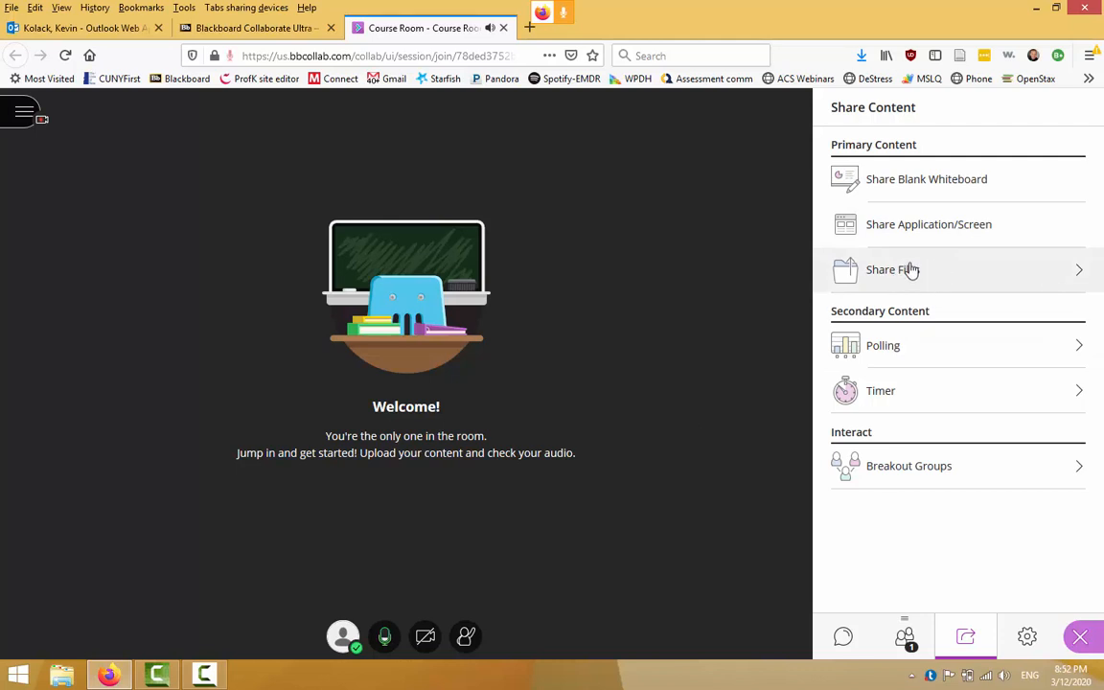
{"action": "mouse_move", "coordinate": [960, 276]}
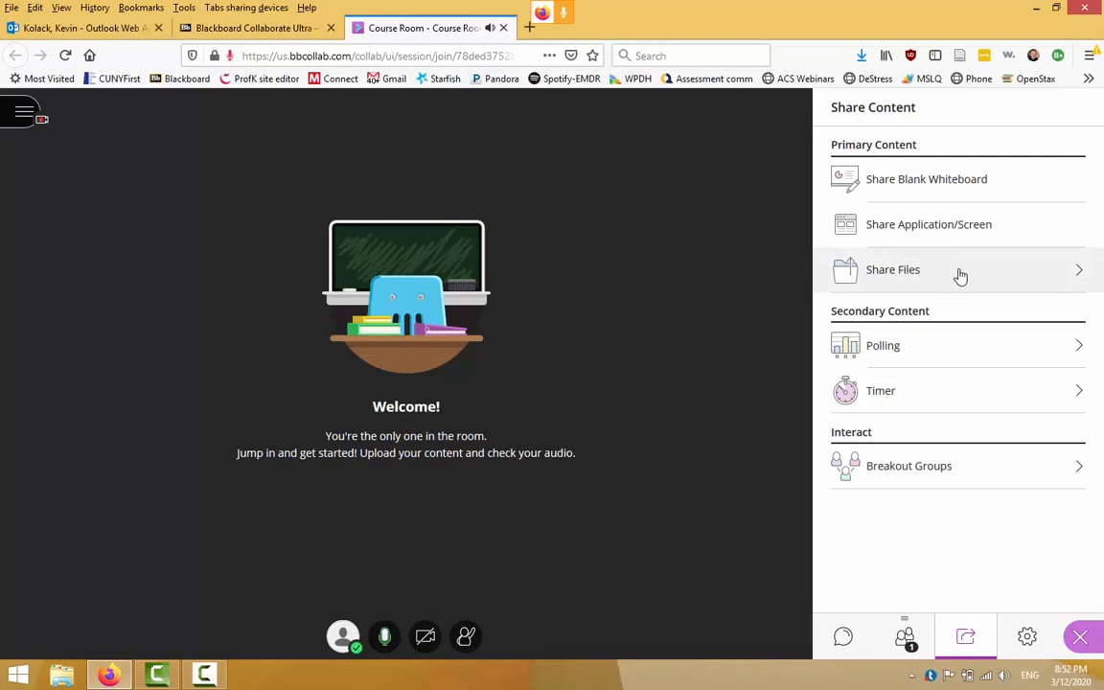
{"action": "mouse_move", "coordinate": [919, 293]}
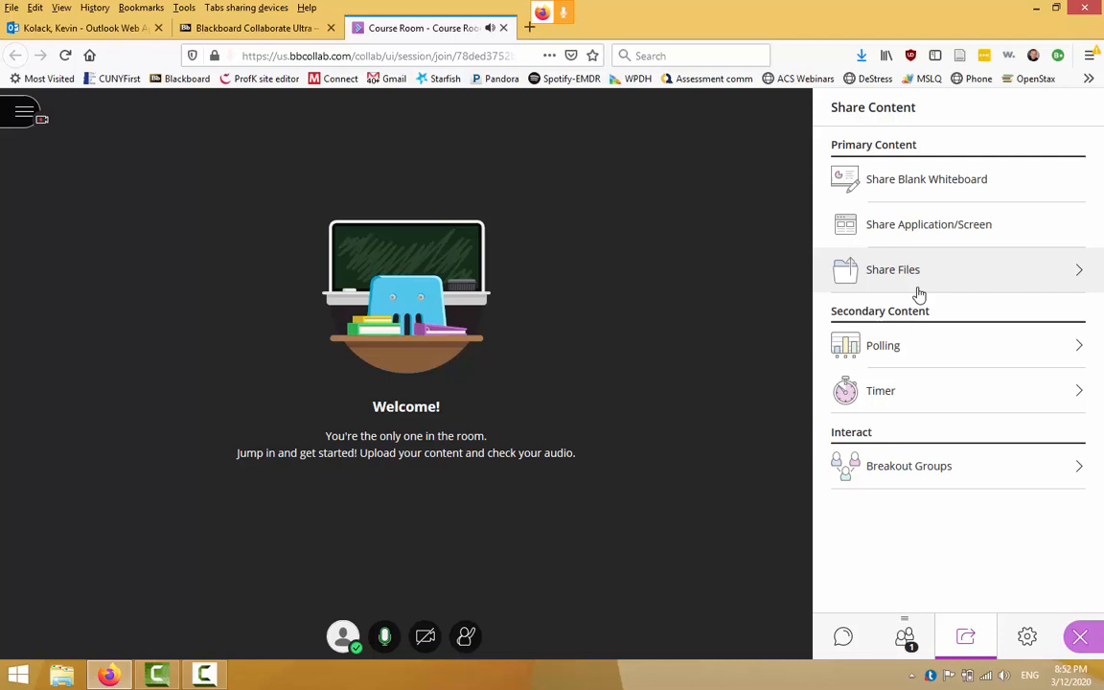
{"action": "mouse_move", "coordinate": [934, 264]}
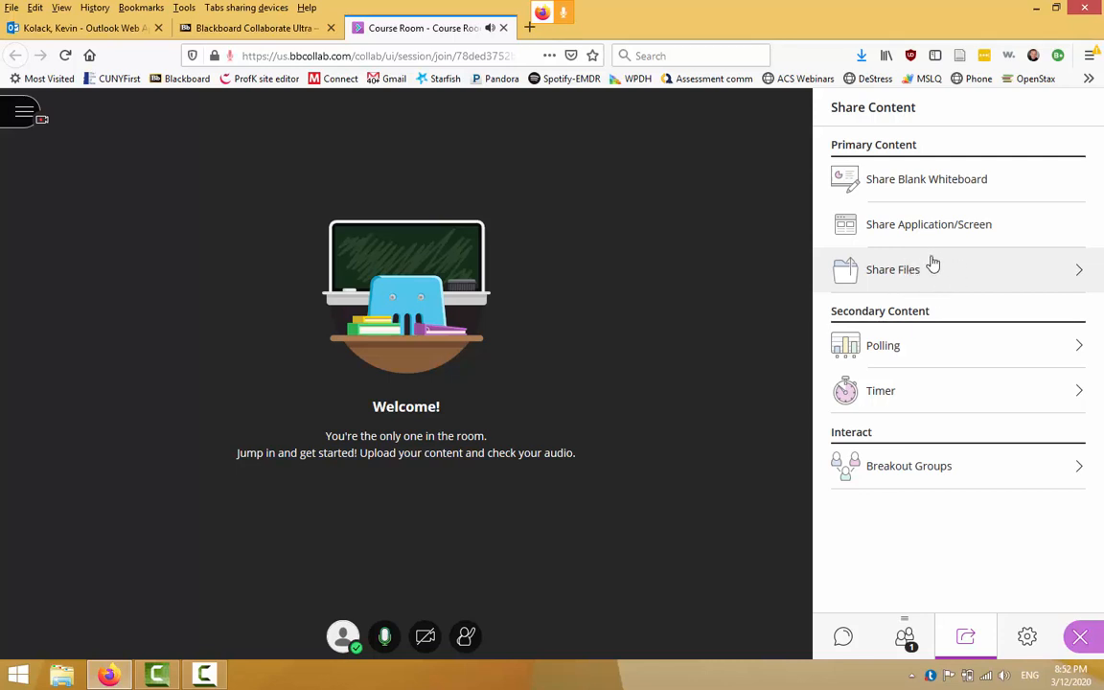
{"action": "mouse_move", "coordinate": [962, 270]}
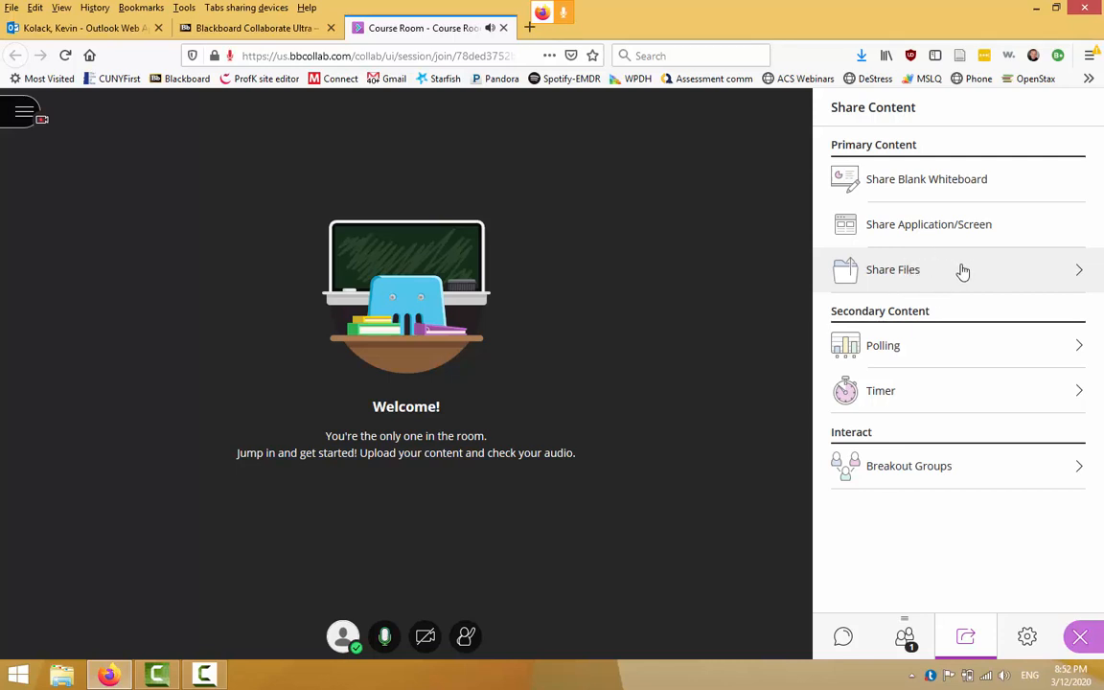
{"action": "mouse_move", "coordinate": [959, 278]}
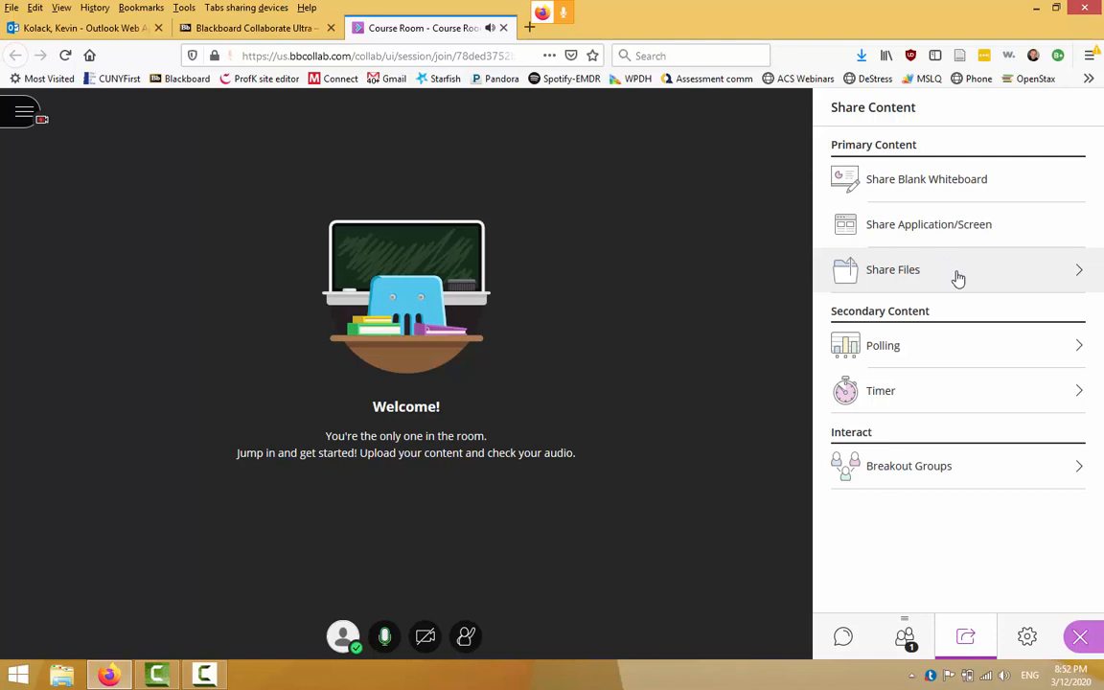
{"action": "mouse_move", "coordinate": [946, 268]}
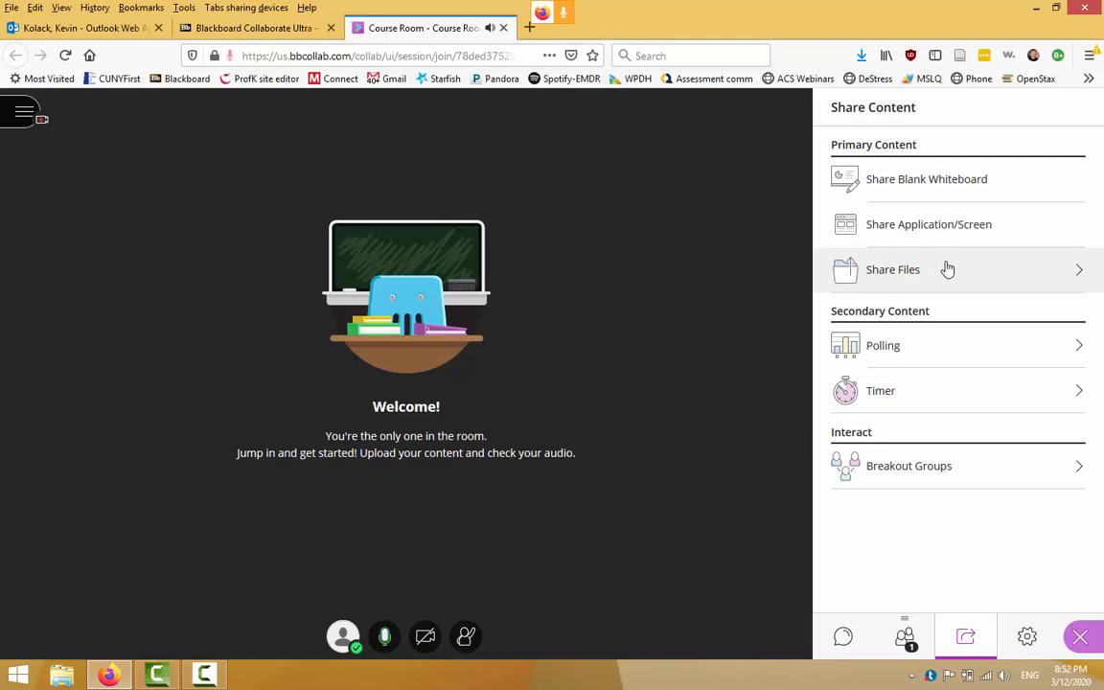
{"action": "mouse_move", "coordinate": [964, 269]}
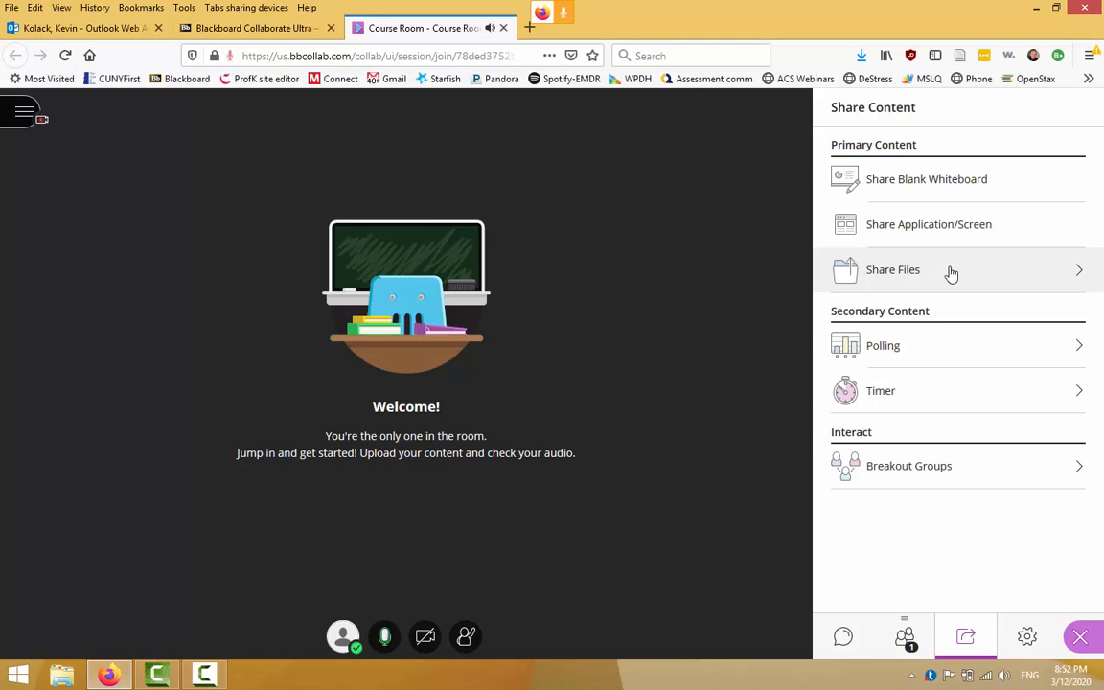
{"action": "mouse_move", "coordinate": [903, 268]}
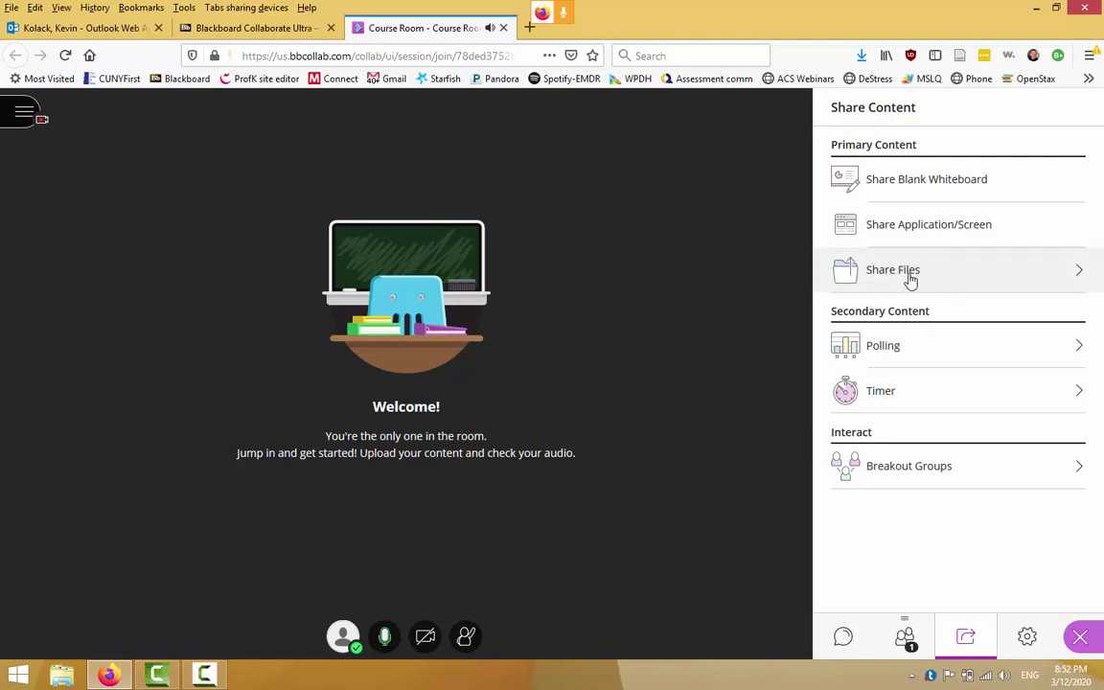
{"action": "mouse_move", "coordinate": [949, 276]}
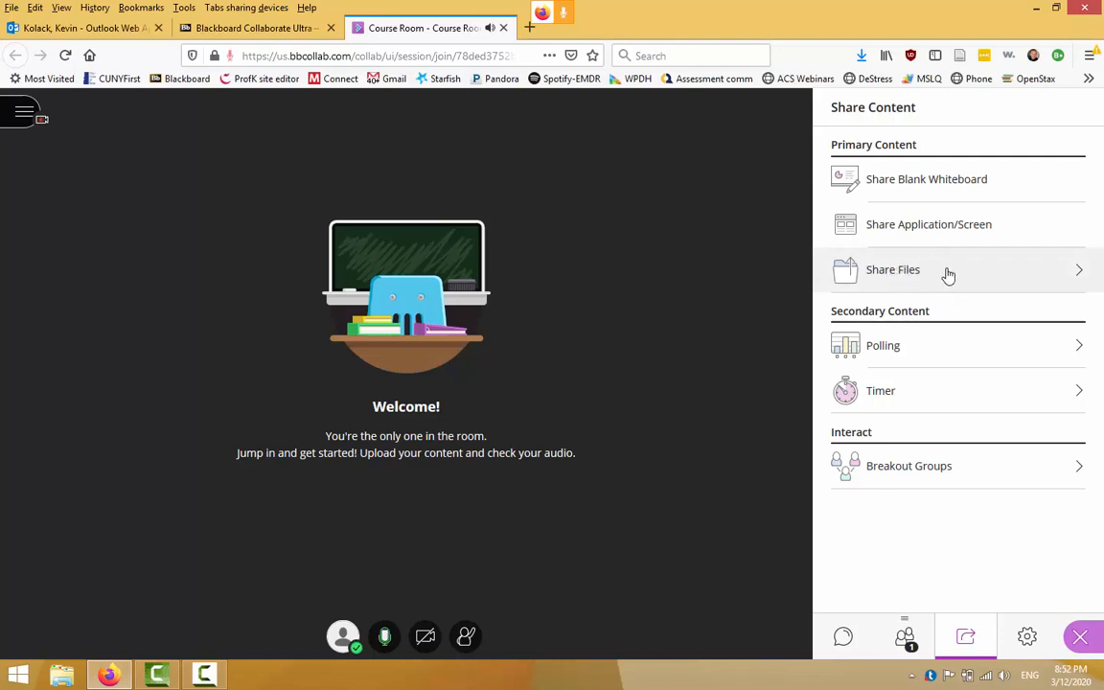
{"action": "mouse_move", "coordinate": [960, 278]}
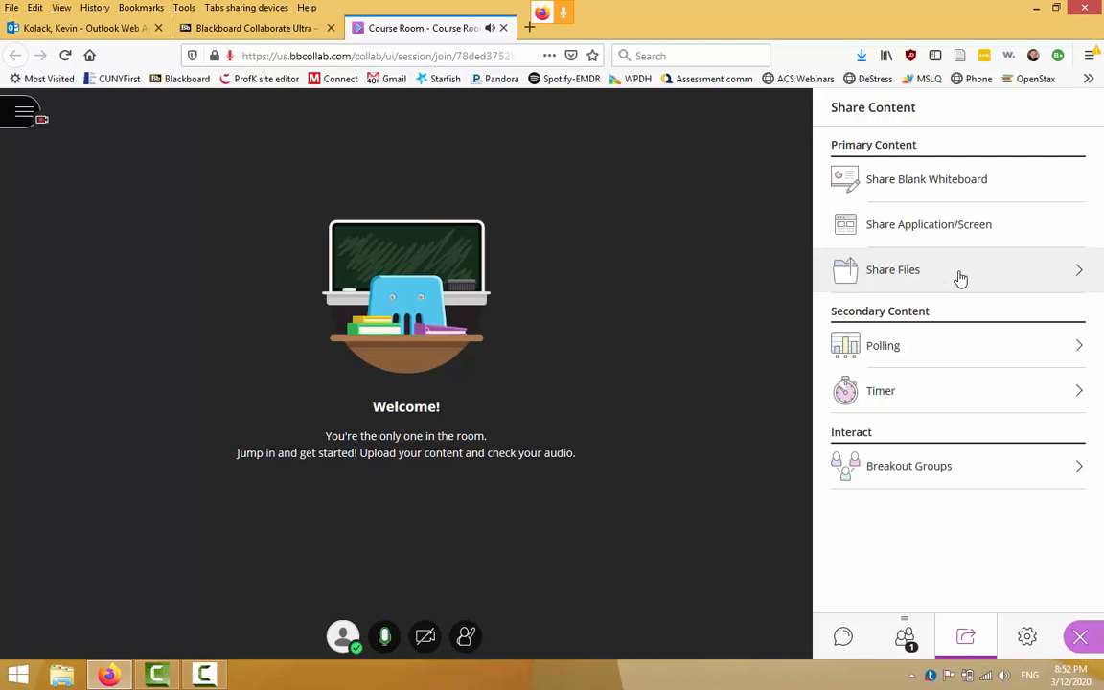
{"action": "mouse_move", "coordinate": [962, 272]}
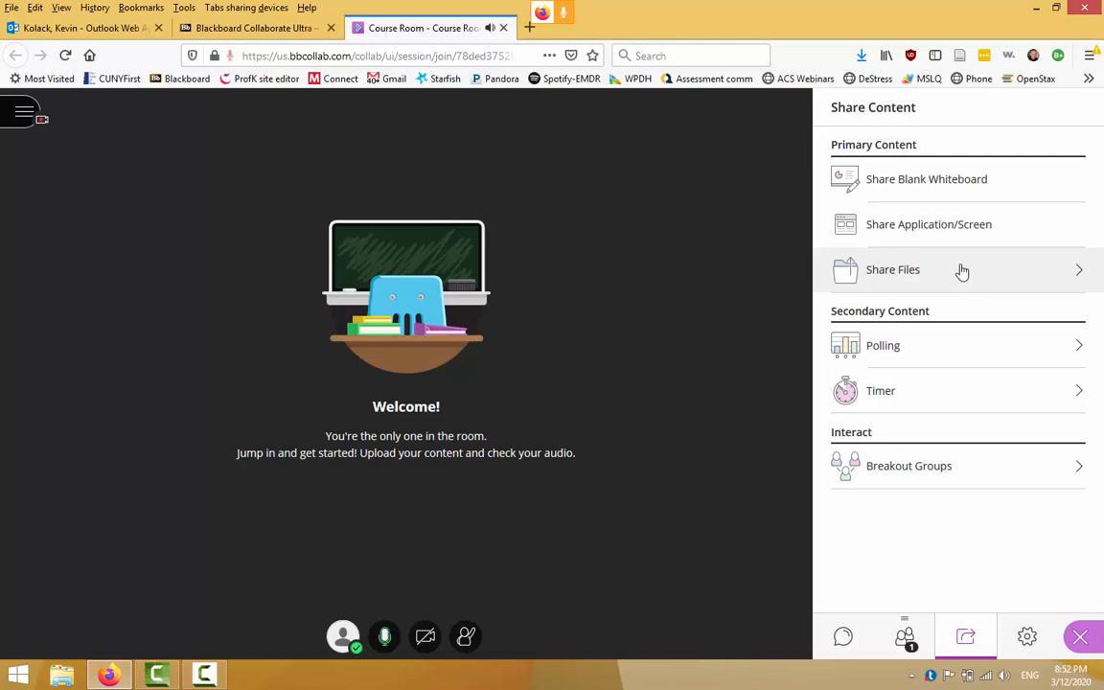
{"action": "mouse_move", "coordinate": [901, 229]}
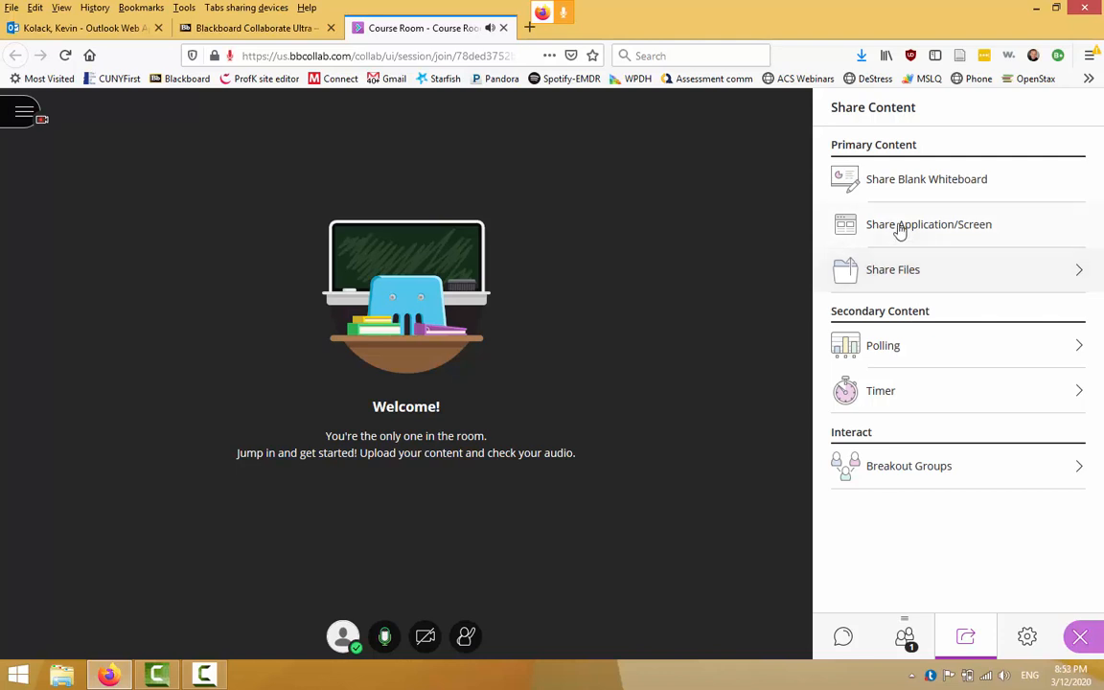
{"action": "mouse_move", "coordinate": [962, 234]}
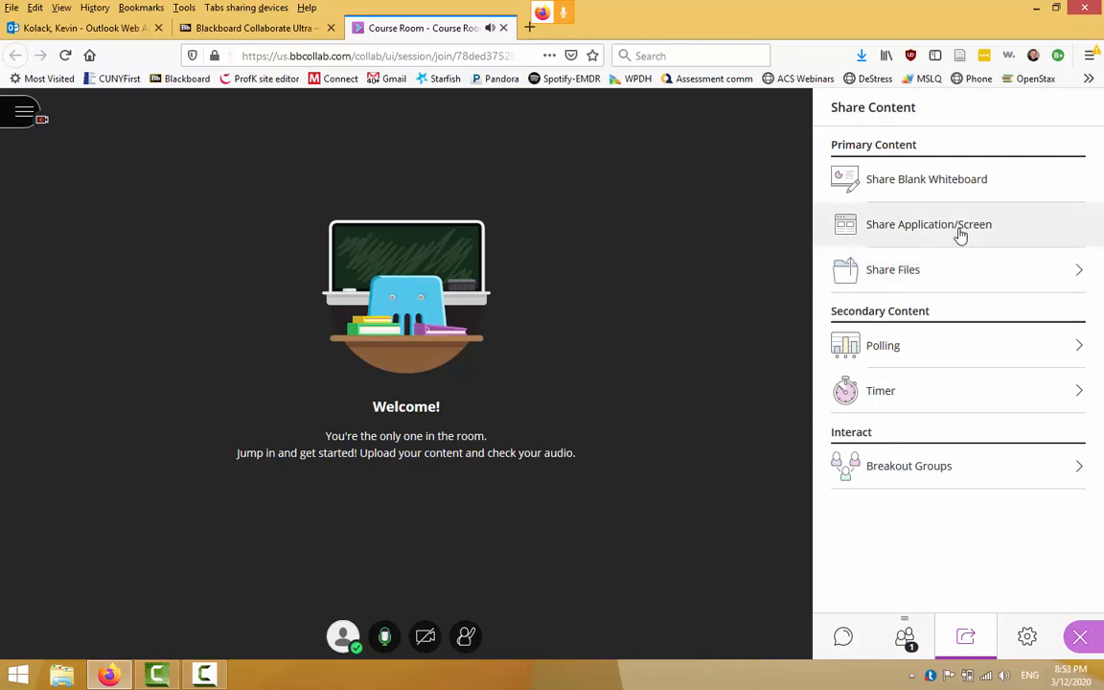
{"action": "mouse_move", "coordinate": [1008, 184]}
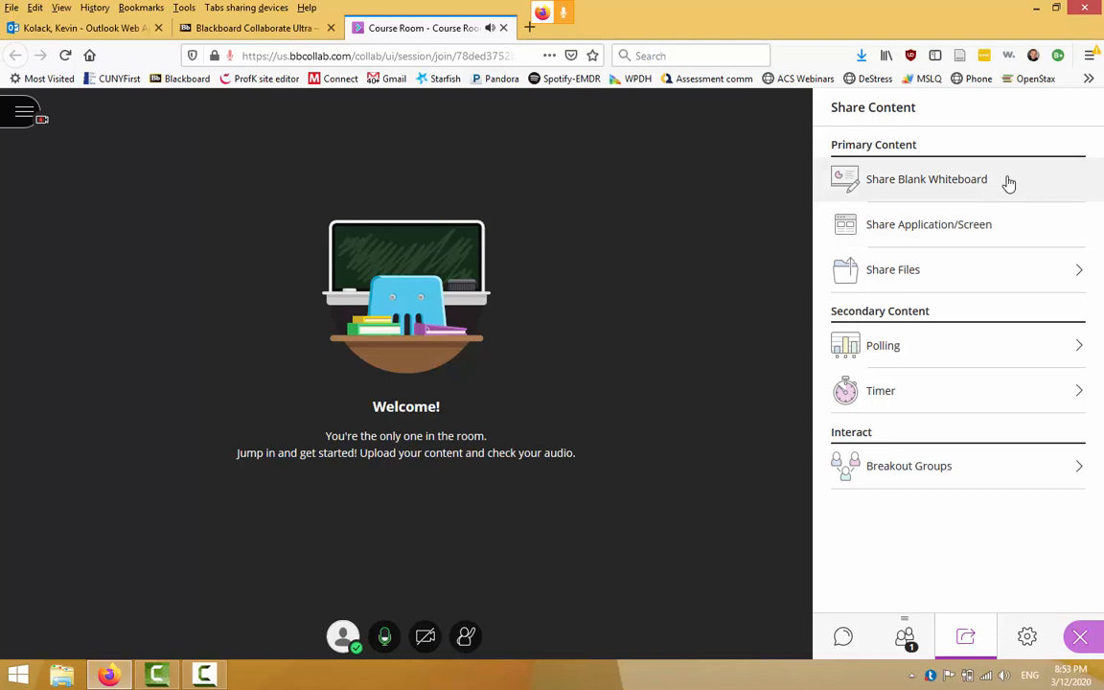
{"action": "mouse_move", "coordinate": [989, 182]}
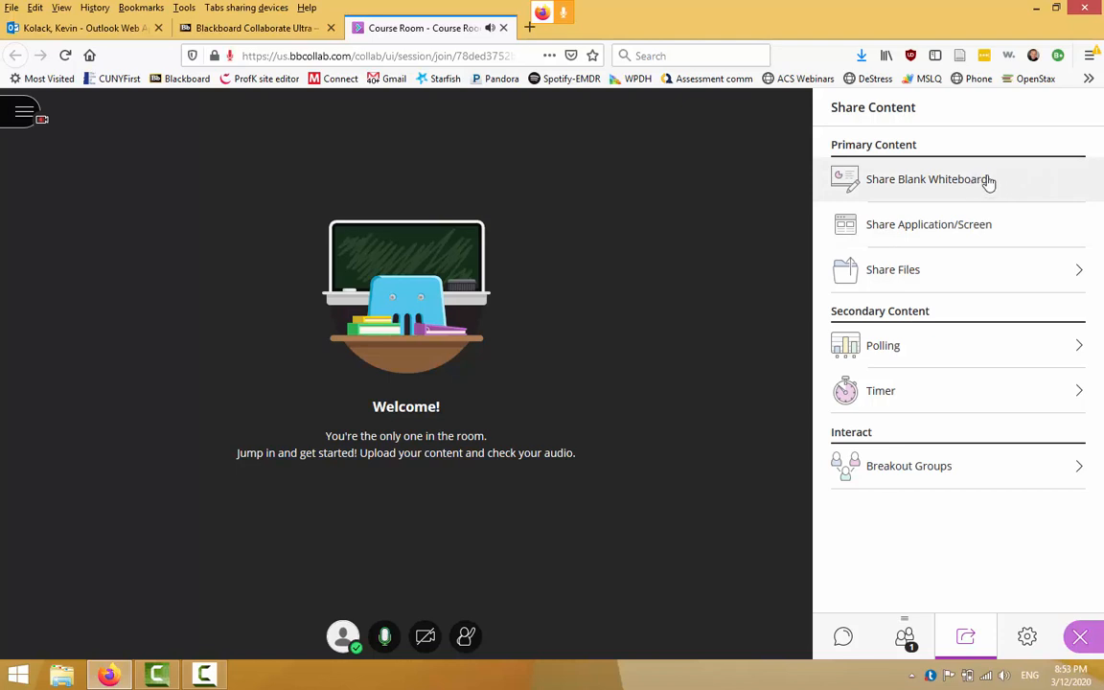
{"action": "left_click", "coordinate": [958, 180]}
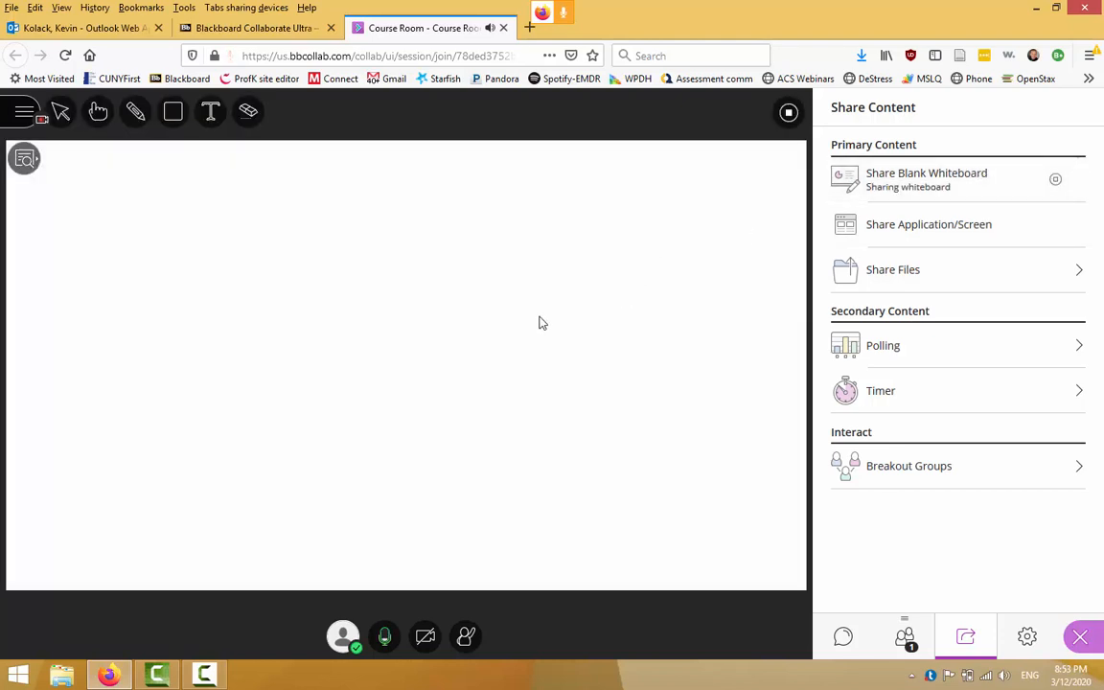
{"action": "mouse_move", "coordinate": [360, 287]}
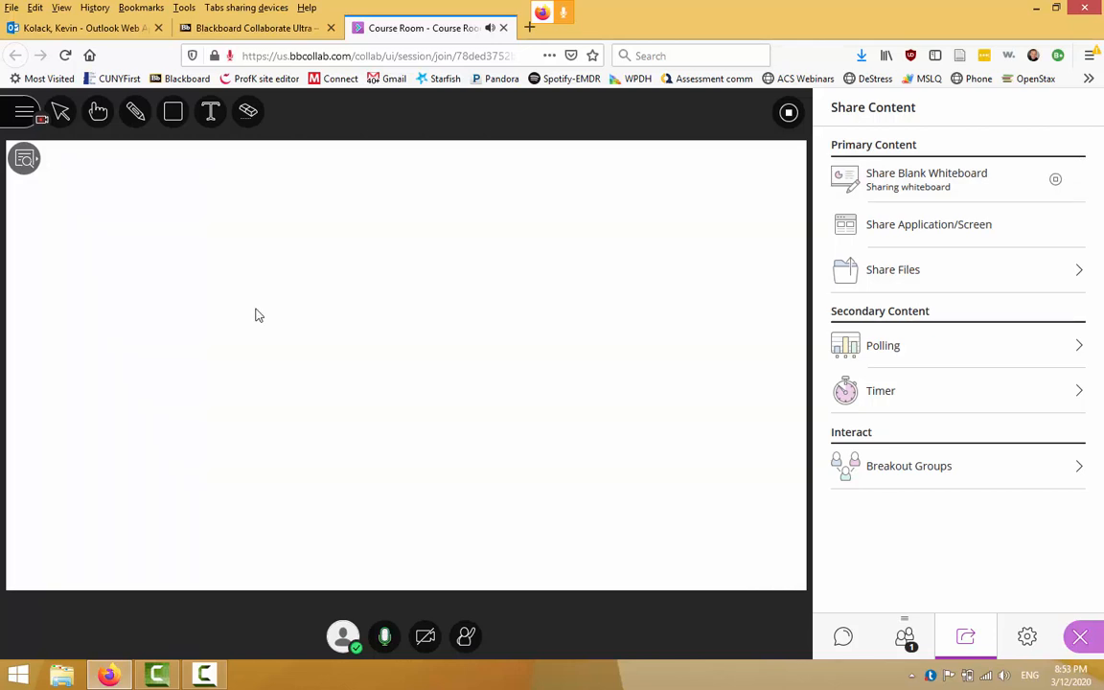
{"action": "mouse_move", "coordinate": [210, 111]}
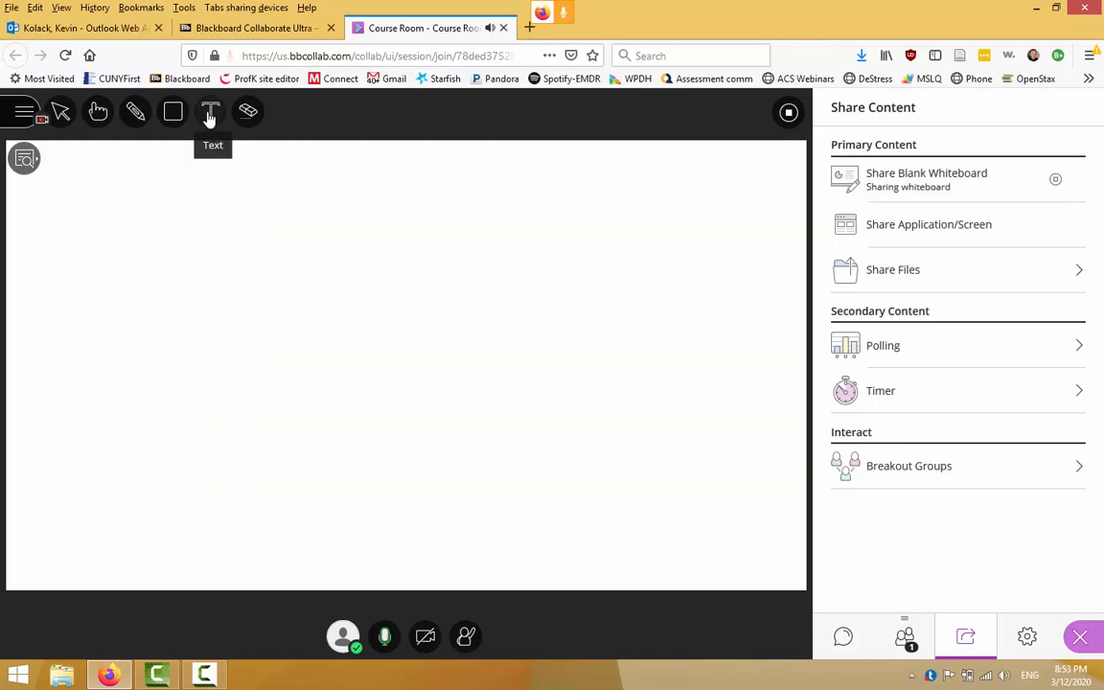
Step: Place an 'enter text' label with the Text tool on the shared whiteboard
{"action": "left_click", "coordinate": [210, 111]}
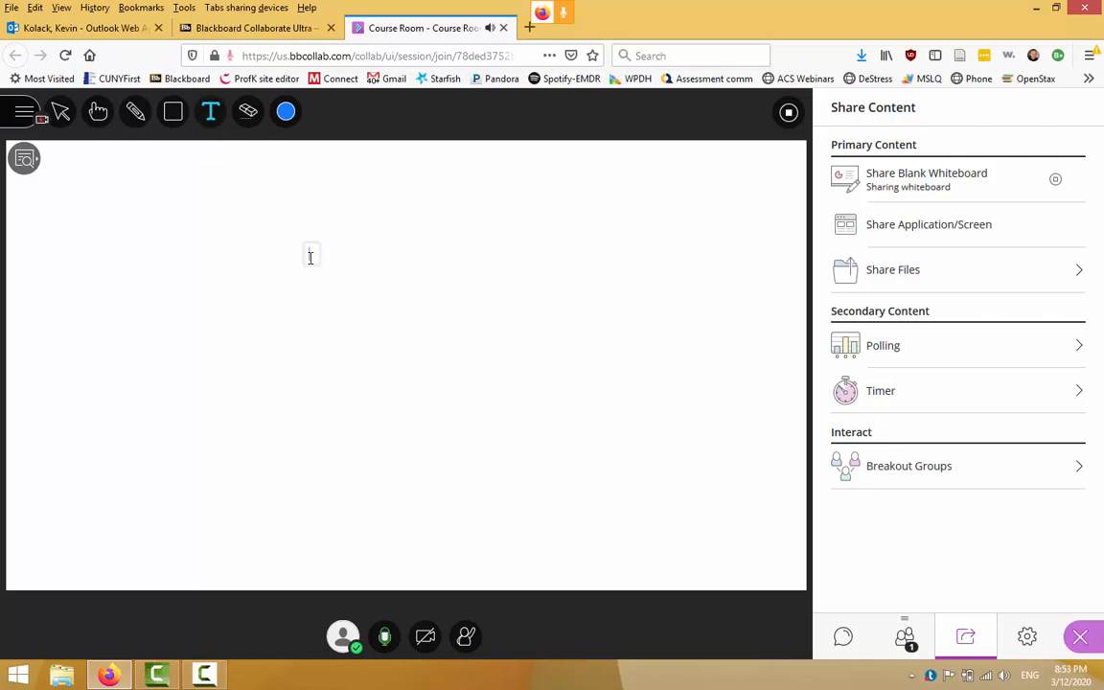
{"action": "left_click", "coordinate": [310, 257]}
{"action": "type", "text": "enter text"}
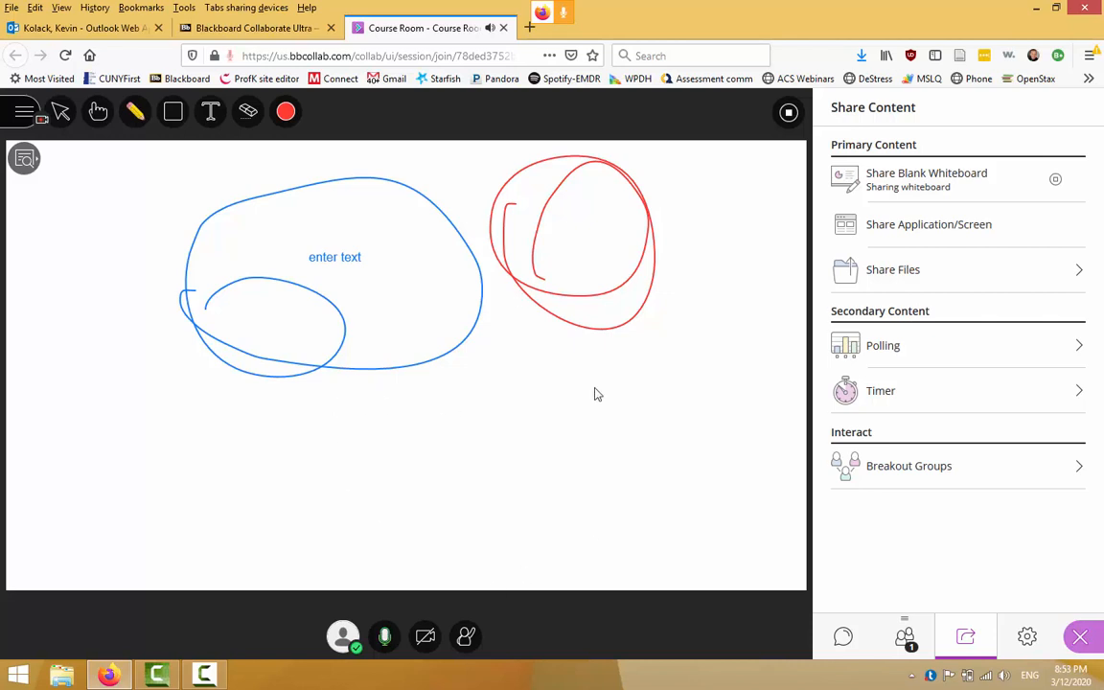
{"action": "mouse_move", "coordinate": [324, 452]}
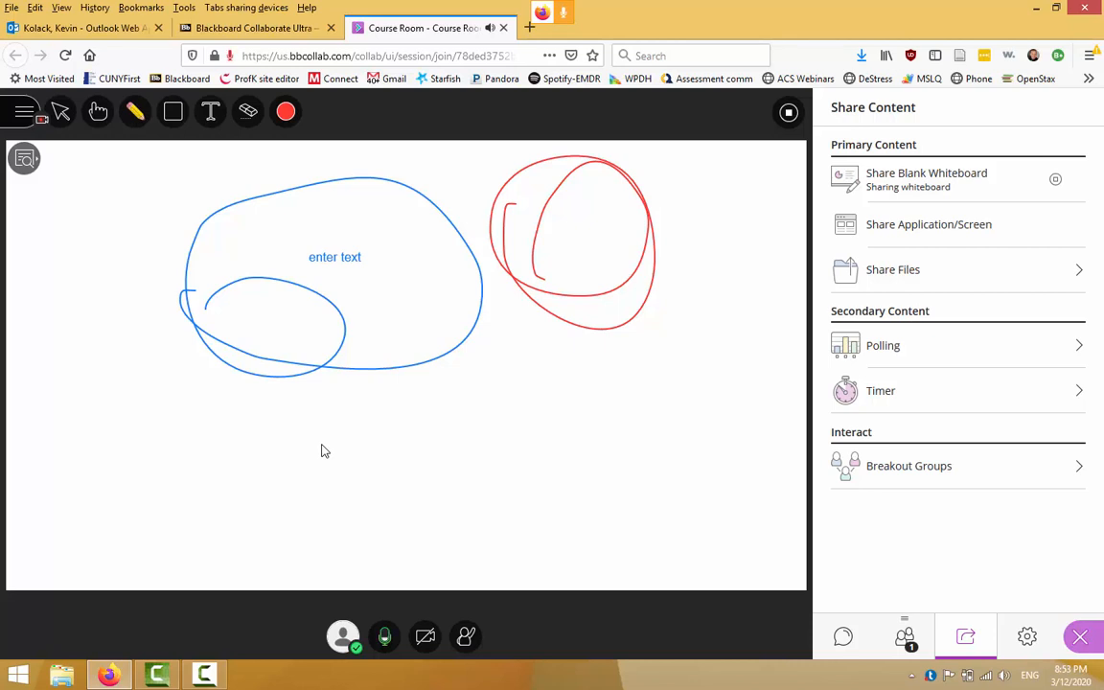
{"action": "mouse_move", "coordinate": [337, 451]}
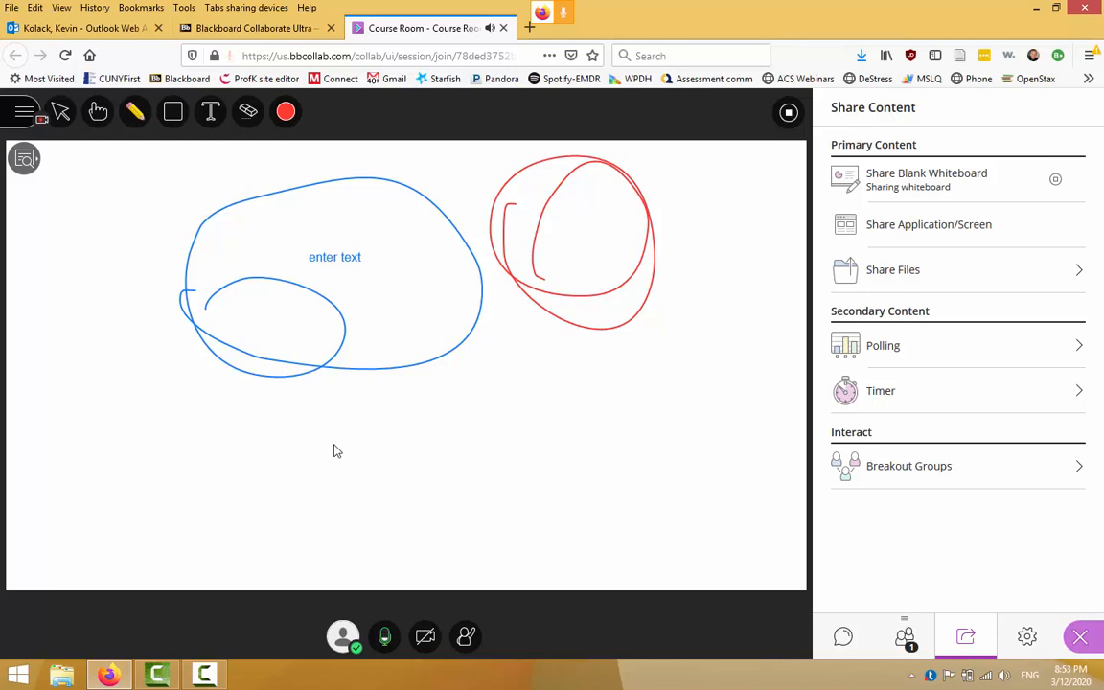
{"action": "mouse_move", "coordinate": [946, 232]}
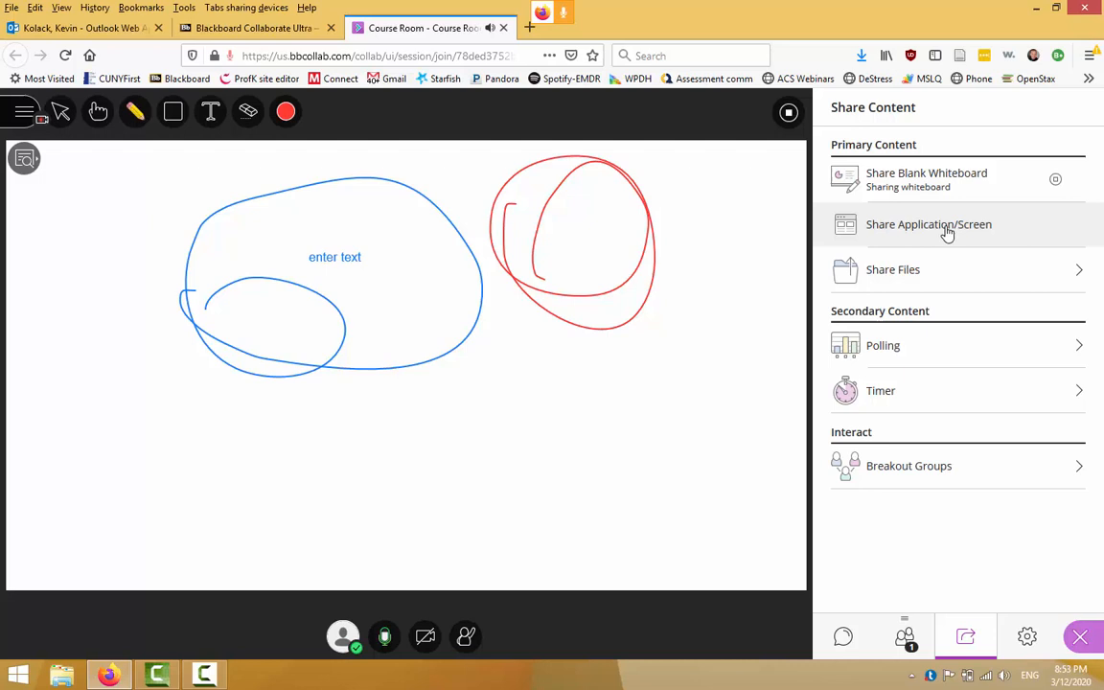
{"action": "left_click", "coordinate": [927, 222]}
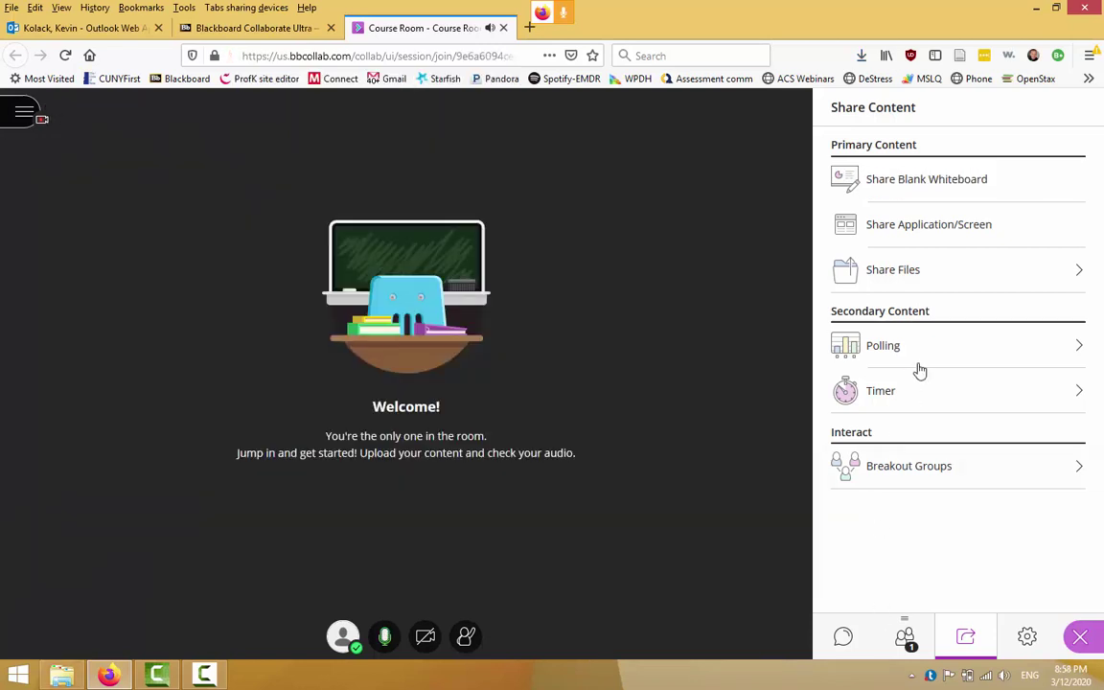
Step: Share the browser window with the room through Share Application/Screen, granting permission
{"action": "left_click", "coordinate": [928, 222]}
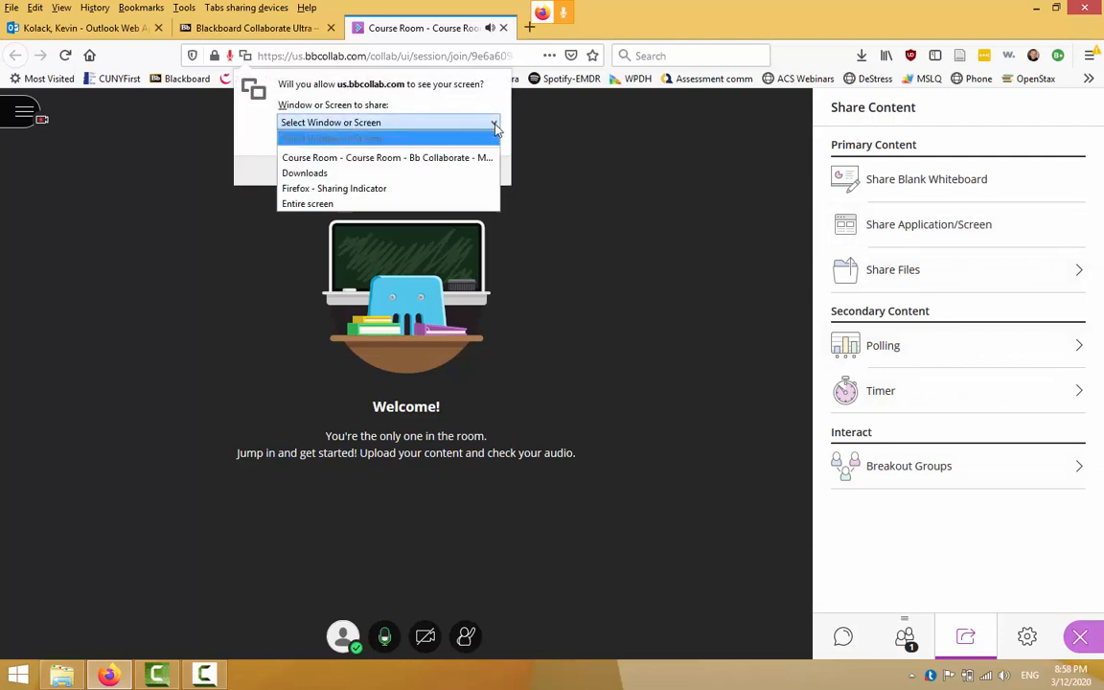
{"action": "mouse_move", "coordinate": [320, 203]}
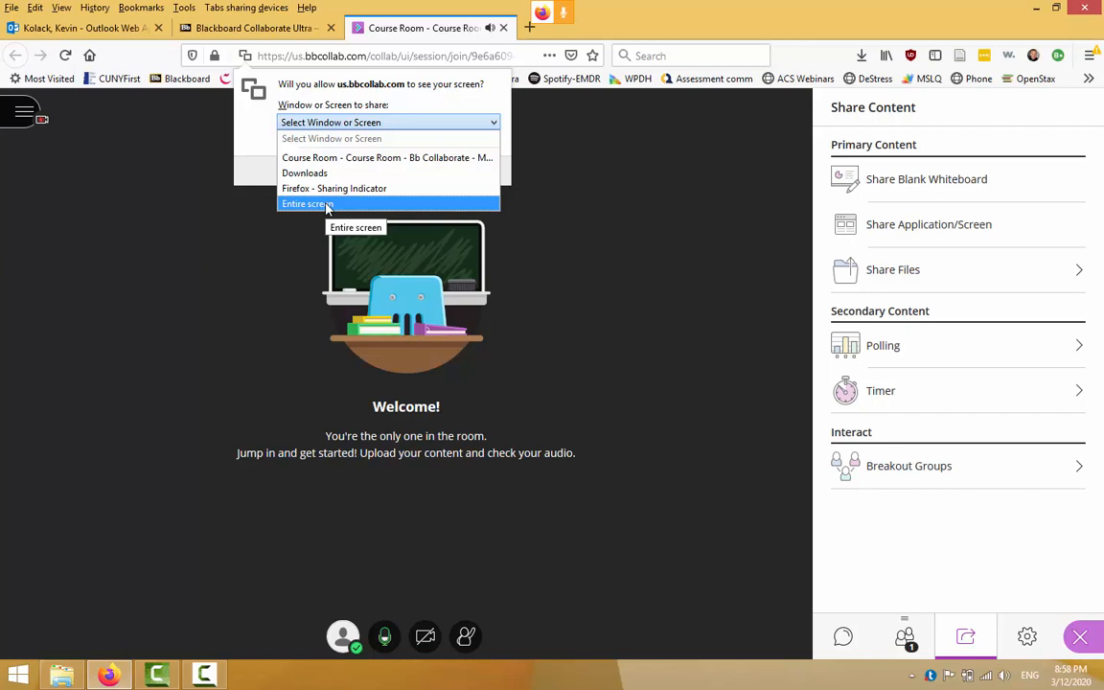
{"action": "left_click", "coordinate": [305, 203]}
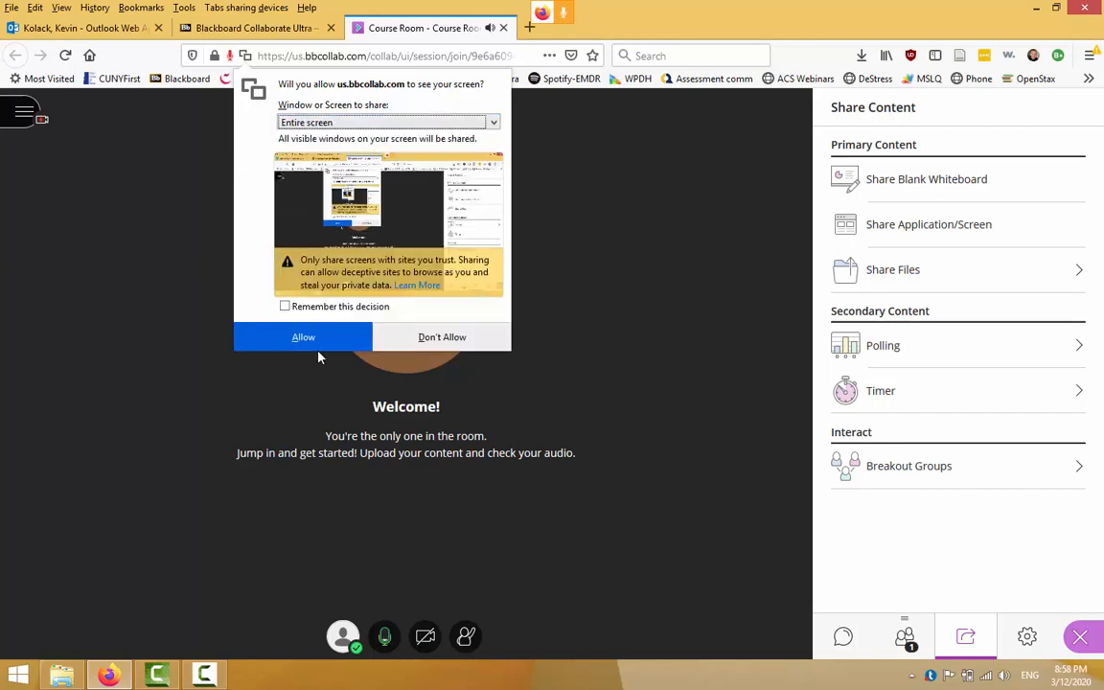
{"action": "left_click", "coordinate": [302, 337]}
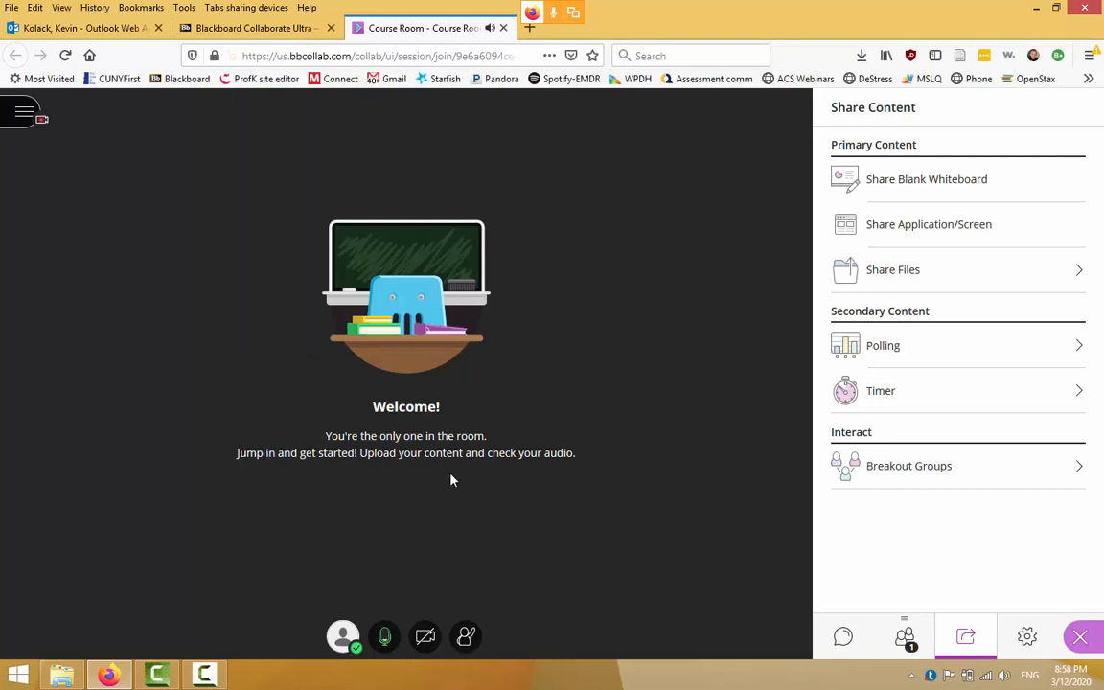
{"action": "left_click", "coordinate": [927, 222]}
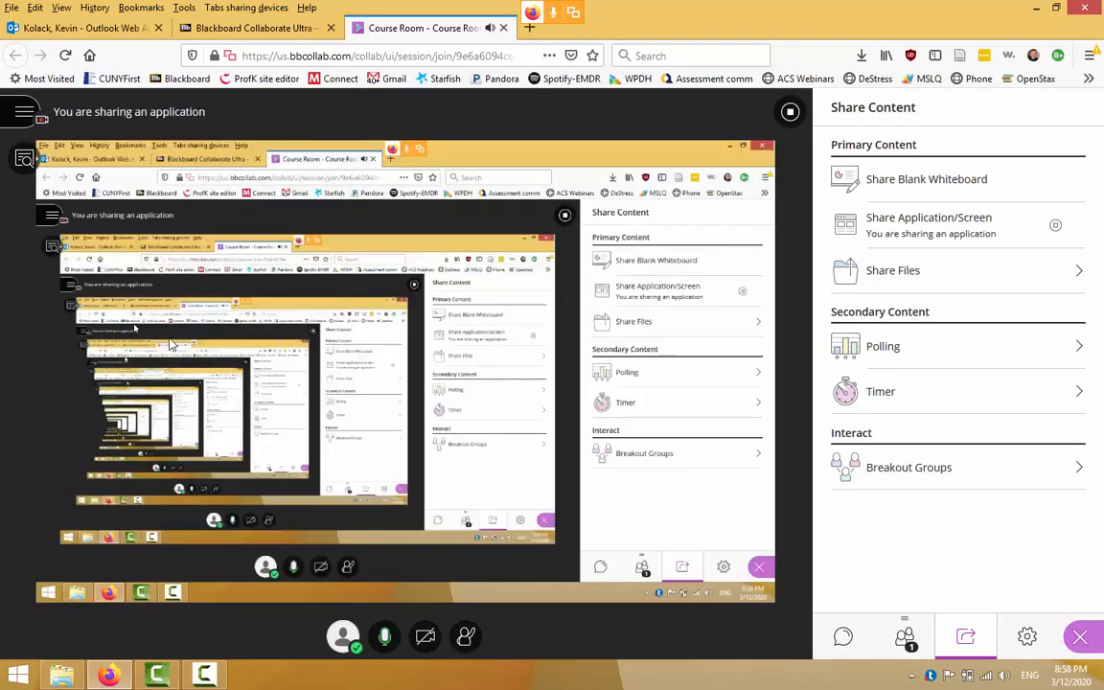
{"action": "mouse_move", "coordinate": [494, 426]}
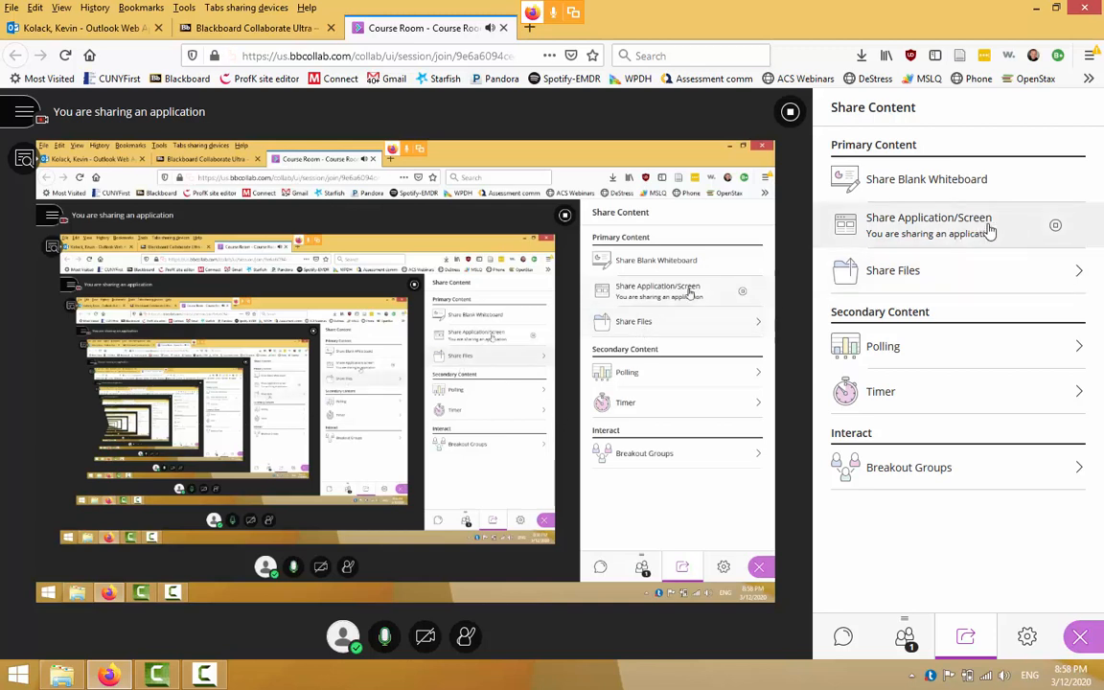
{"action": "mouse_move", "coordinate": [790, 111]}
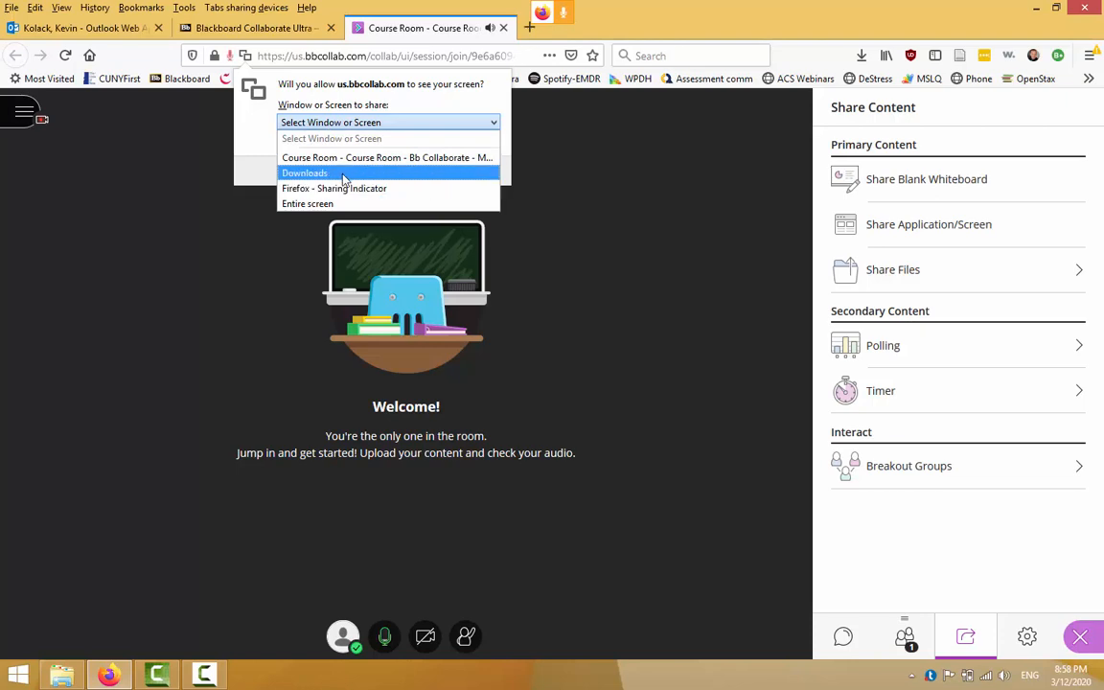
Step: Share the Downloads window with the room and allow it
{"action": "left_click", "coordinate": [305, 172]}
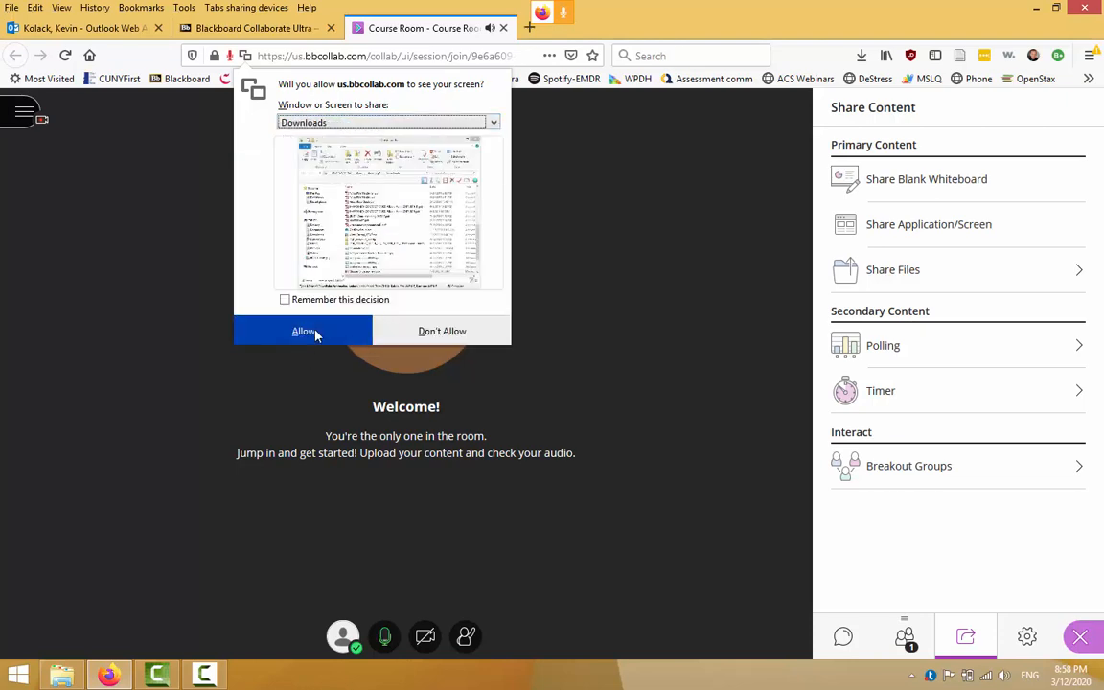
{"action": "left_click", "coordinate": [303, 329]}
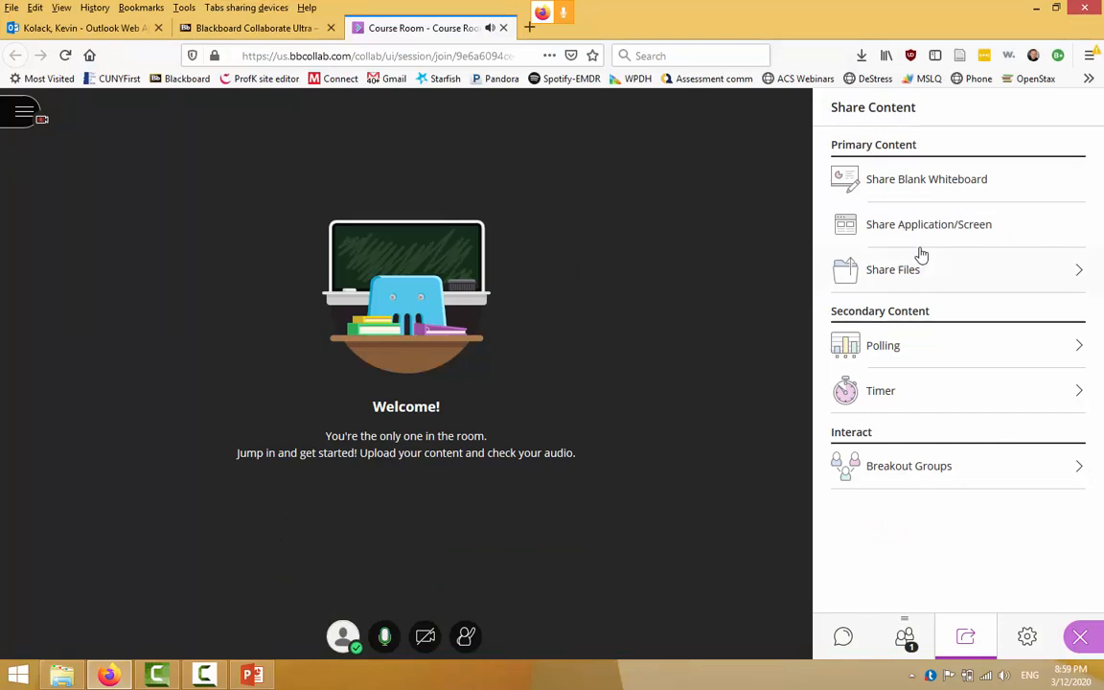
{"action": "mouse_move", "coordinate": [952, 229]}
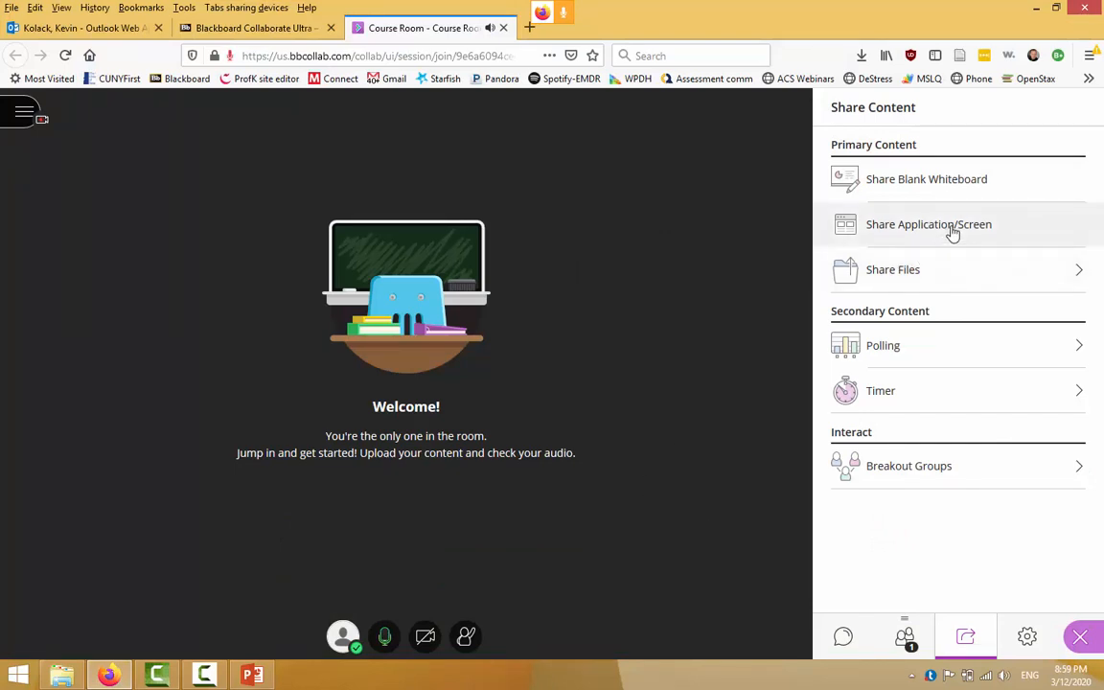
Step: Share the Chapter_5_Gases-new.pptx PowerPoint window with the room instead
{"action": "left_click", "coordinate": [952, 224]}
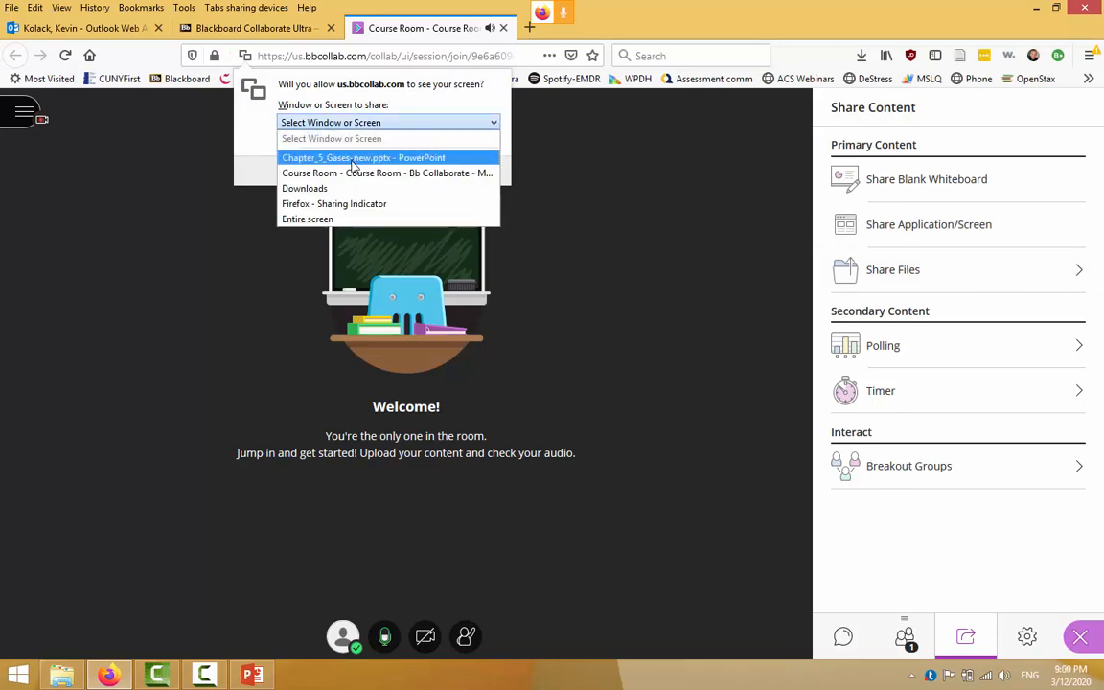
{"action": "left_click", "coordinate": [361, 157]}
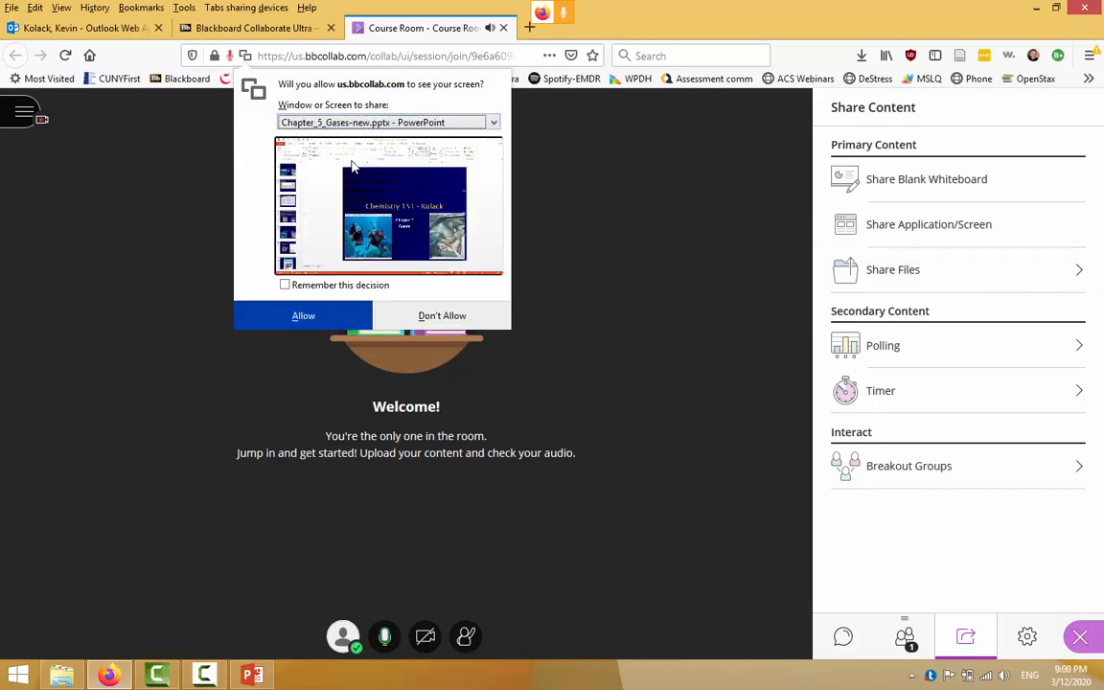
{"action": "left_click", "coordinate": [303, 314]}
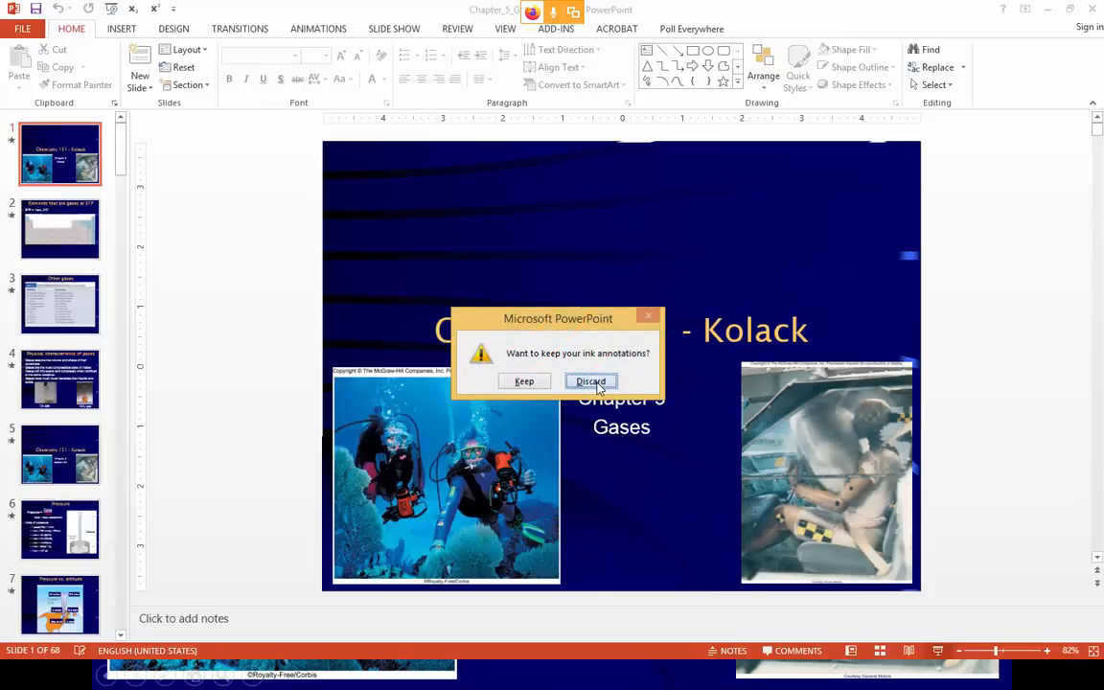
Step: Discard the ink annotations, stop sharing the PowerPoint window, and return to the Collaborate room
{"action": "left_click", "coordinate": [590, 380]}
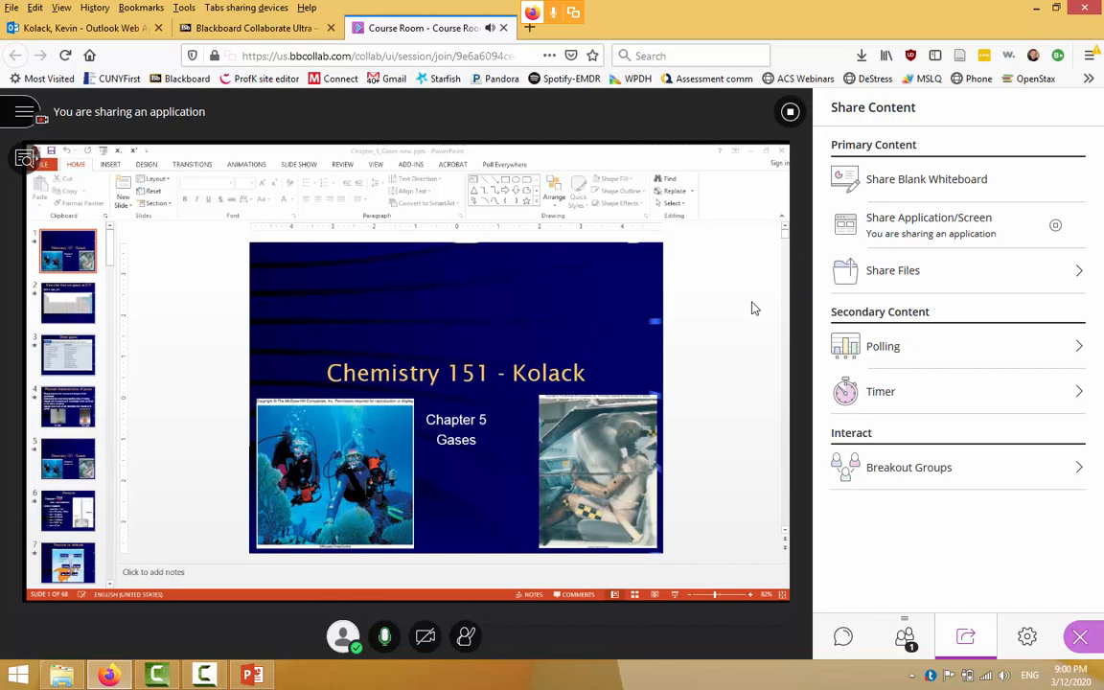
{"action": "mouse_move", "coordinate": [977, 234]}
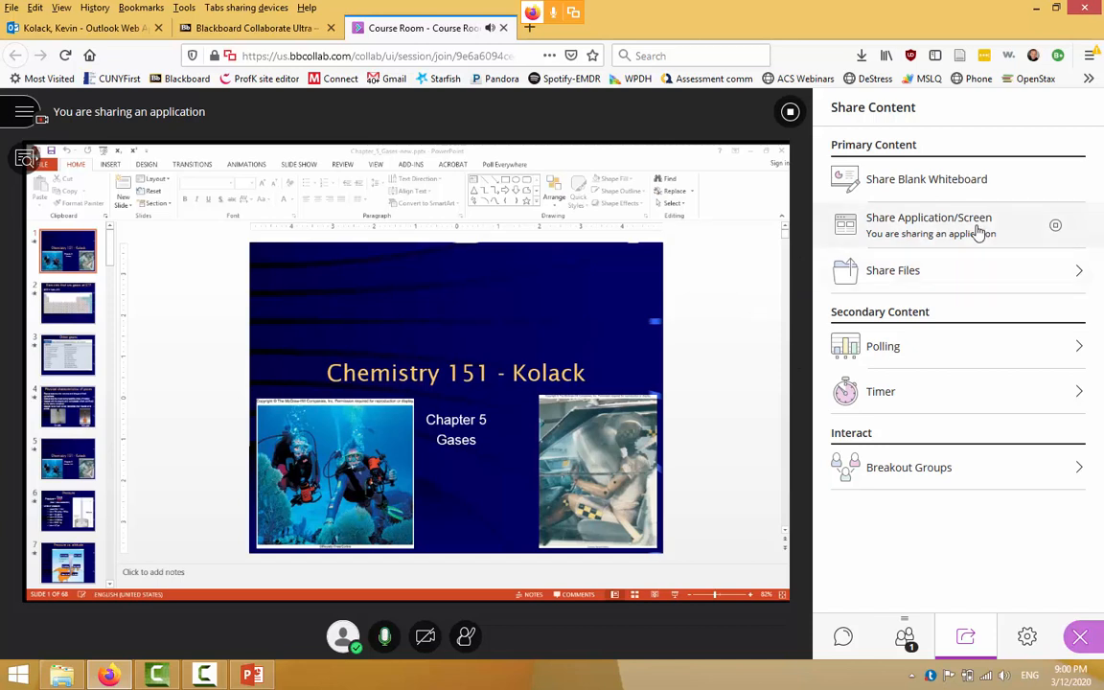
{"action": "left_click", "coordinate": [1054, 224]}
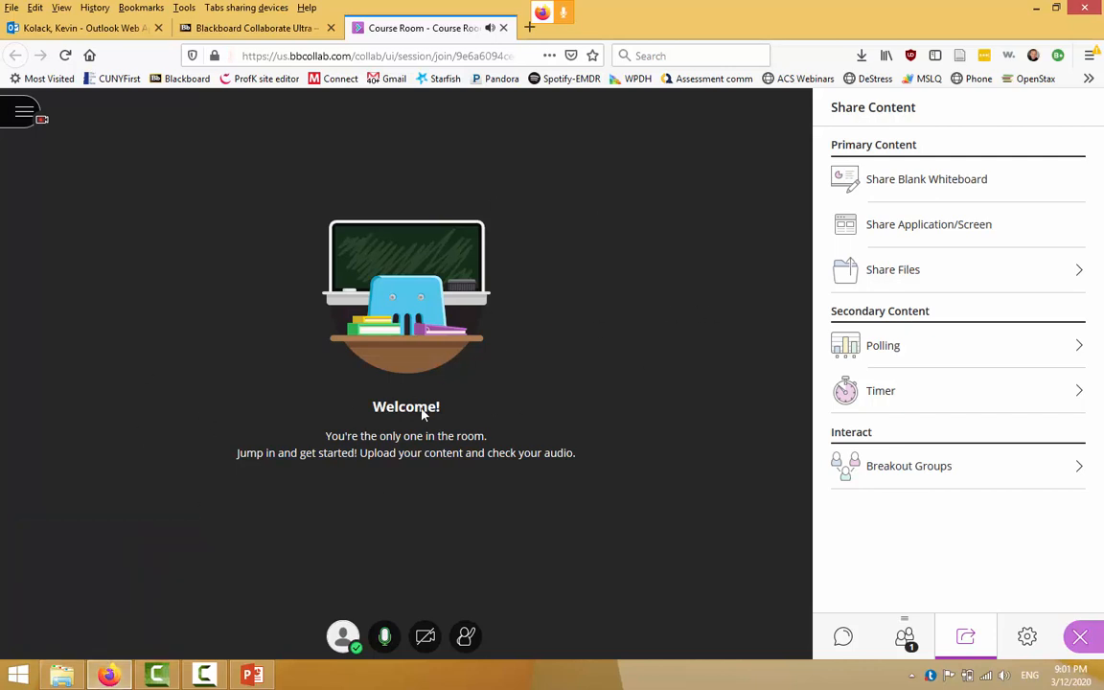
{"action": "mouse_move", "coordinate": [287, 437]}
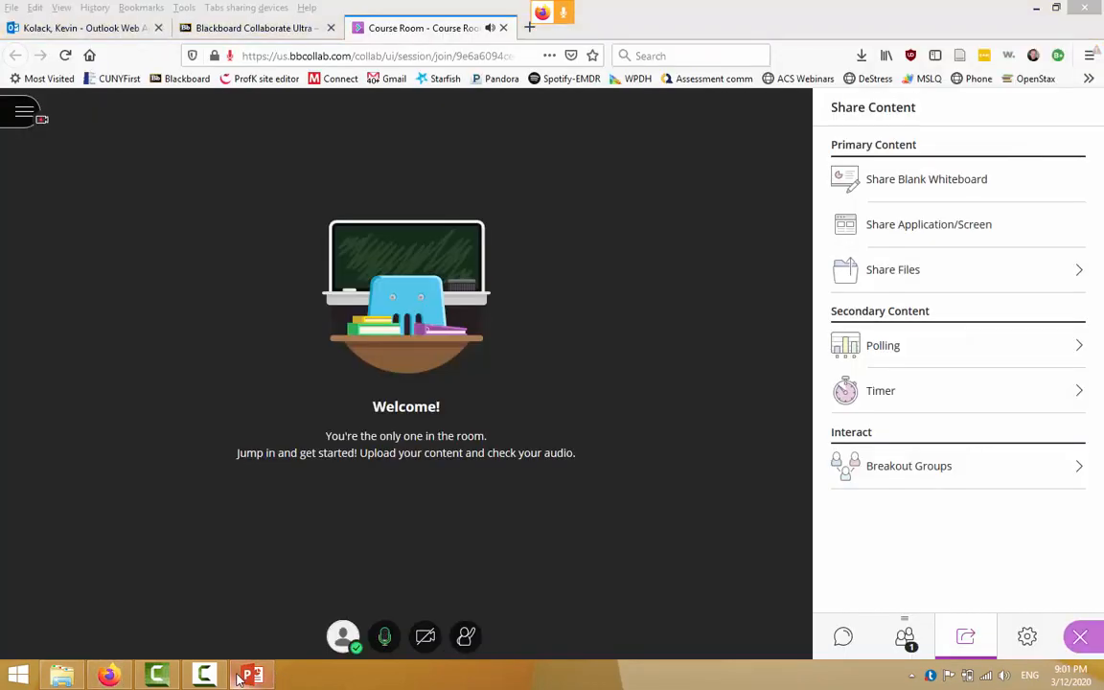
{"action": "mouse_move", "coordinate": [904, 636]}
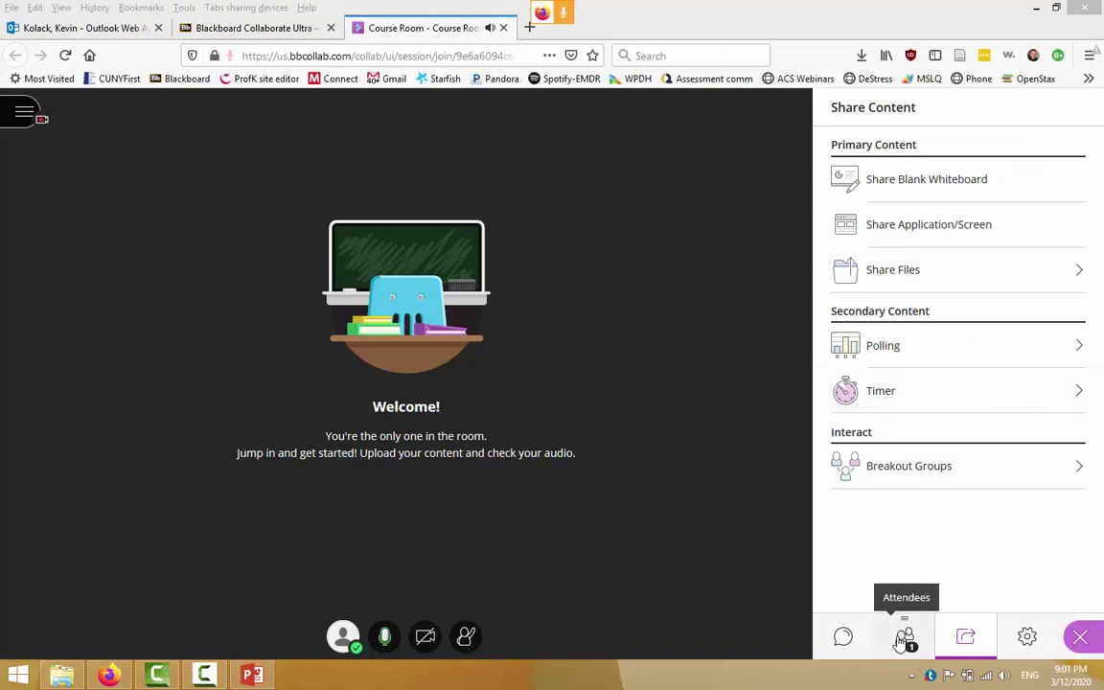
{"action": "mouse_move", "coordinate": [909, 636]}
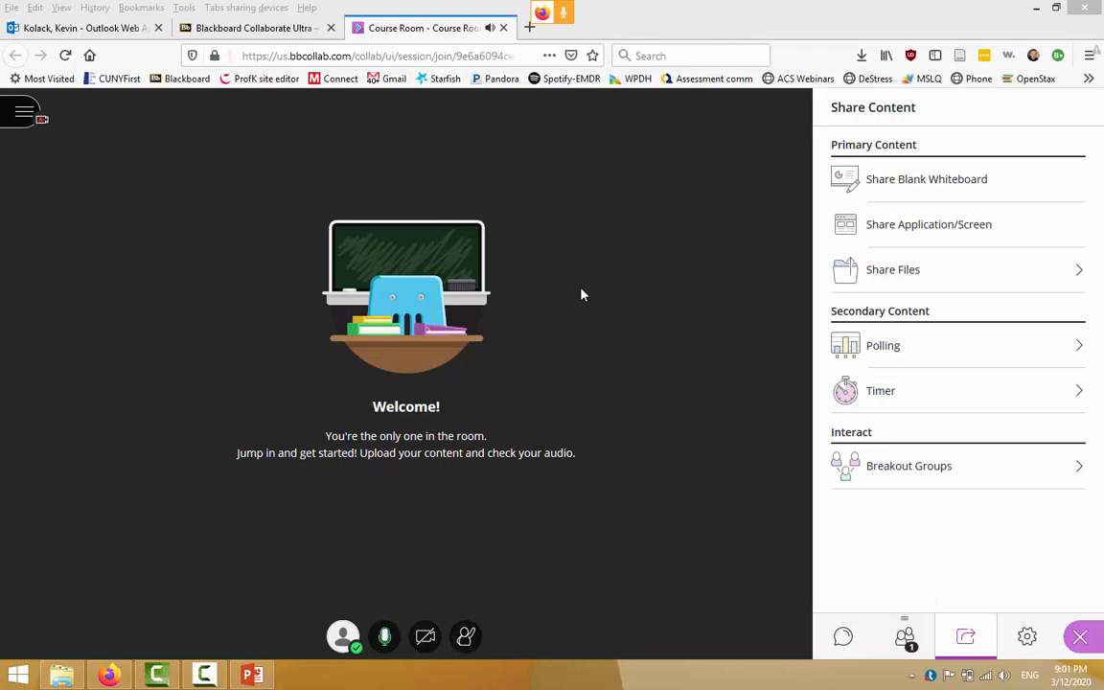
{"action": "mouse_move", "coordinate": [573, 400]}
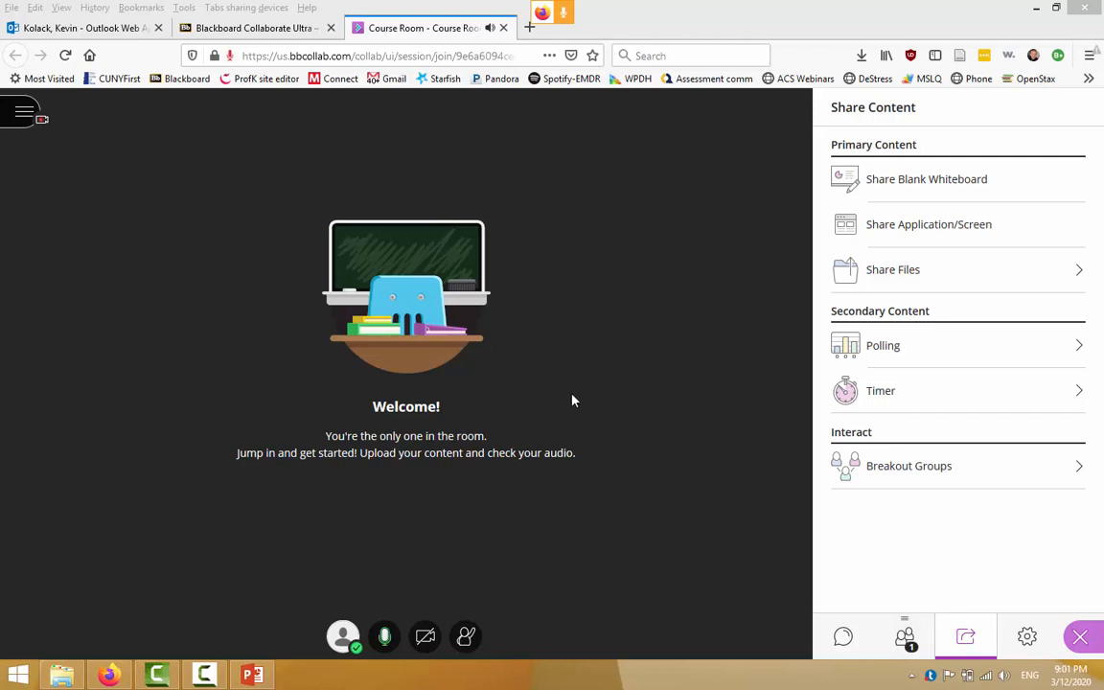
{"action": "mouse_move", "coordinate": [157, 667]}
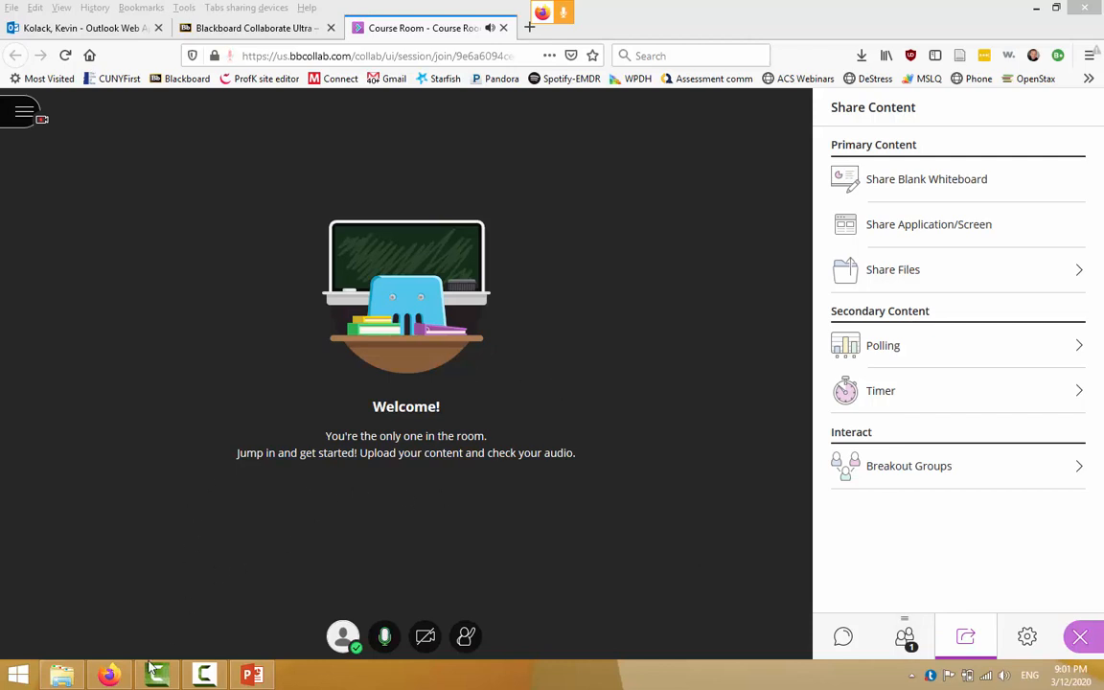
{"action": "left_click", "coordinate": [253, 673]}
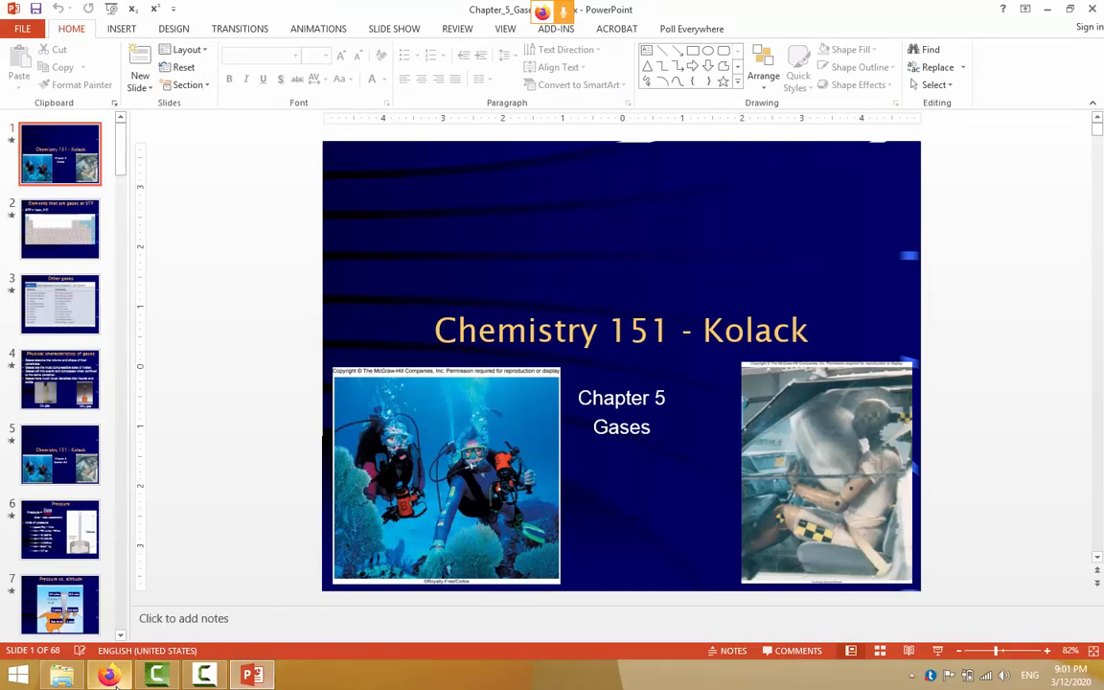
{"action": "left_click", "coordinate": [107, 675]}
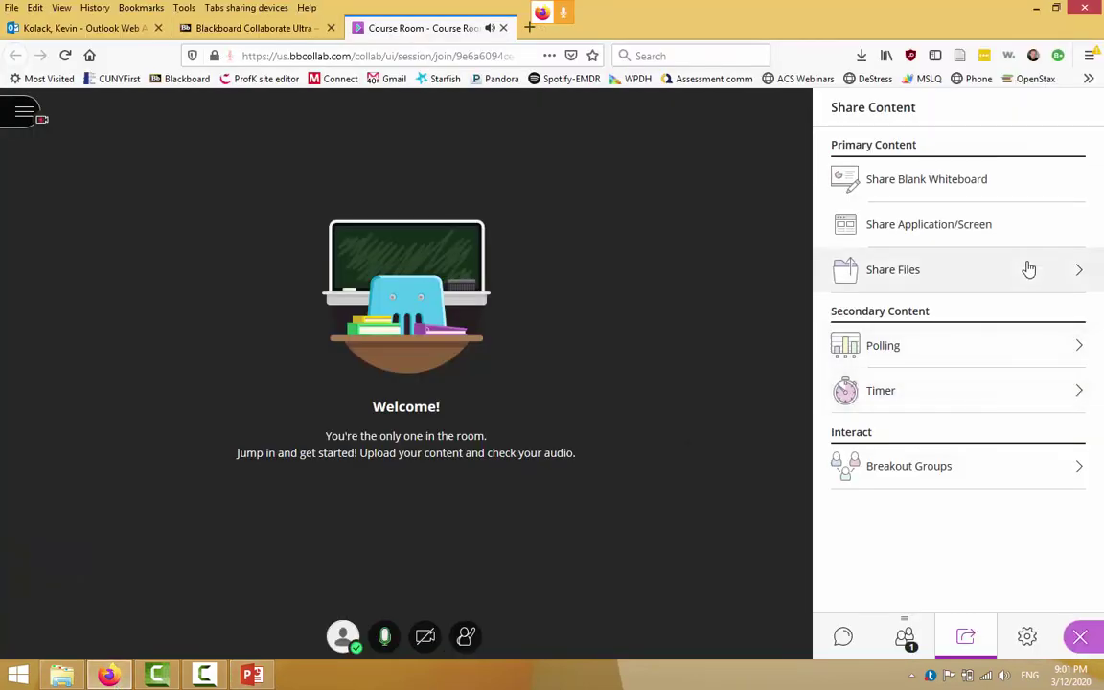
{"action": "mouse_move", "coordinate": [1031, 276]}
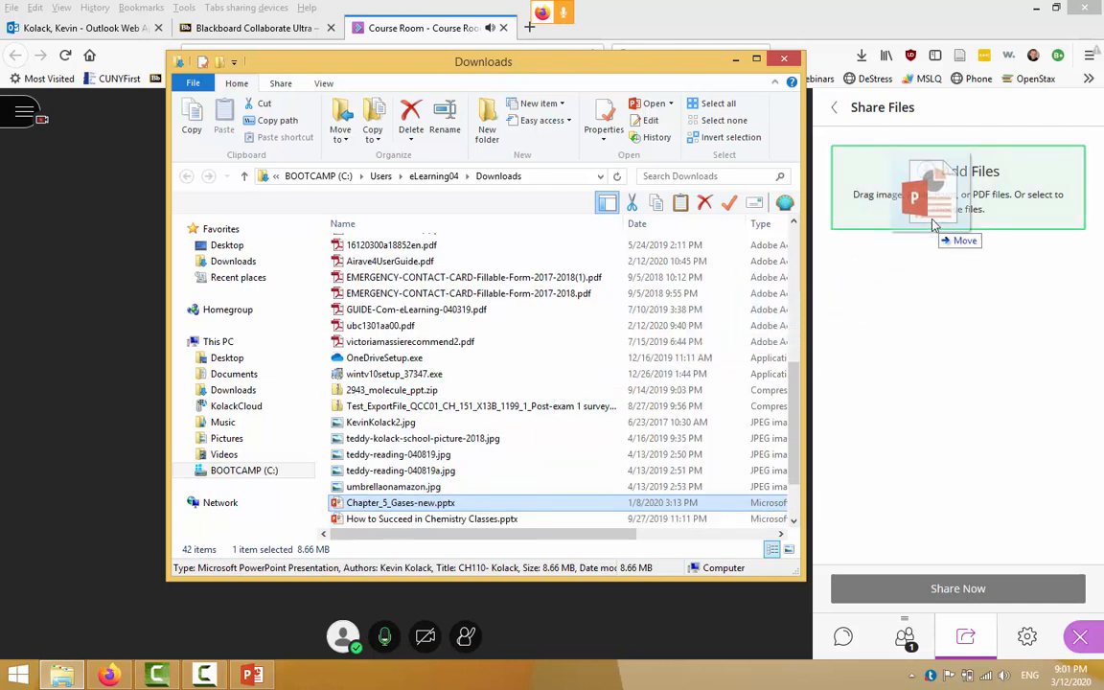
Step: Drag Chapter_5_Gases-new.pptx from File Explorer into the Share Files drop area to upload it
{"action": "left_click_drag", "start_coordinate": [401, 502], "coordinate": [956, 188]}
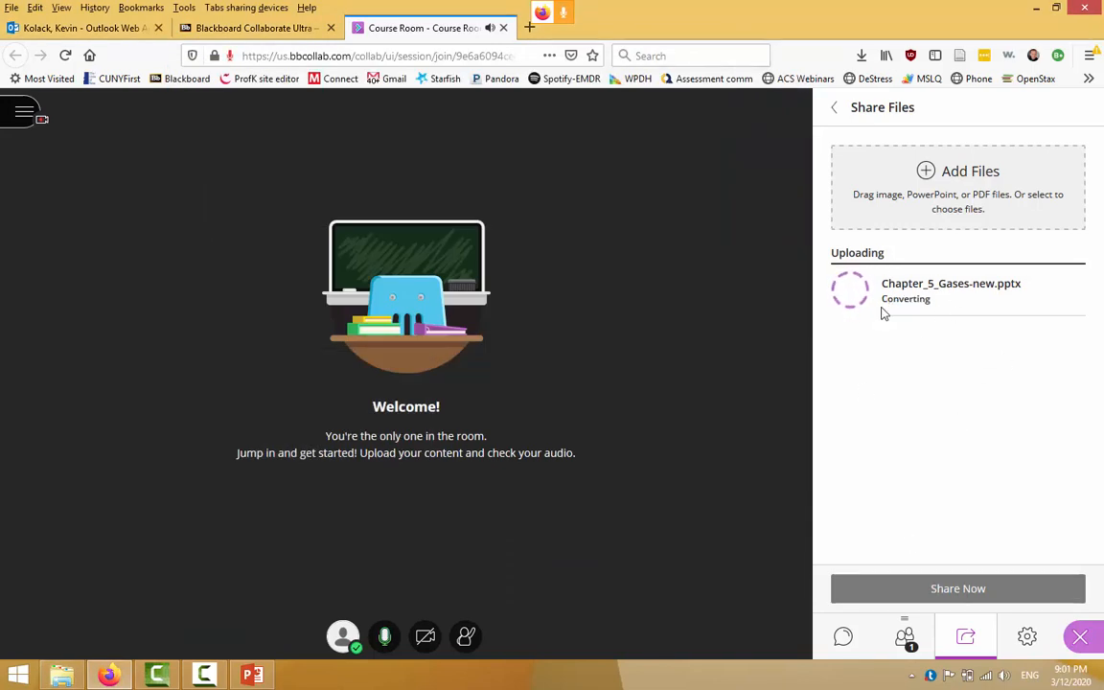
{"action": "mouse_move", "coordinate": [882, 335]}
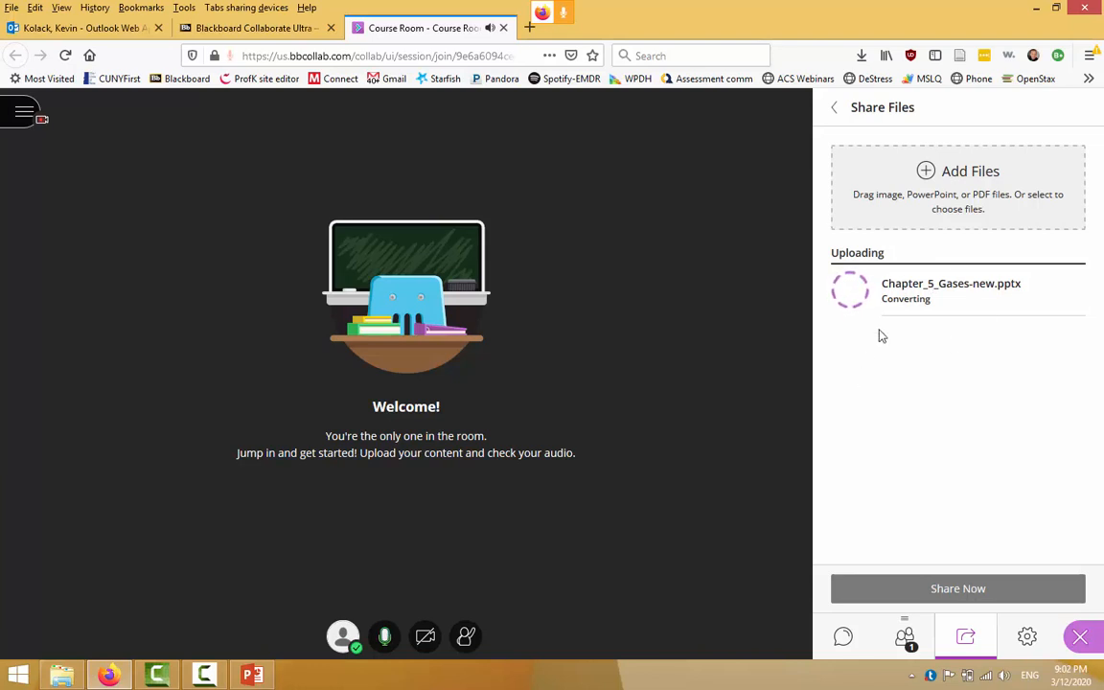
{"action": "mouse_move", "coordinate": [864, 269]}
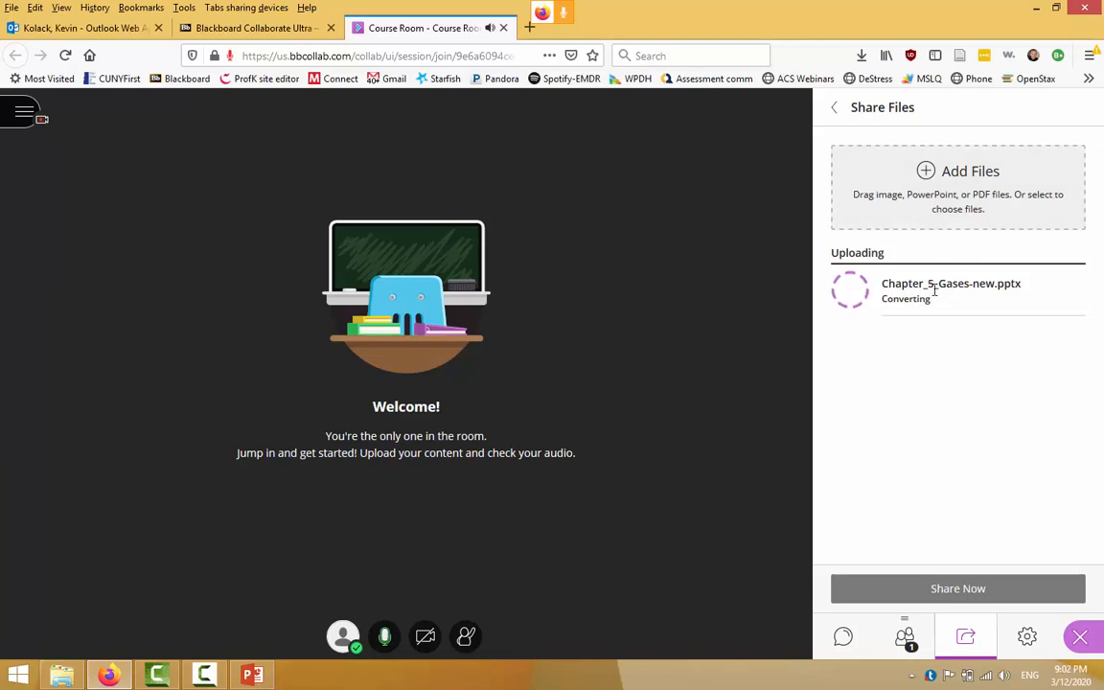
{"action": "mouse_move", "coordinate": [686, 479]}
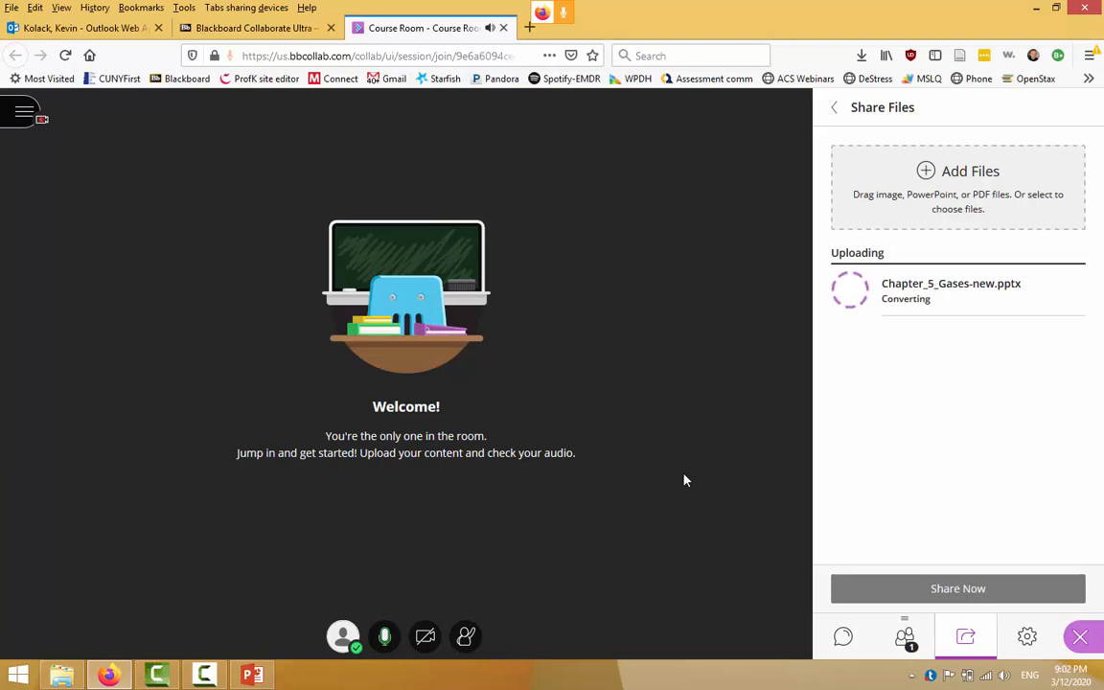
{"action": "mouse_move", "coordinate": [905, 636]}
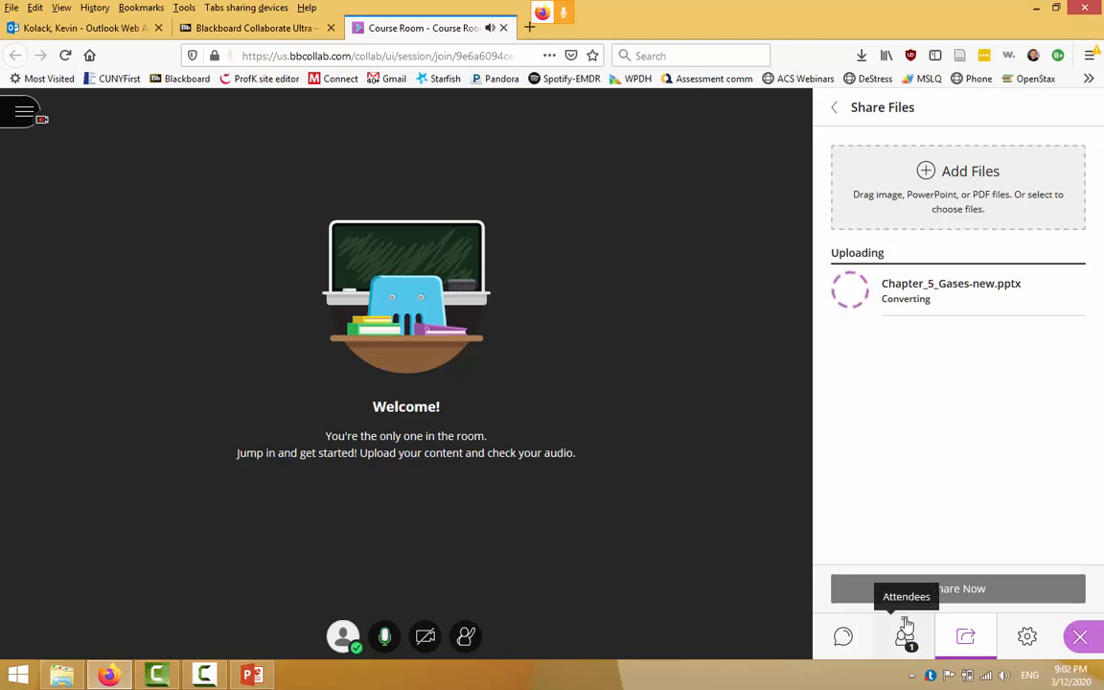
{"action": "mouse_move", "coordinate": [713, 429]}
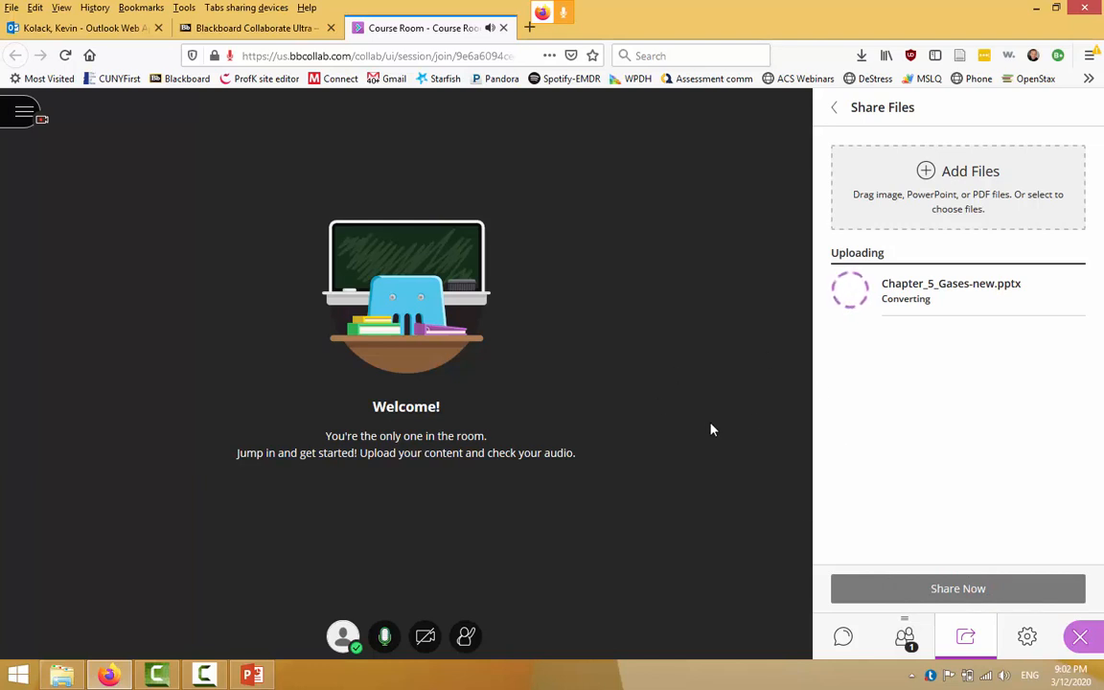
{"action": "mouse_move", "coordinate": [1008, 366]}
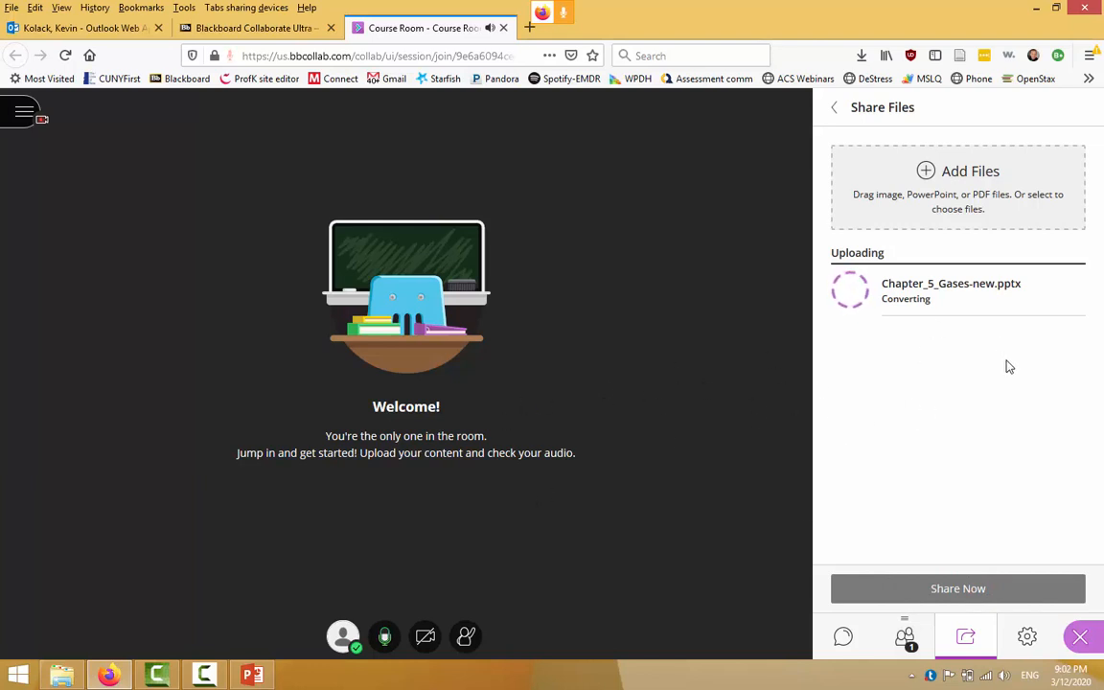
{"action": "mouse_move", "coordinate": [824, 417]}
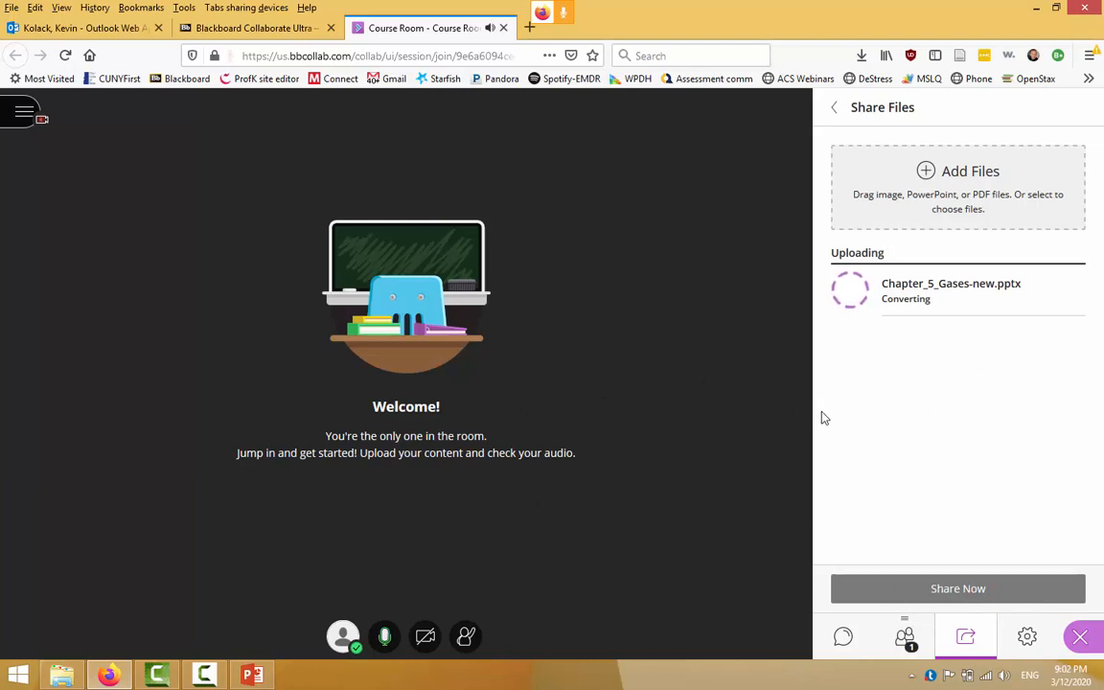
{"action": "mouse_move", "coordinate": [823, 414]}
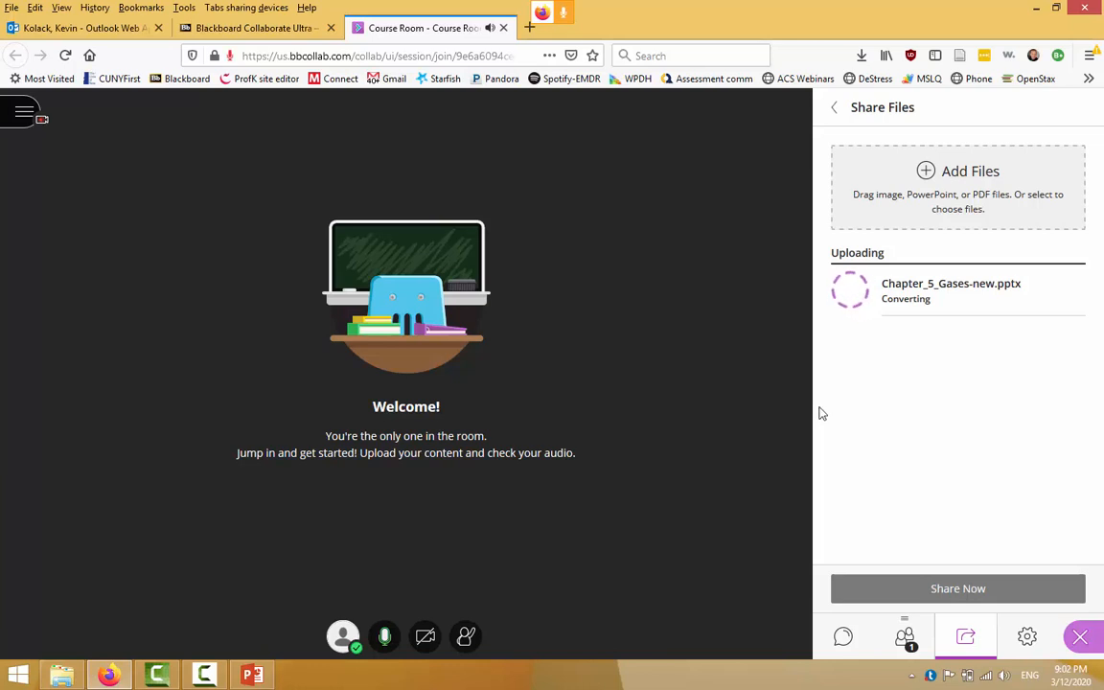
{"action": "mouse_move", "coordinate": [914, 119]}
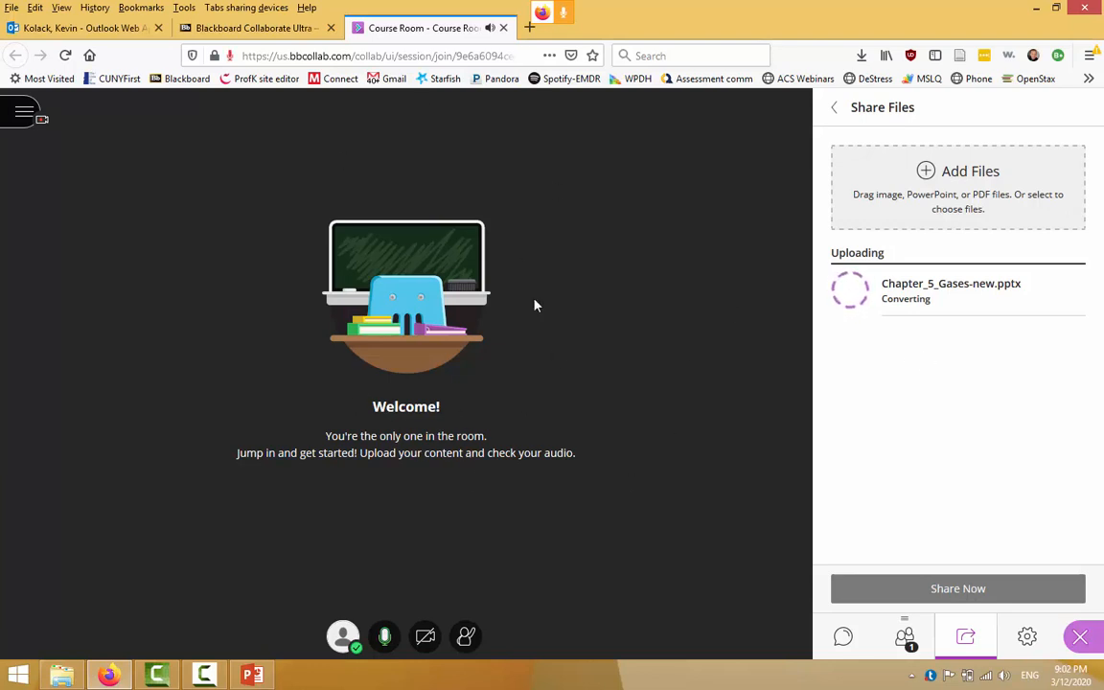
{"action": "mouse_move", "coordinate": [460, 283]}
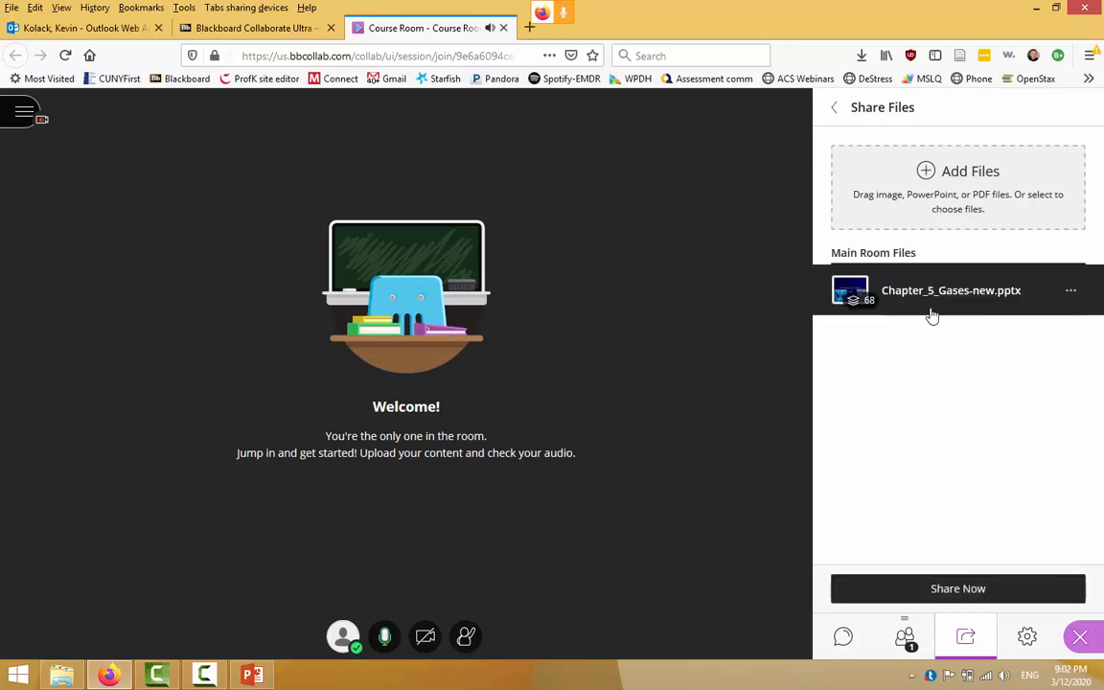
{"action": "mouse_move", "coordinate": [943, 313]}
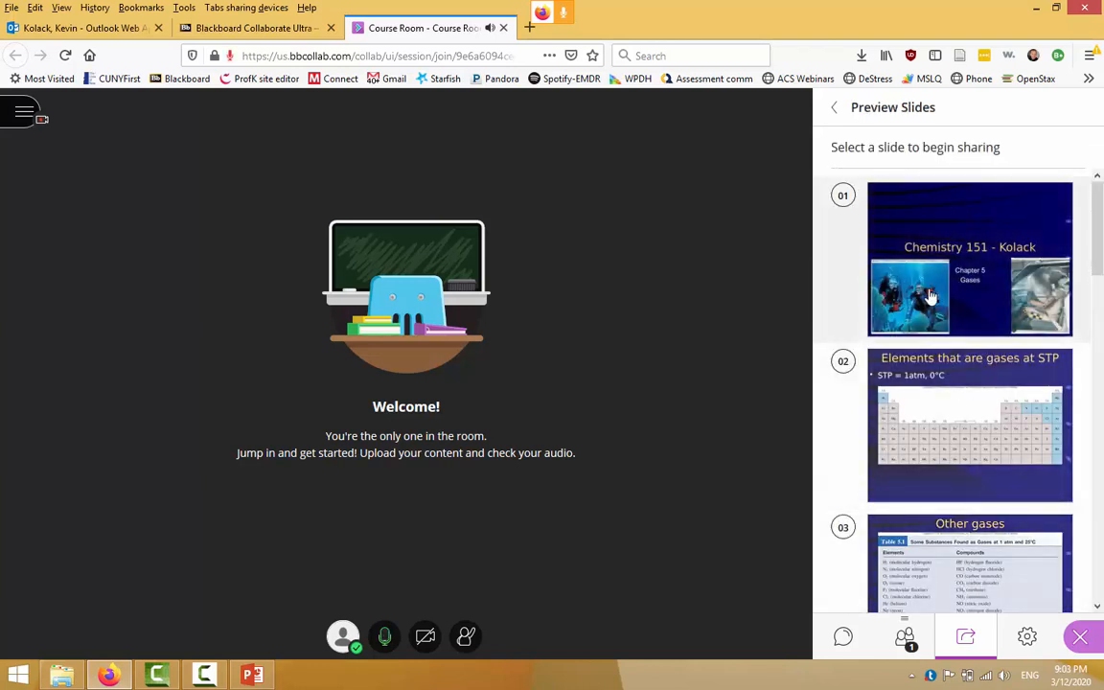
{"action": "mouse_move", "coordinate": [1020, 380]}
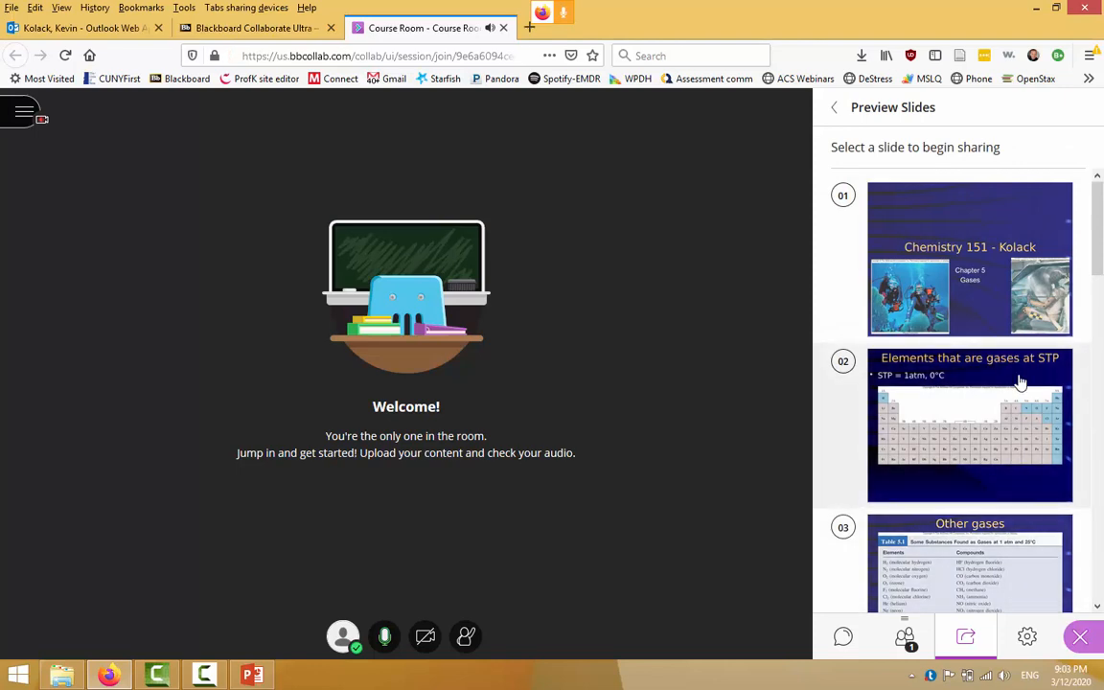
Step: Share the converted Chapter_5_Gases-new.pptx slides in the room, starting at slide 1 of 68
{"action": "left_click", "coordinate": [969, 259]}
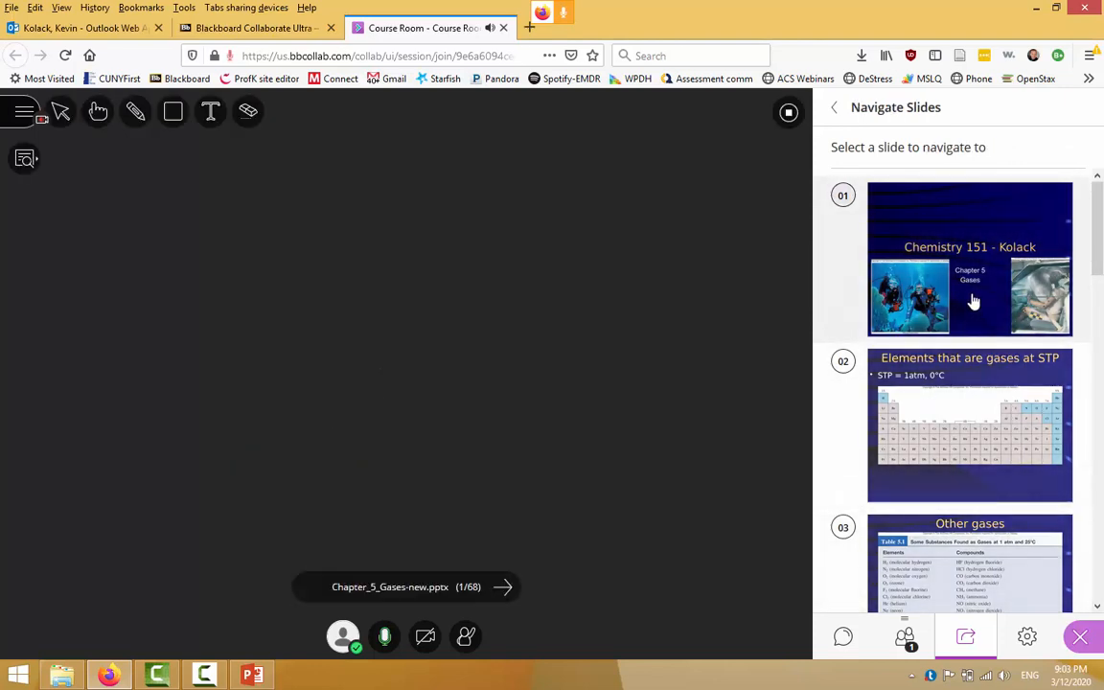
Step: Show slide 1, mark its title freehand, then advance to slide 3 'Other gases'
{"action": "left_click", "coordinate": [970, 258]}
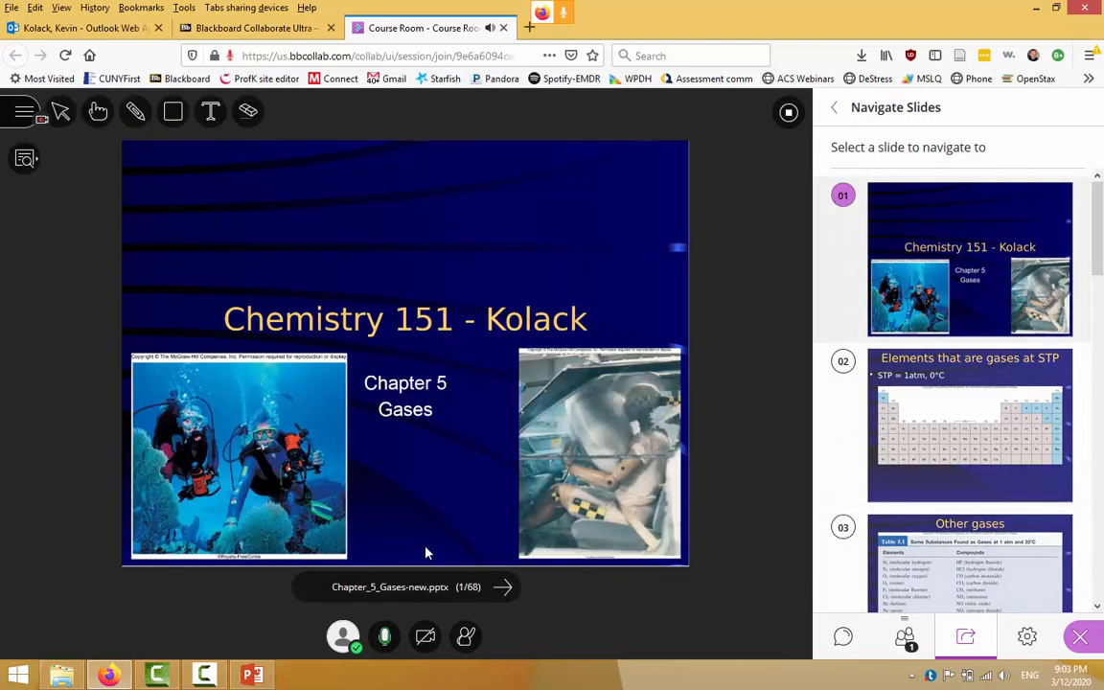
{"action": "mouse_move", "coordinate": [306, 226]}
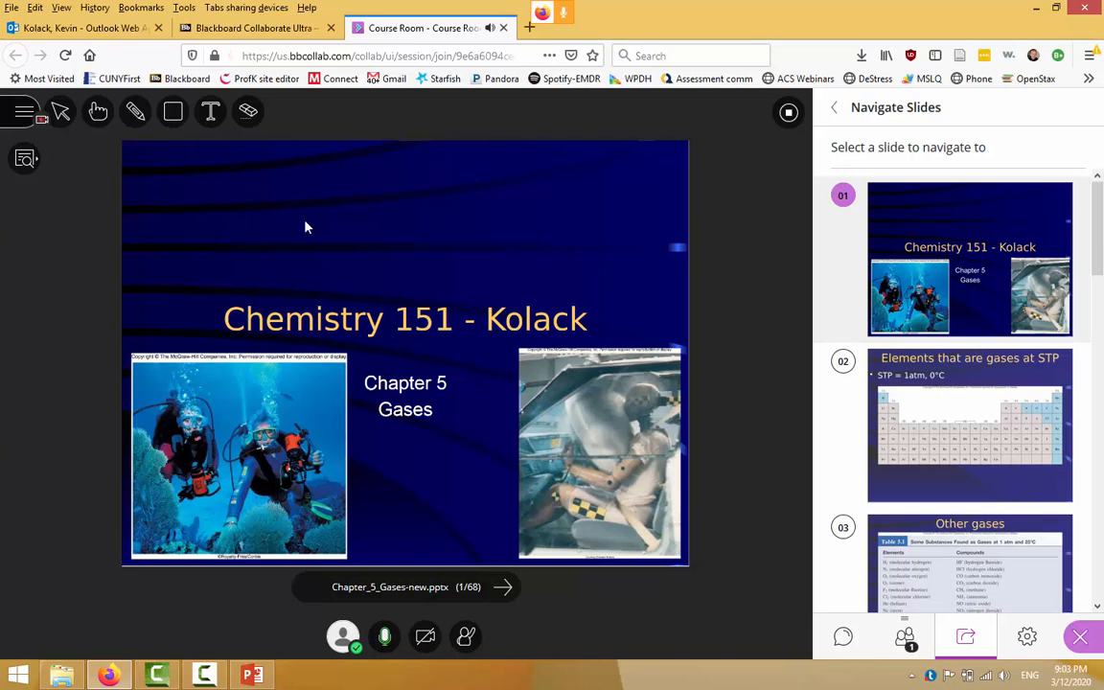
{"action": "mouse_move", "coordinate": [170, 176]}
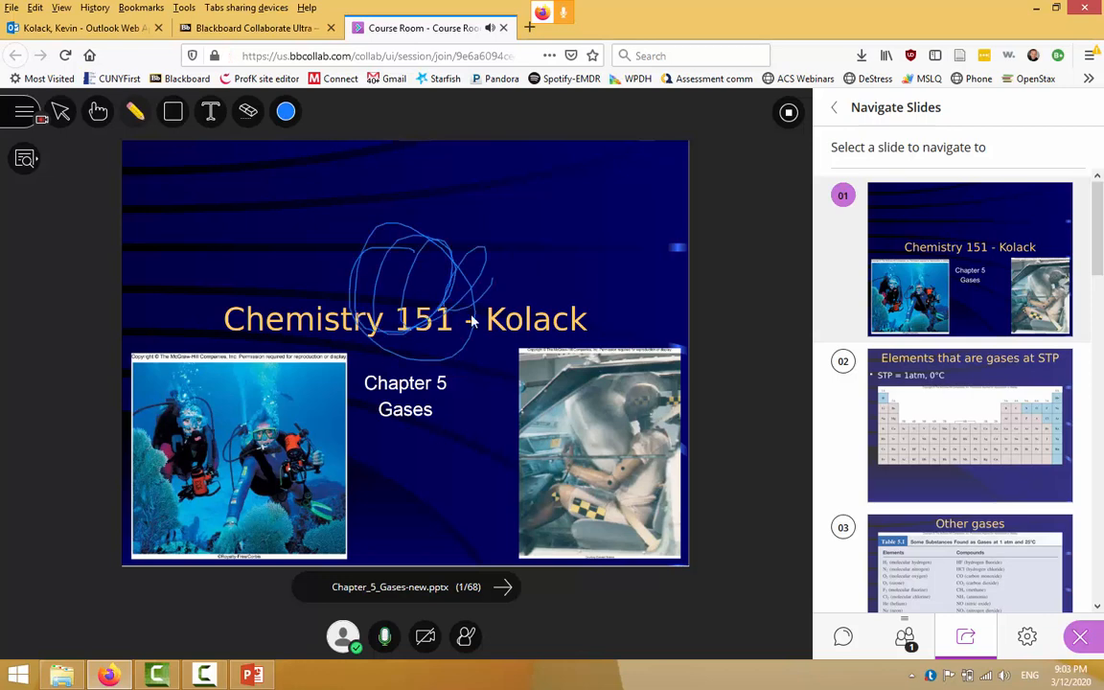
{"action": "mouse_move", "coordinate": [1004, 445]}
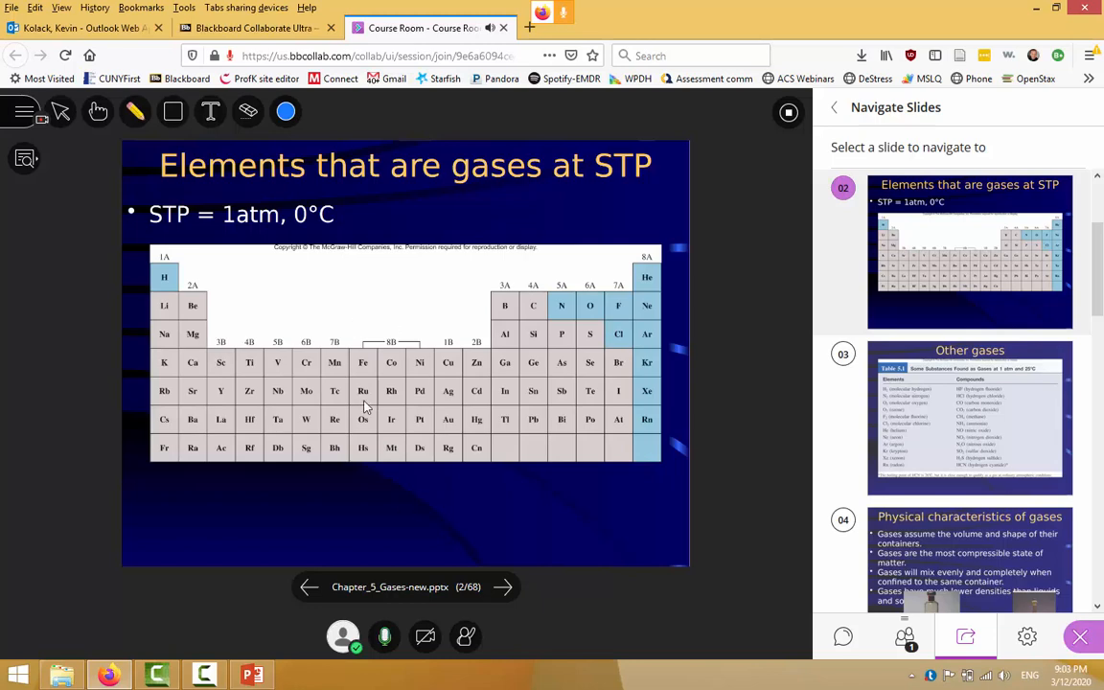
{"action": "mouse_move", "coordinate": [502, 587]}
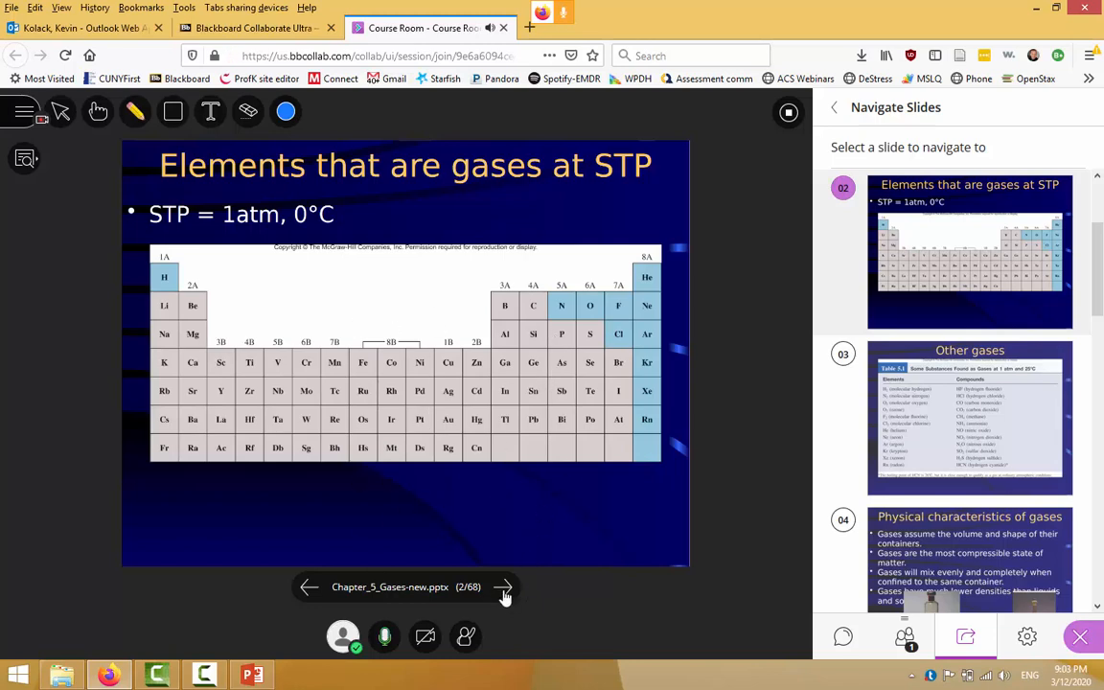
{"action": "left_click", "coordinate": [504, 587]}
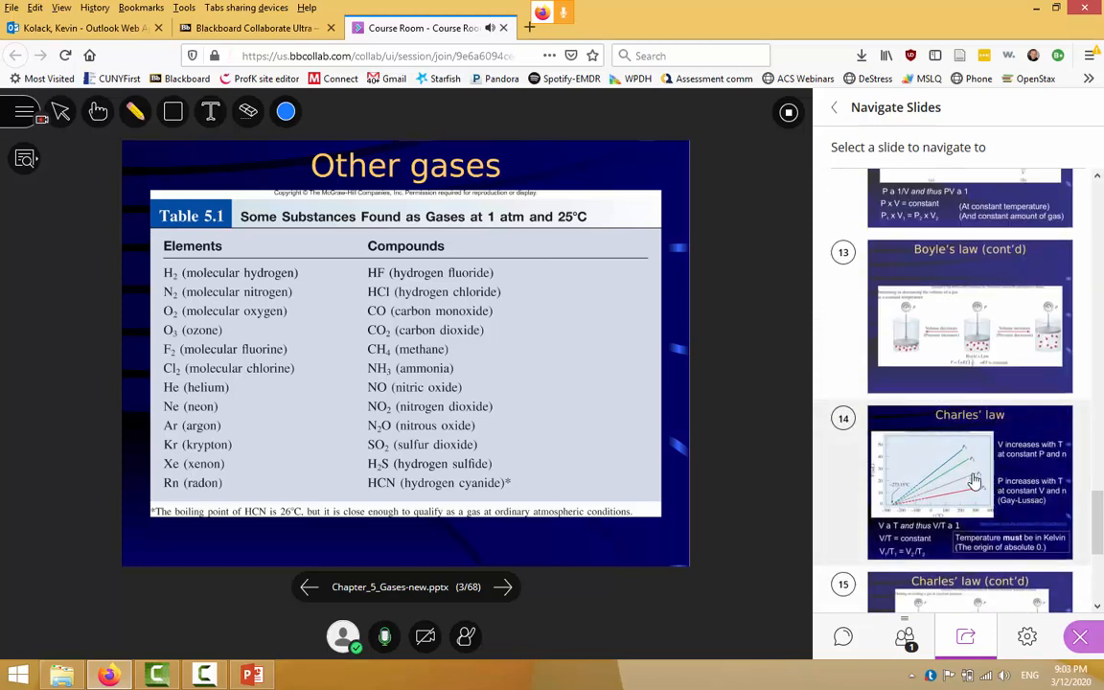
Step: Jump to slide 14 'Charles' law', add text note 'kjadhdh' on its graph, then return to shared files
{"action": "left_click", "coordinate": [971, 483]}
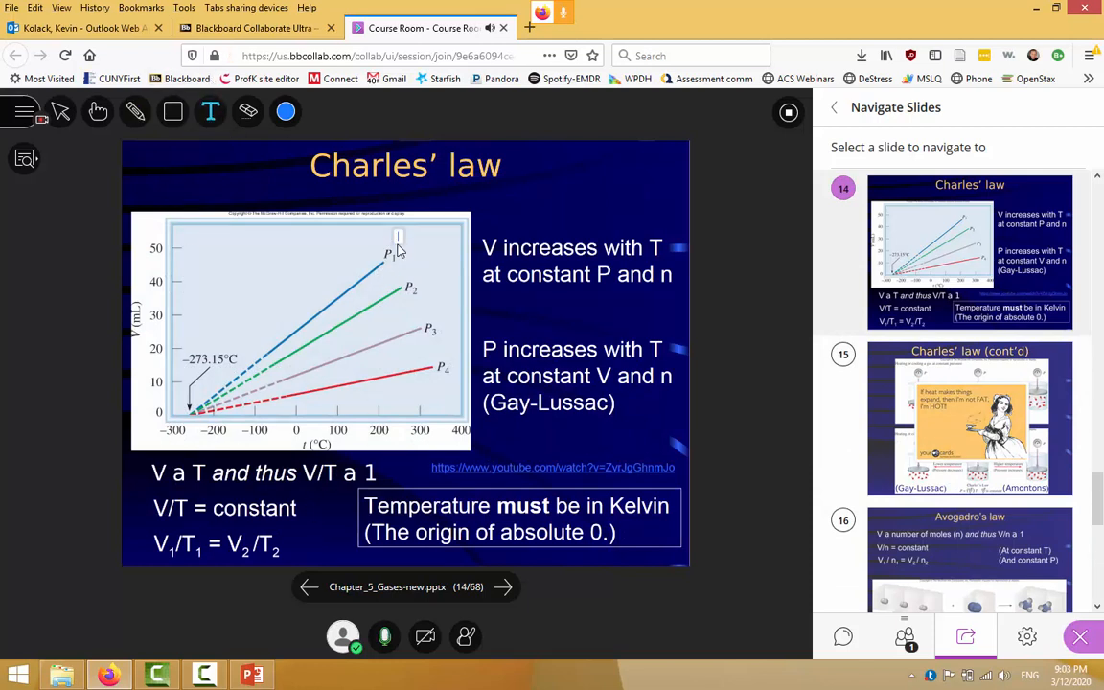
{"action": "type", "text": "kjadhdh"}
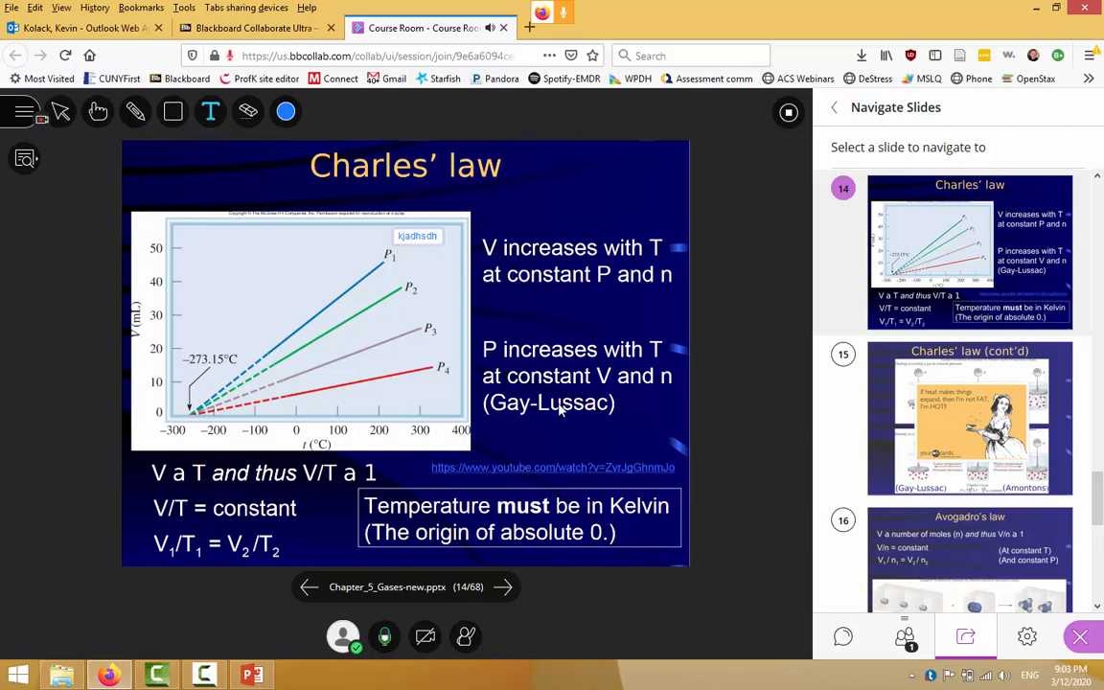
{"action": "mouse_move", "coordinate": [502, 479]}
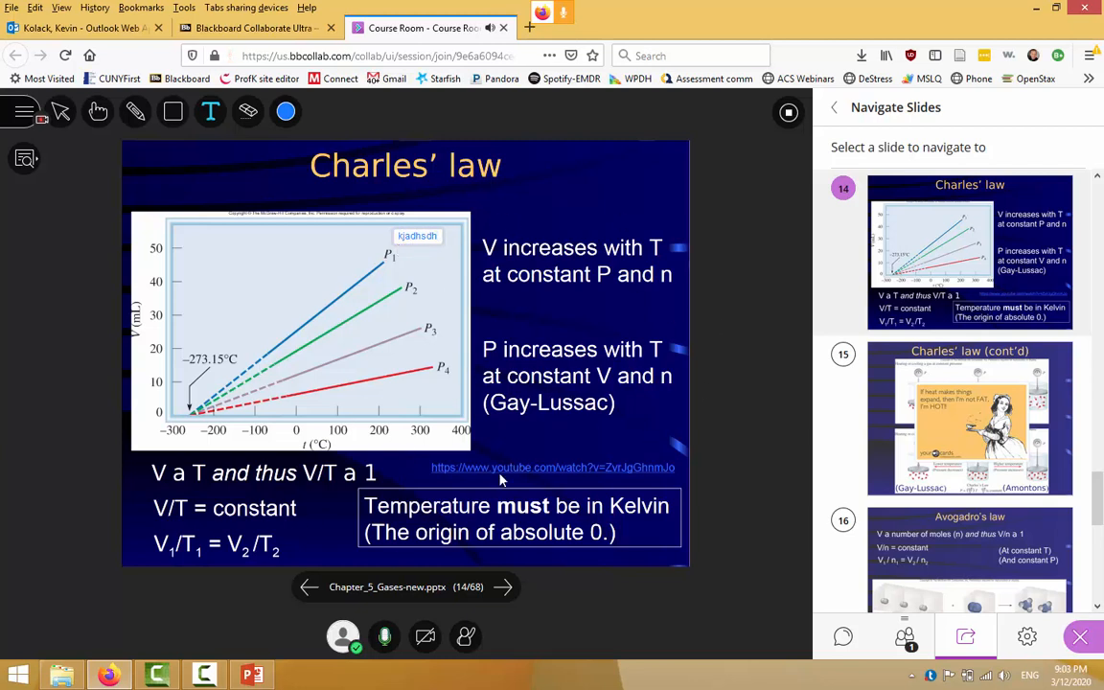
{"action": "mouse_move", "coordinate": [408, 508]}
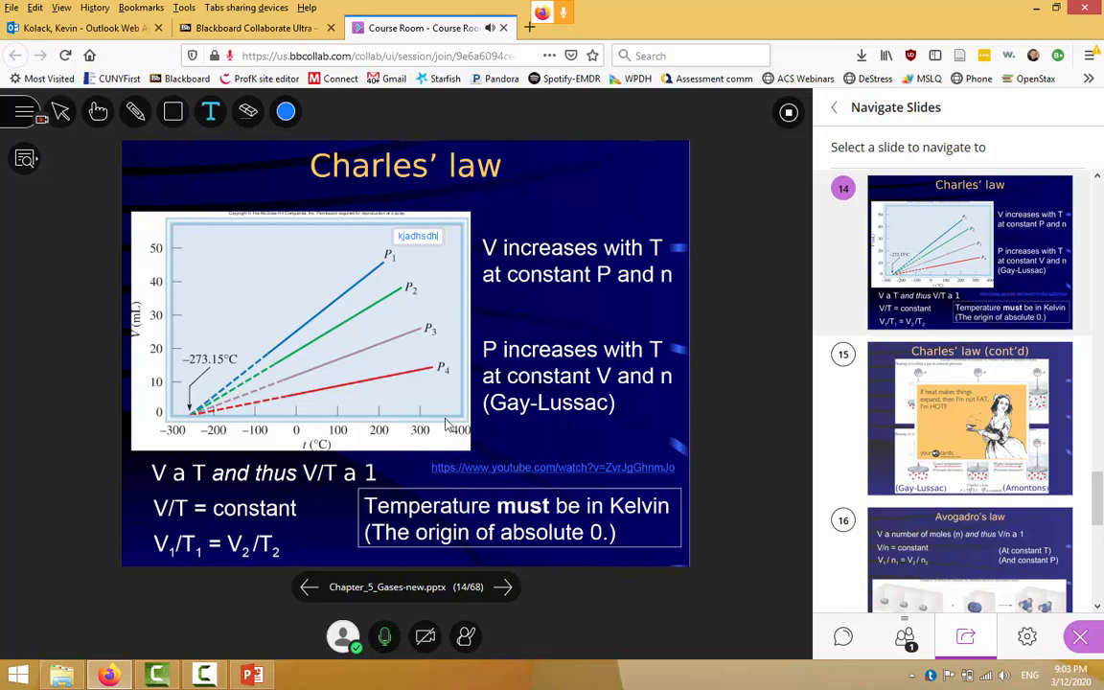
{"action": "mouse_move", "coordinate": [508, 480]}
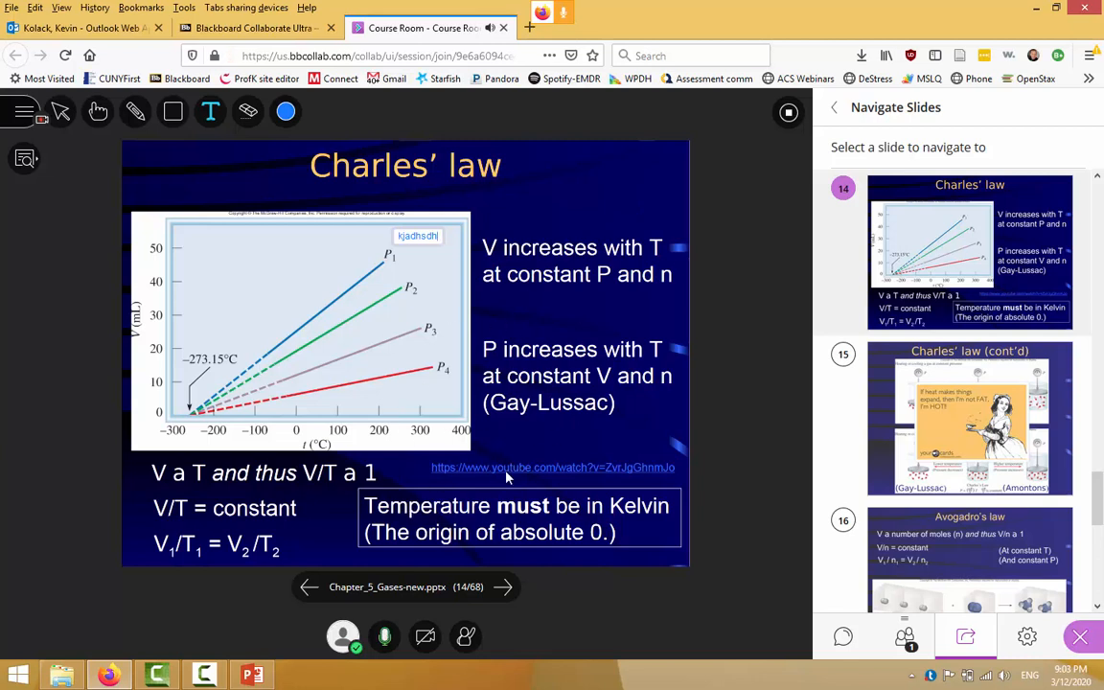
{"action": "mouse_move", "coordinate": [666, 414]}
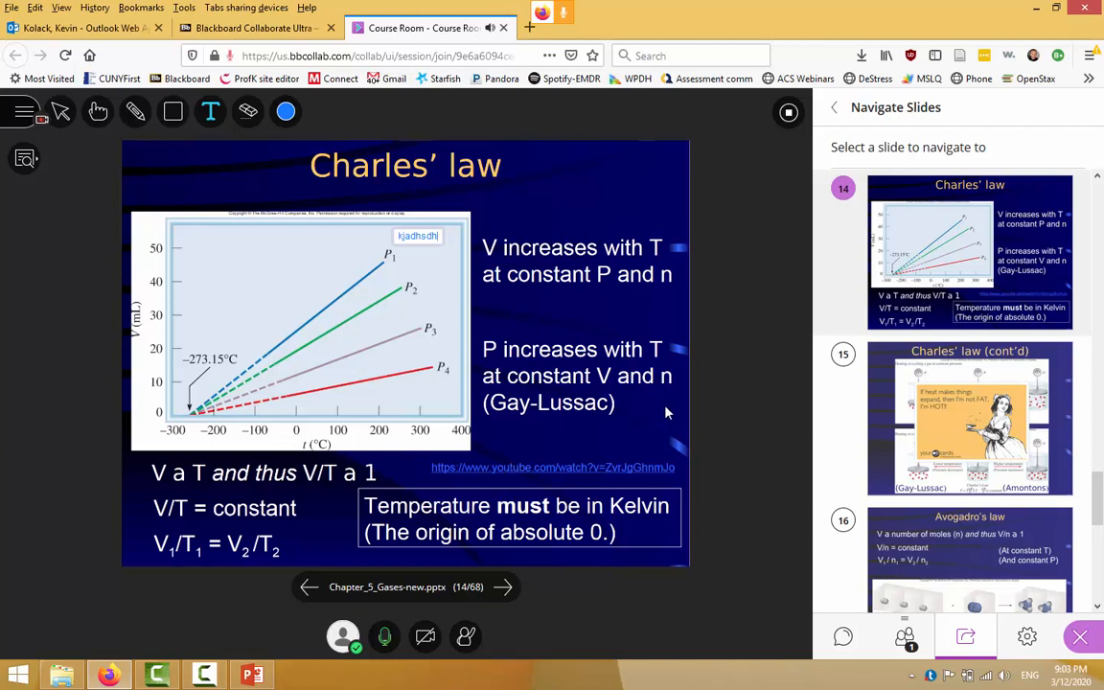
{"action": "mouse_move", "coordinate": [521, 318]}
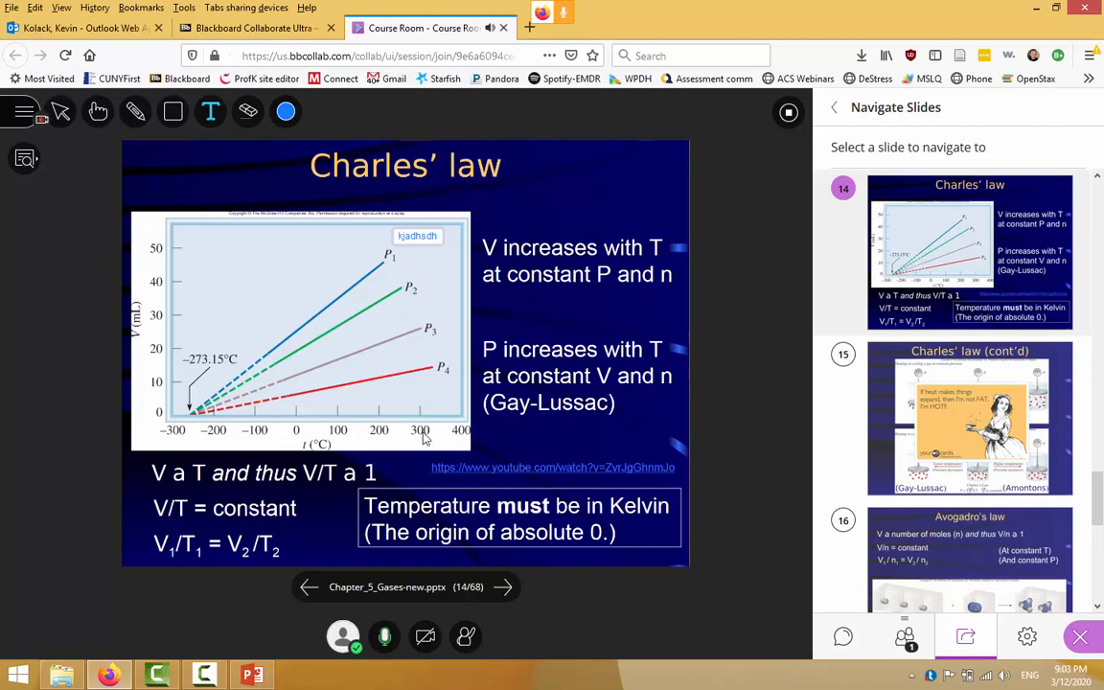
{"action": "mouse_move", "coordinate": [502, 433]}
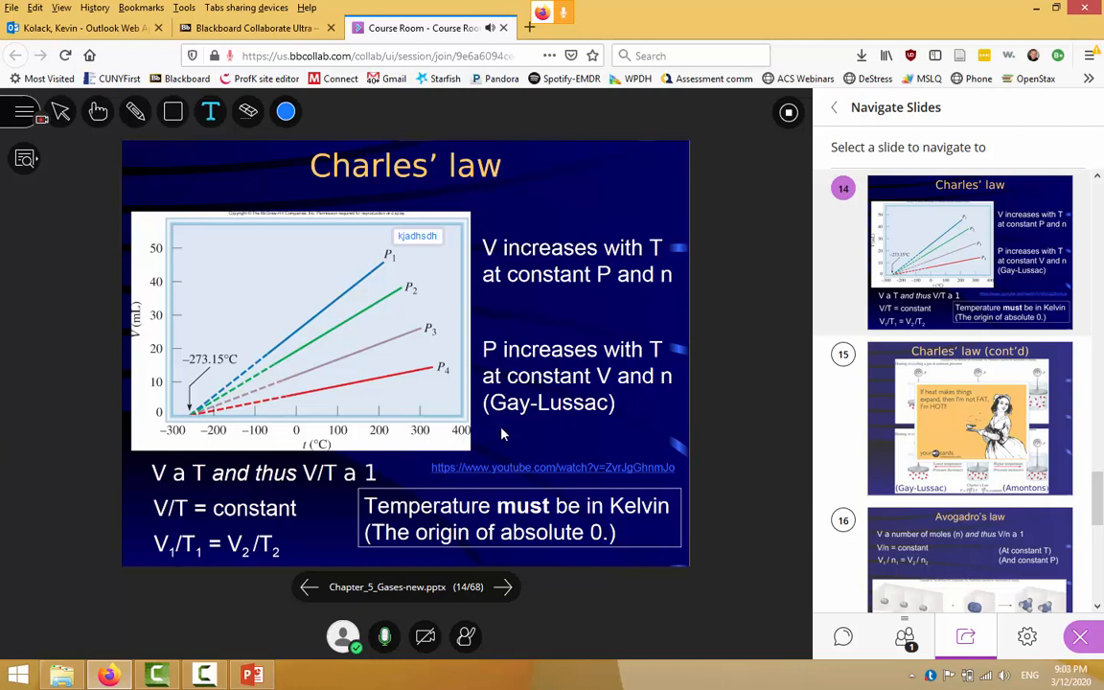
{"action": "mouse_move", "coordinate": [523, 458]}
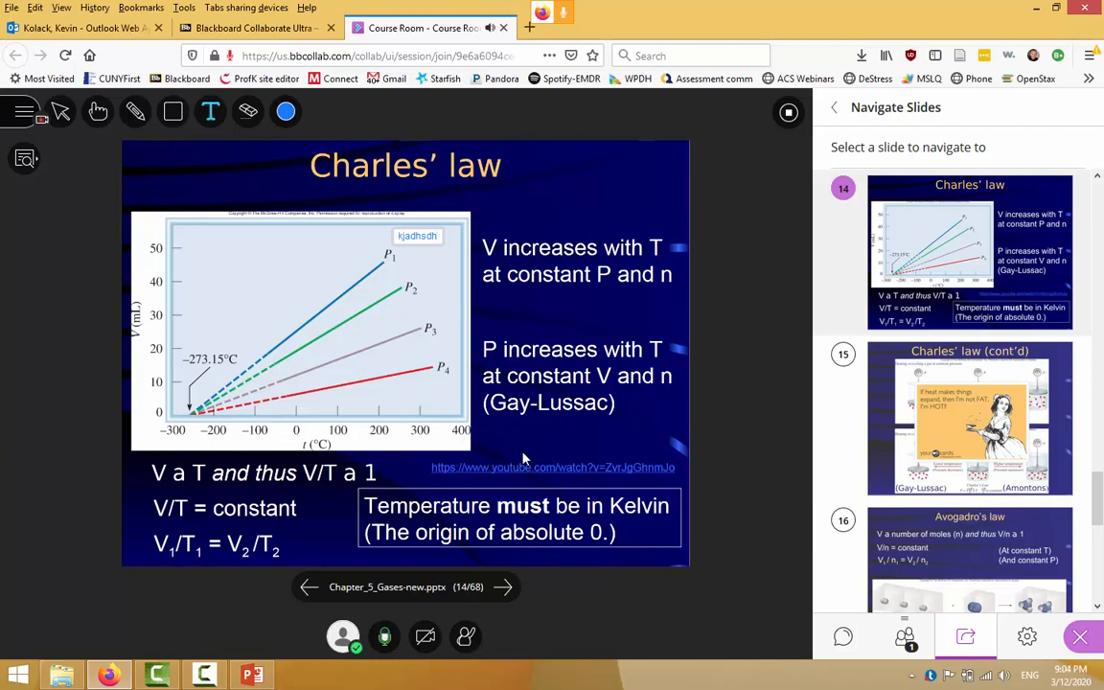
{"action": "mouse_move", "coordinate": [502, 184]}
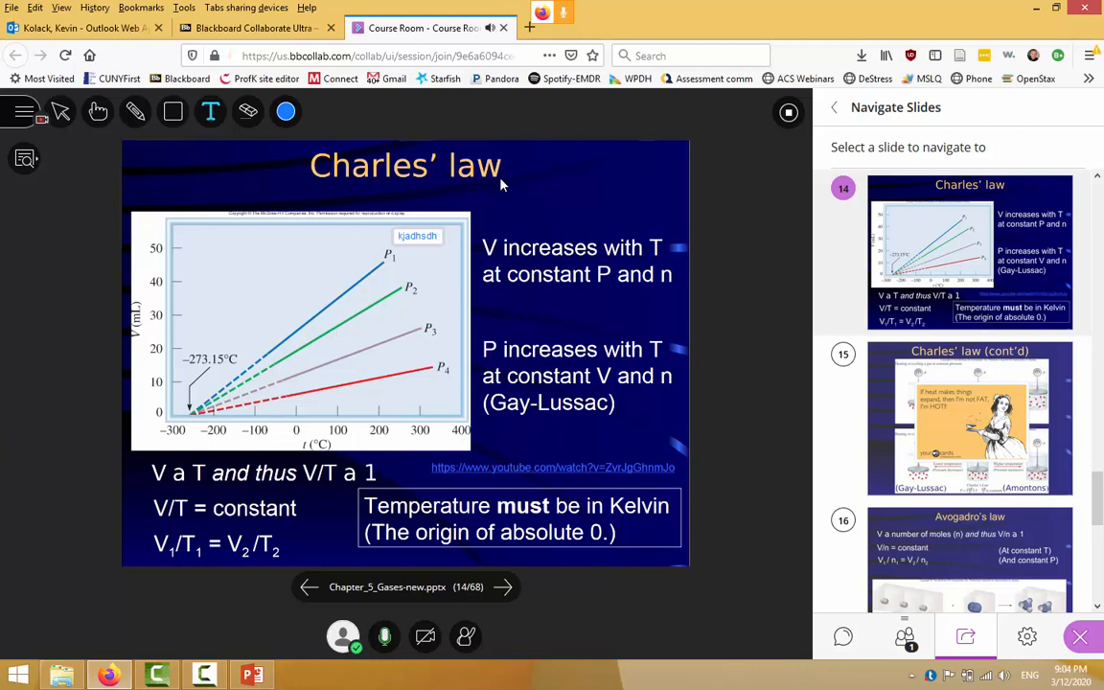
{"action": "mouse_move", "coordinate": [413, 197]}
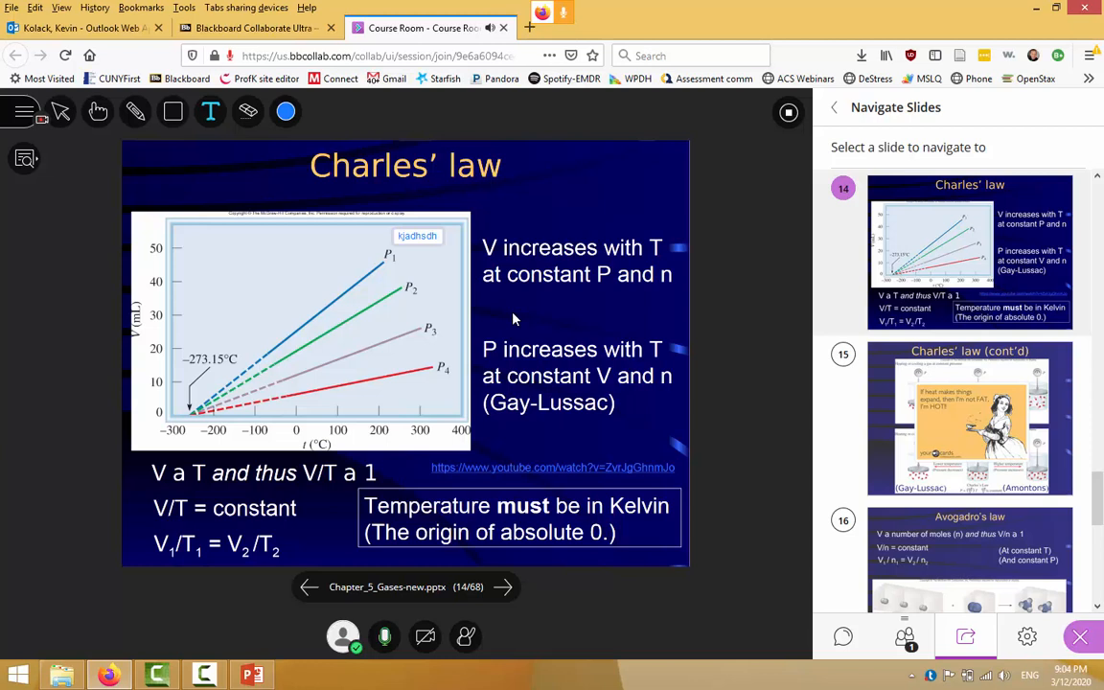
{"action": "mouse_move", "coordinate": [467, 316]}
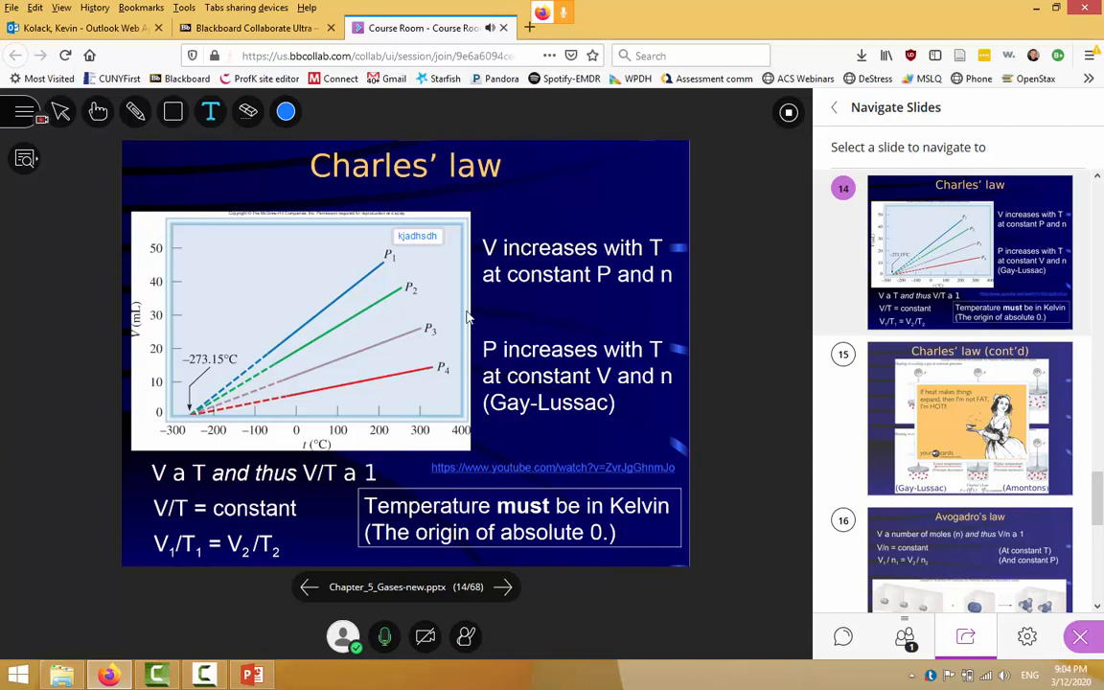
{"action": "mouse_move", "coordinate": [606, 404]}
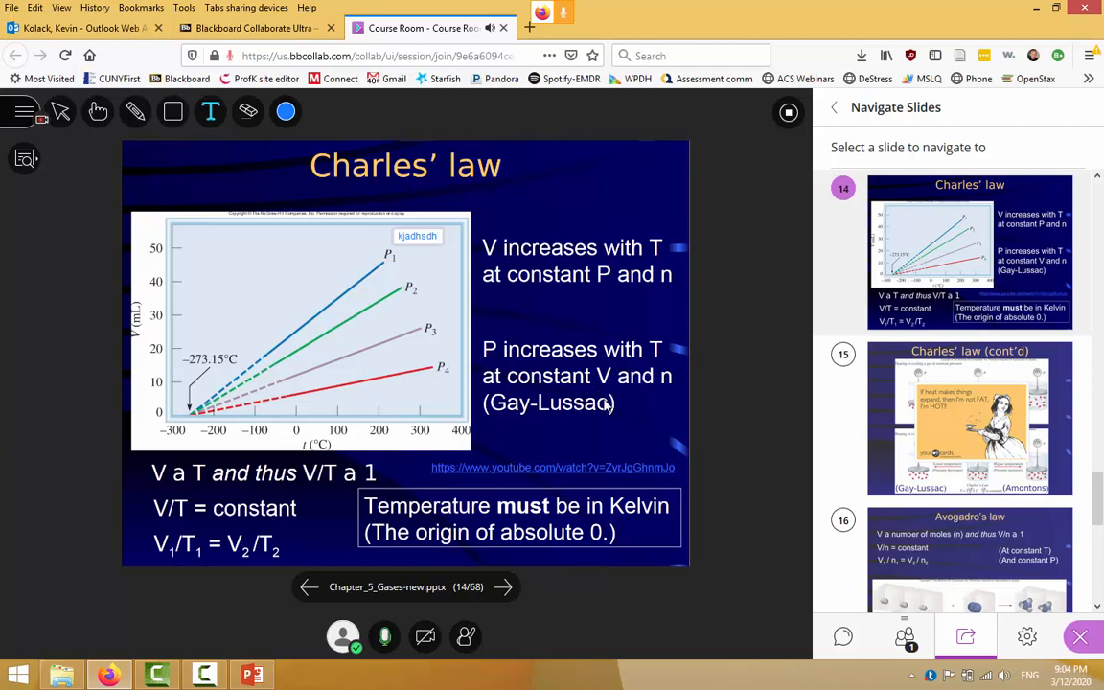
{"action": "mouse_move", "coordinate": [705, 320]}
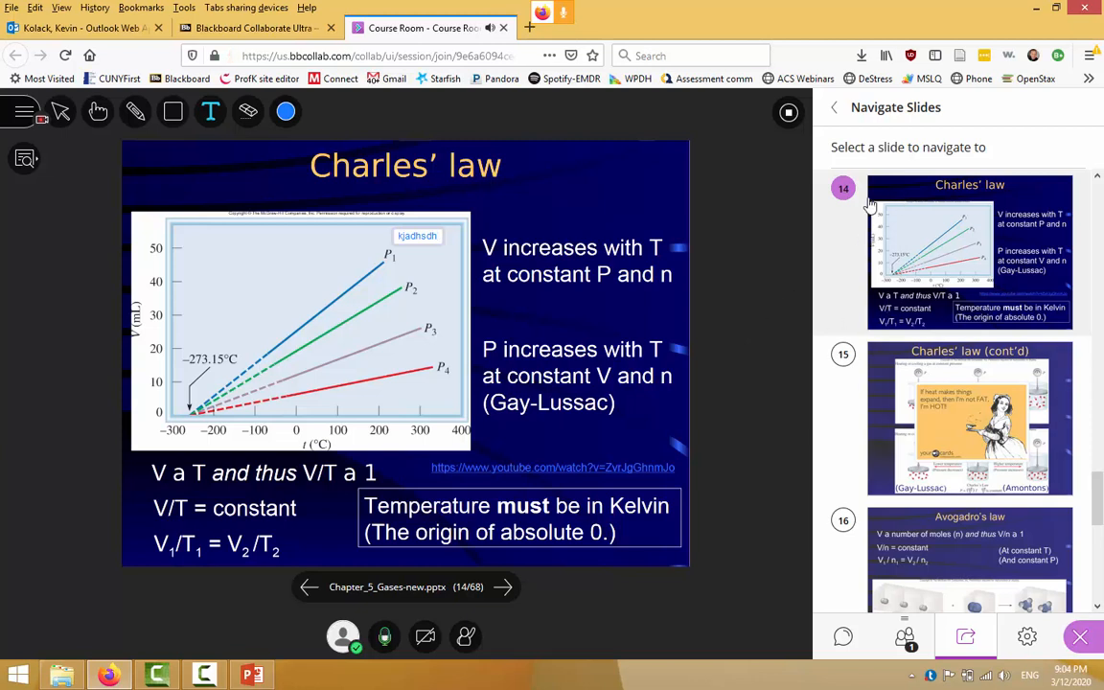
{"action": "left_click", "coordinate": [966, 636]}
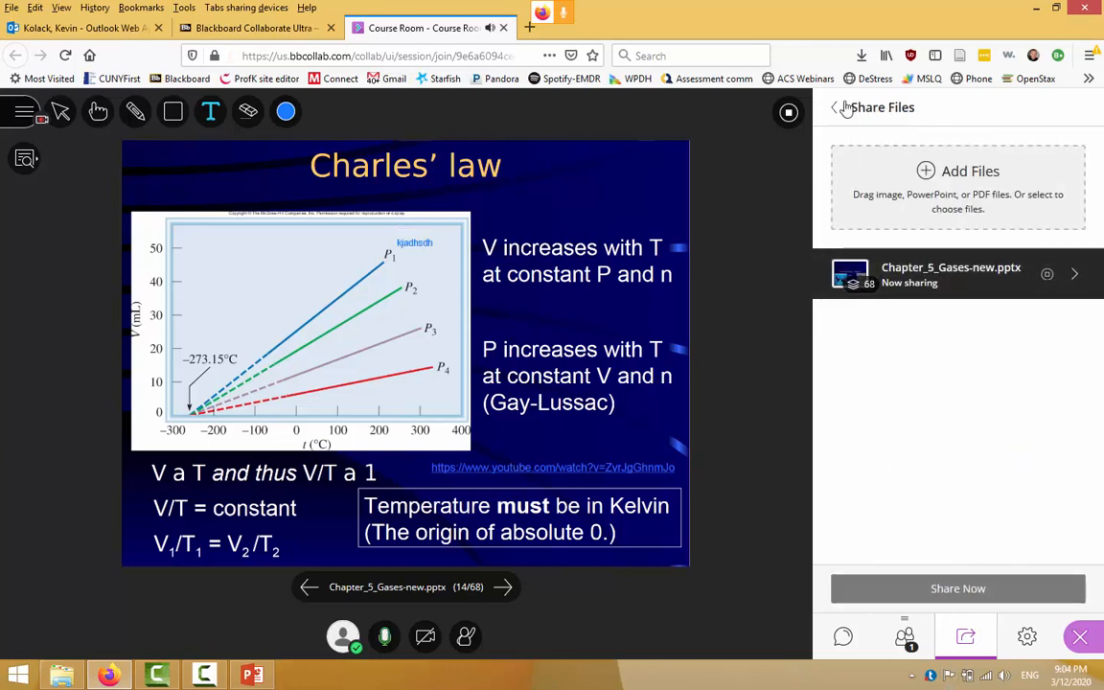
{"action": "mouse_move", "coordinate": [935, 283]}
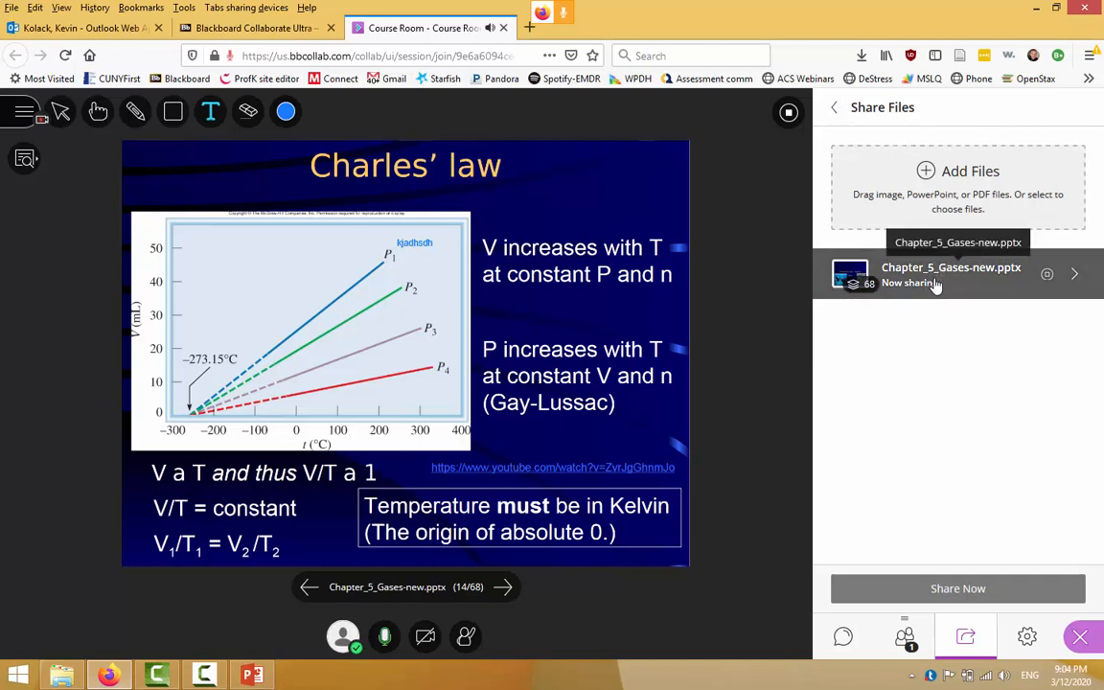
{"action": "mouse_move", "coordinate": [831, 107]}
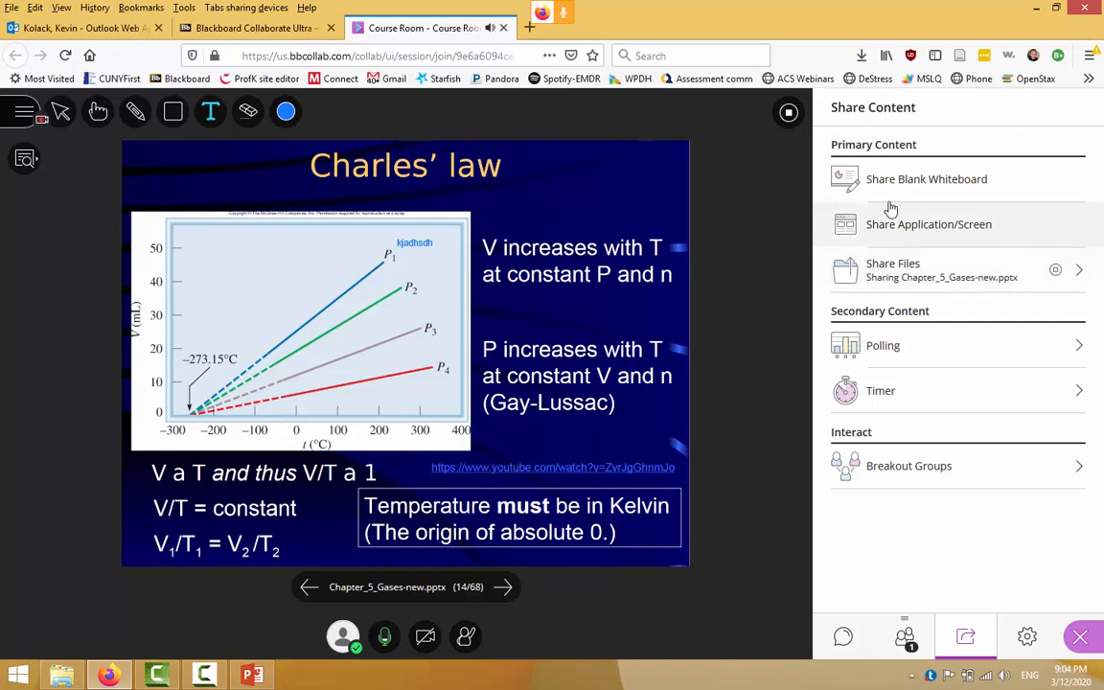
{"action": "mouse_move", "coordinate": [937, 238]}
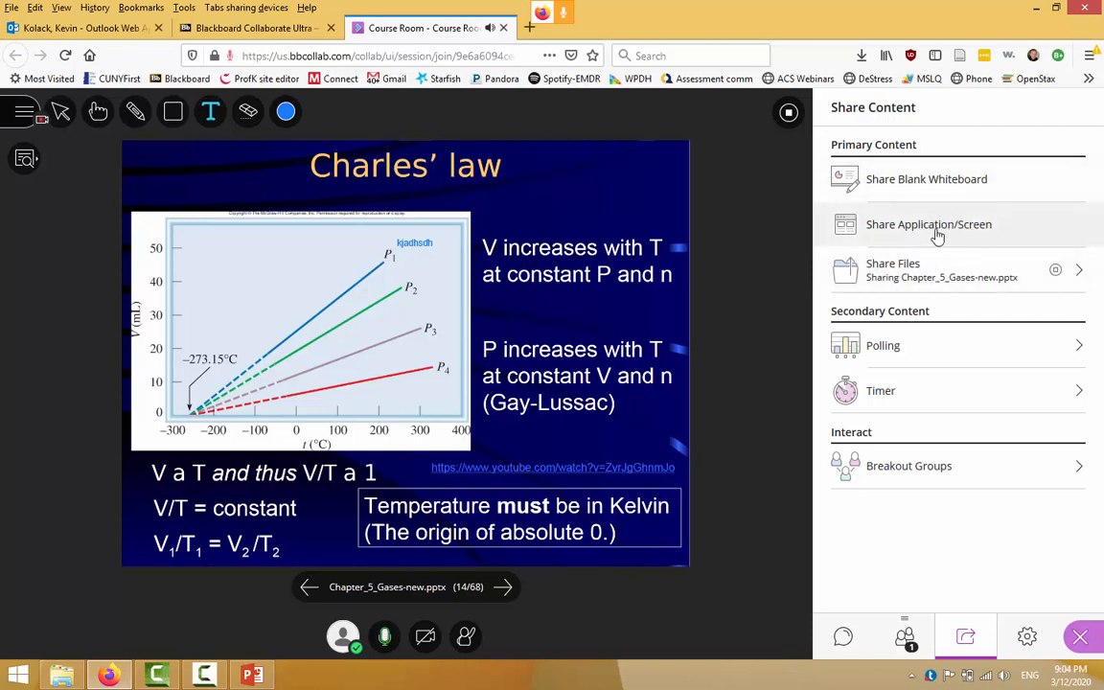
{"action": "mouse_move", "coordinate": [943, 230]}
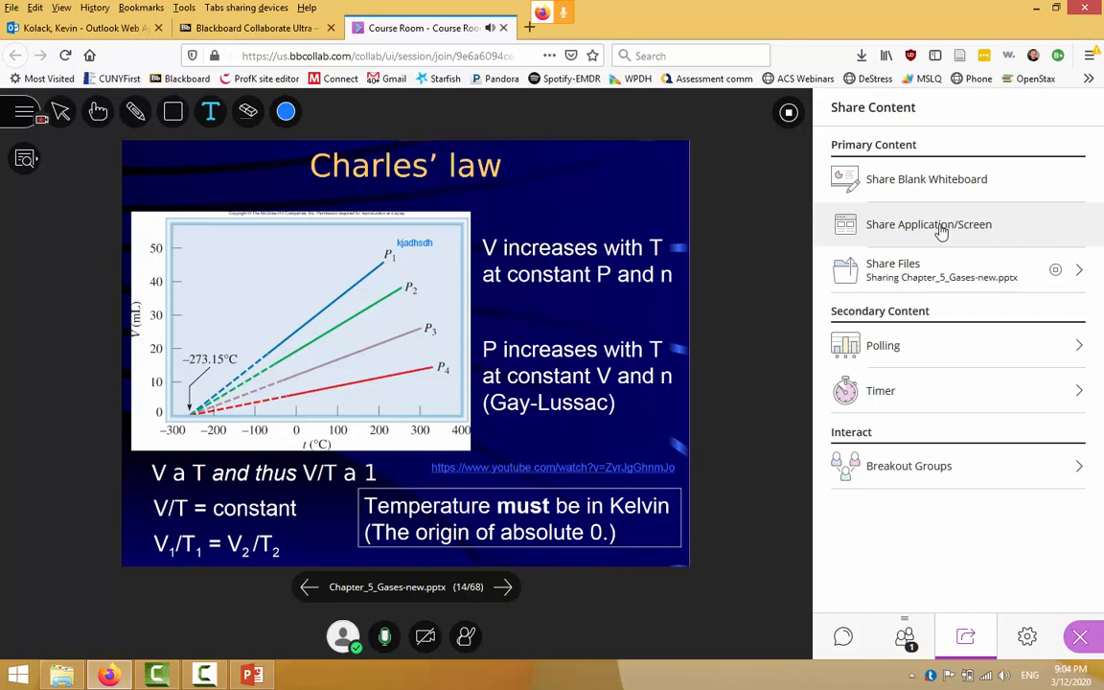
{"action": "mouse_move", "coordinate": [933, 190]}
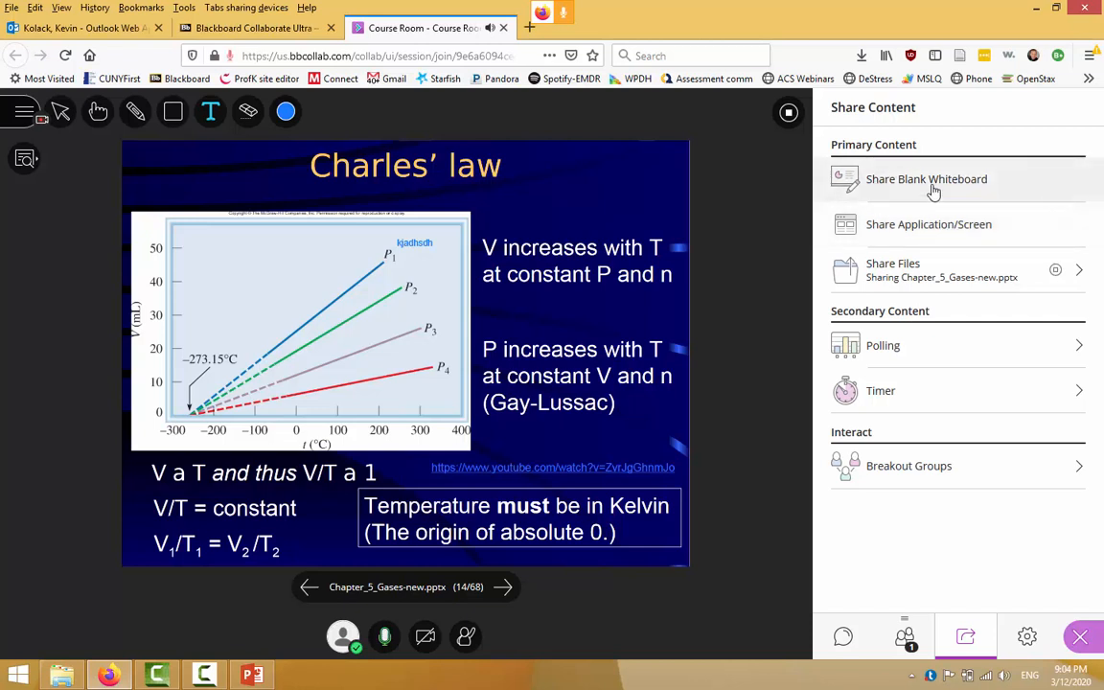